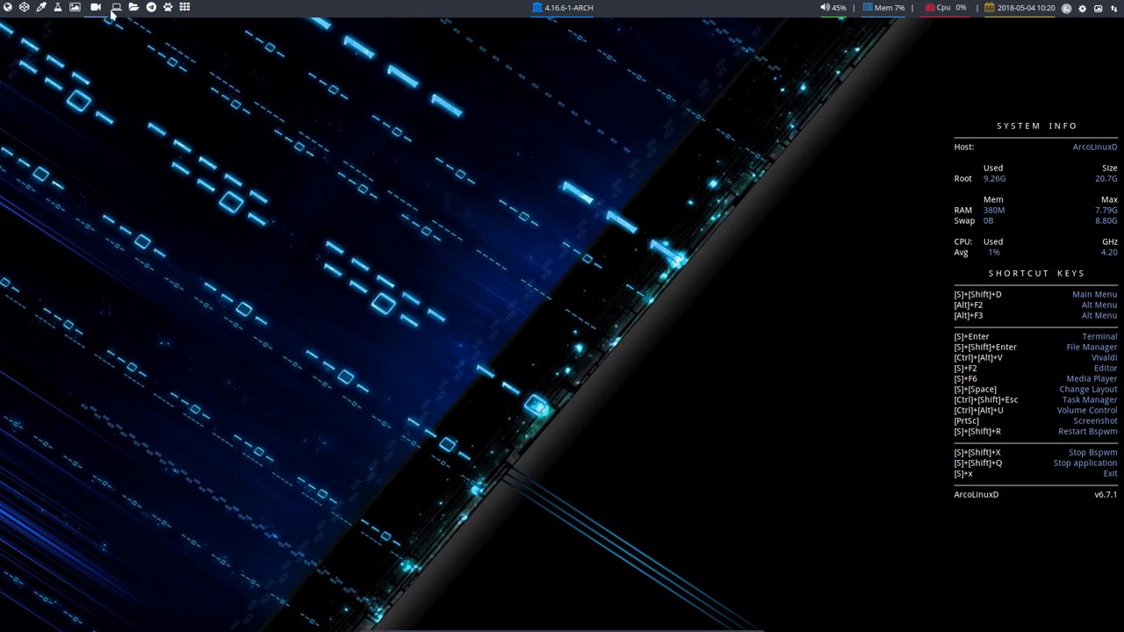
{"action": "mouse_move", "coordinate": [167, 24]}
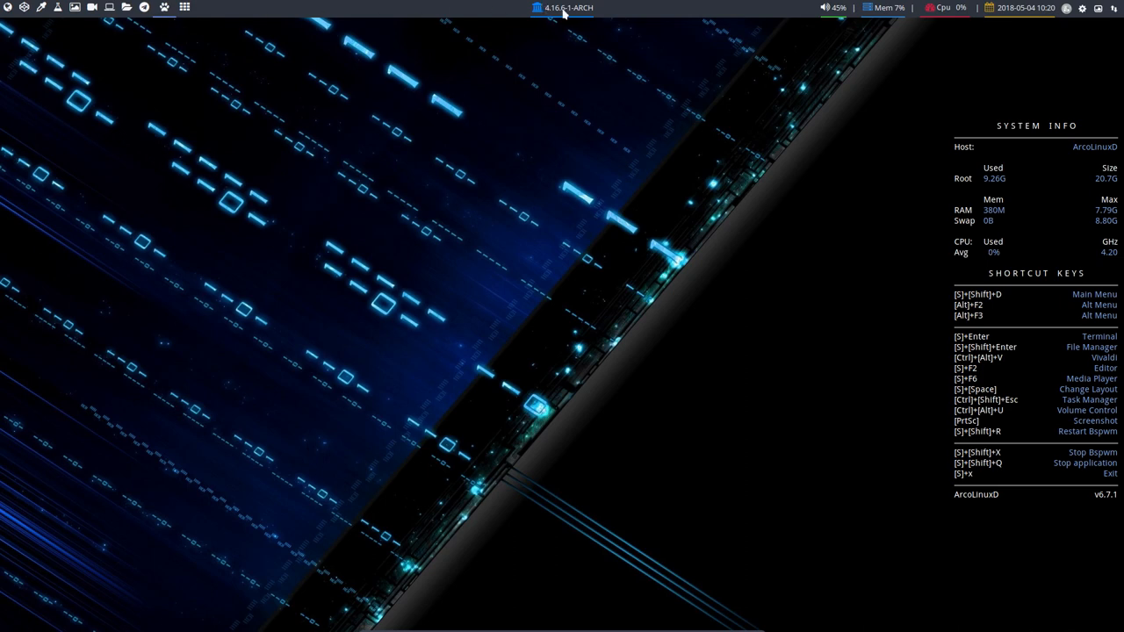
{"action": "mouse_move", "coordinate": [837, 11]}
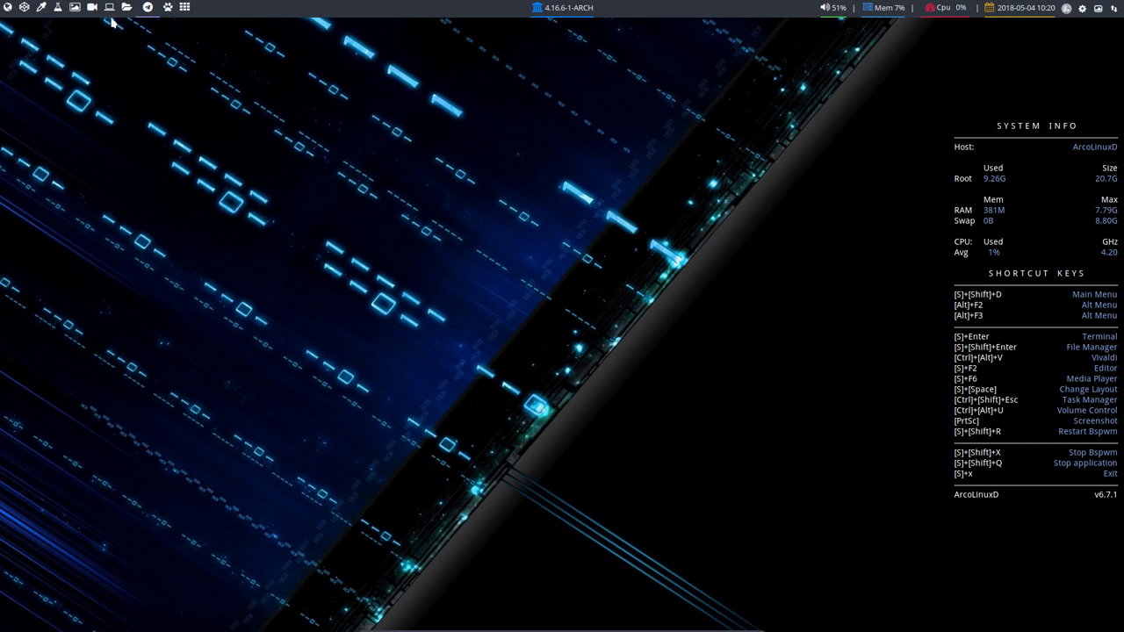
{"action": "mouse_move", "coordinate": [133, 9]}
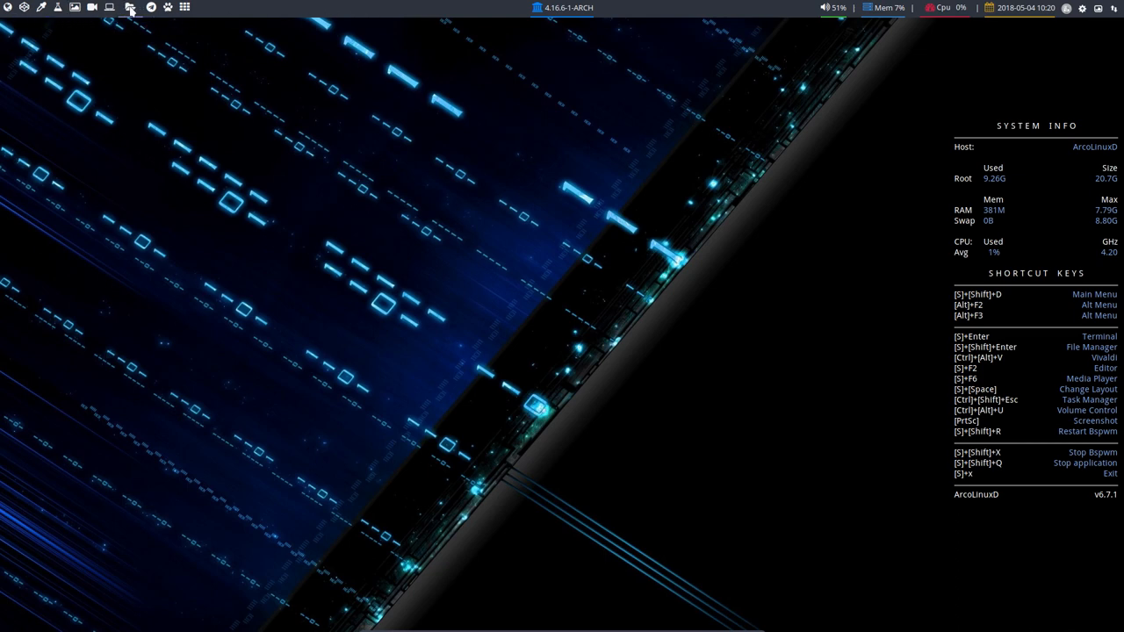
{"action": "mouse_move", "coordinate": [946, 10]}
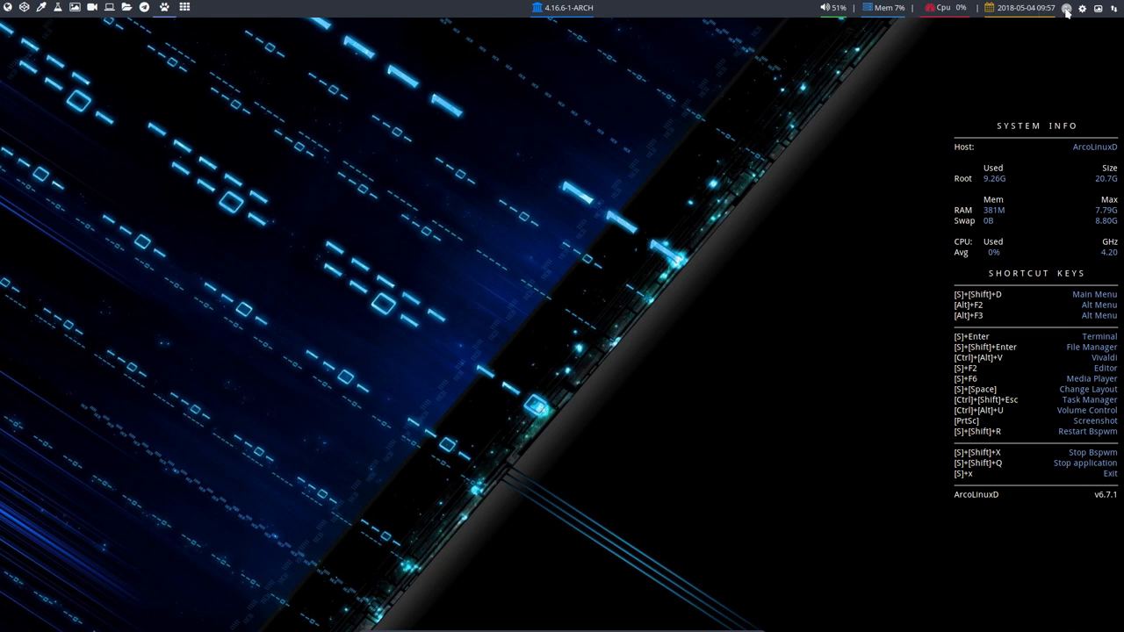
{"action": "mouse_move", "coordinate": [731, 179]}
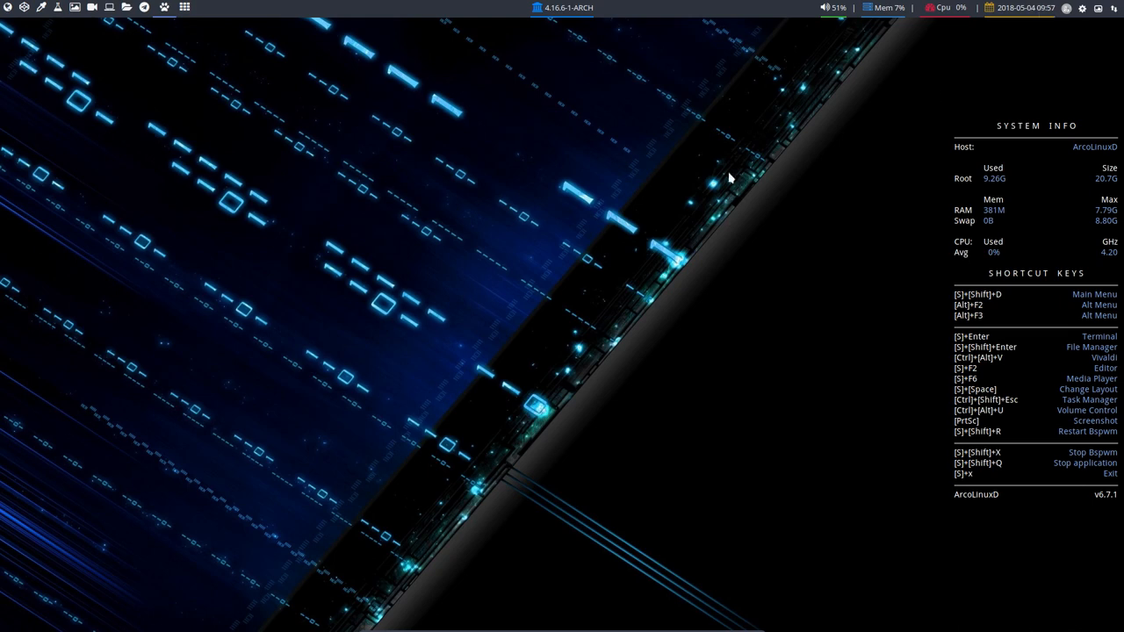
Step: Launch a terminal, then bring up the run prompt and expand it into the full application list
{"action": "key", "text": "super+Return"}
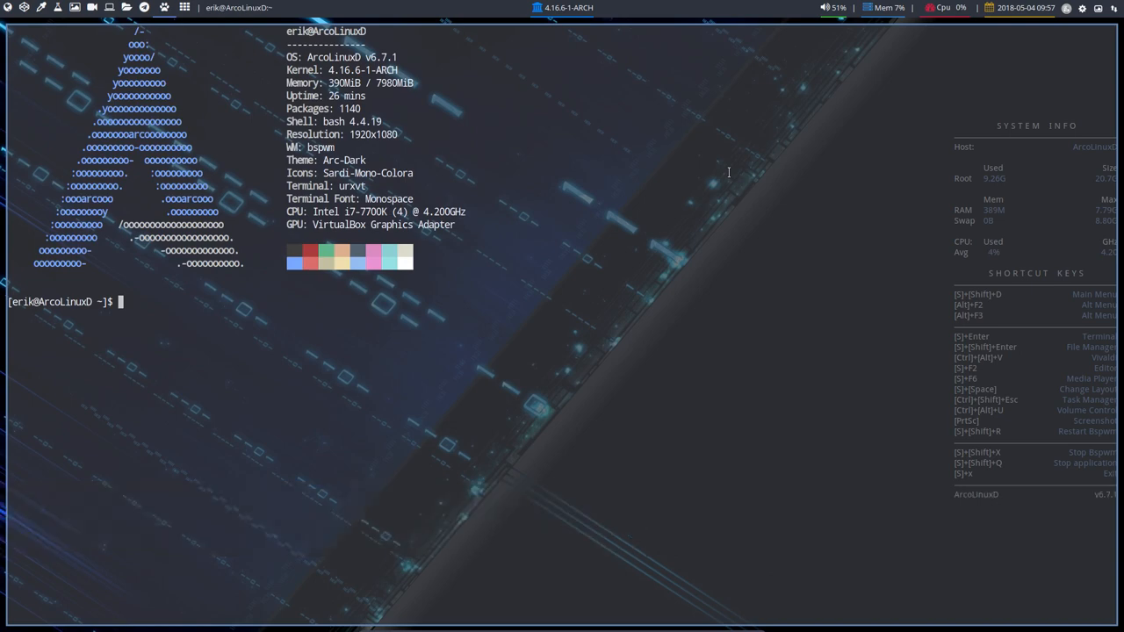
{"action": "mouse_move", "coordinate": [717, 283]}
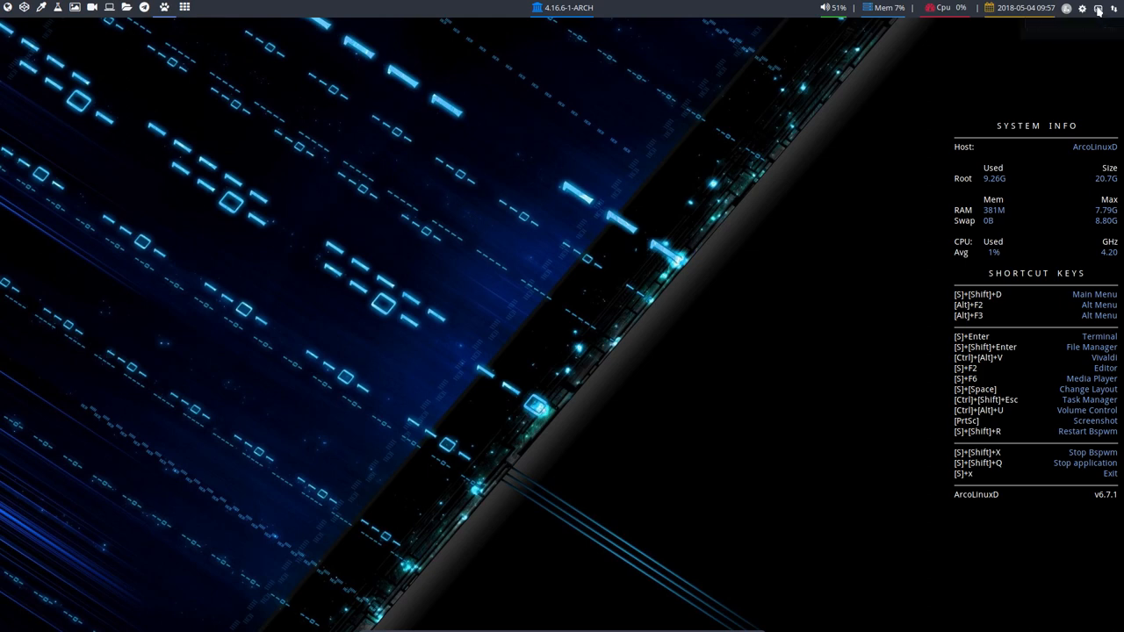
{"action": "mouse_move", "coordinate": [1114, 11]}
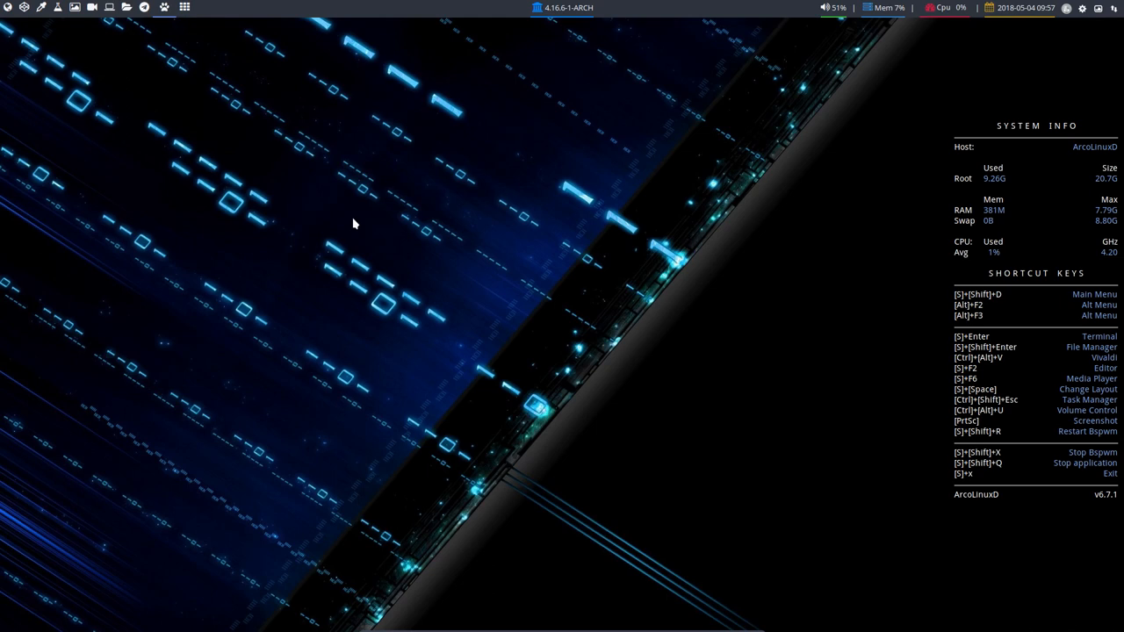
{"action": "mouse_move", "coordinate": [1045, 474]}
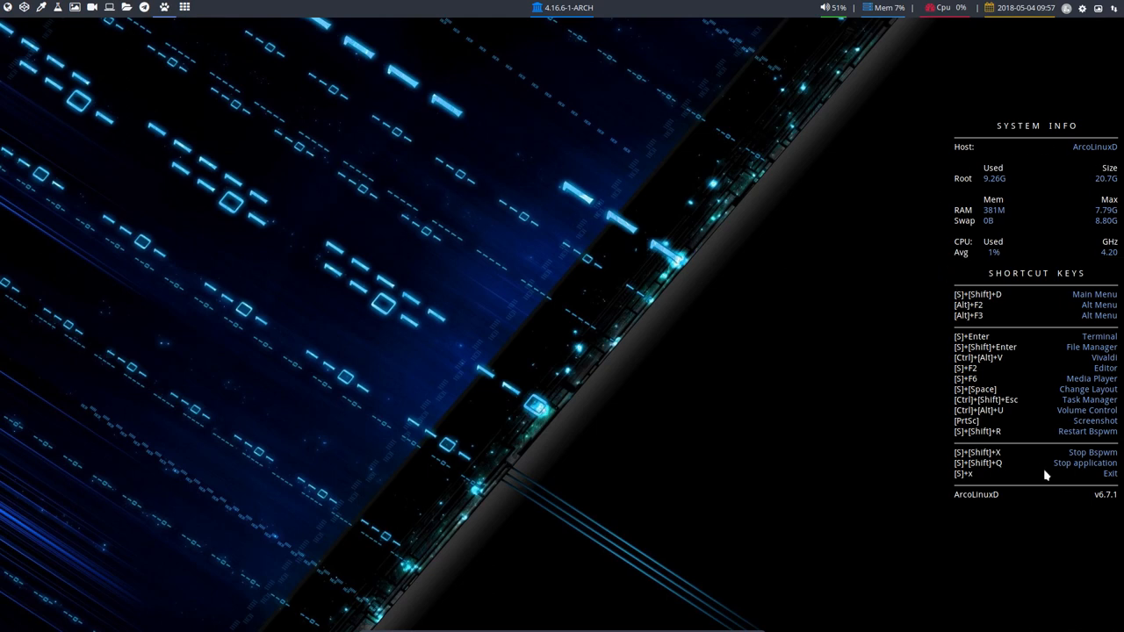
{"action": "mouse_move", "coordinate": [1029, 467]}
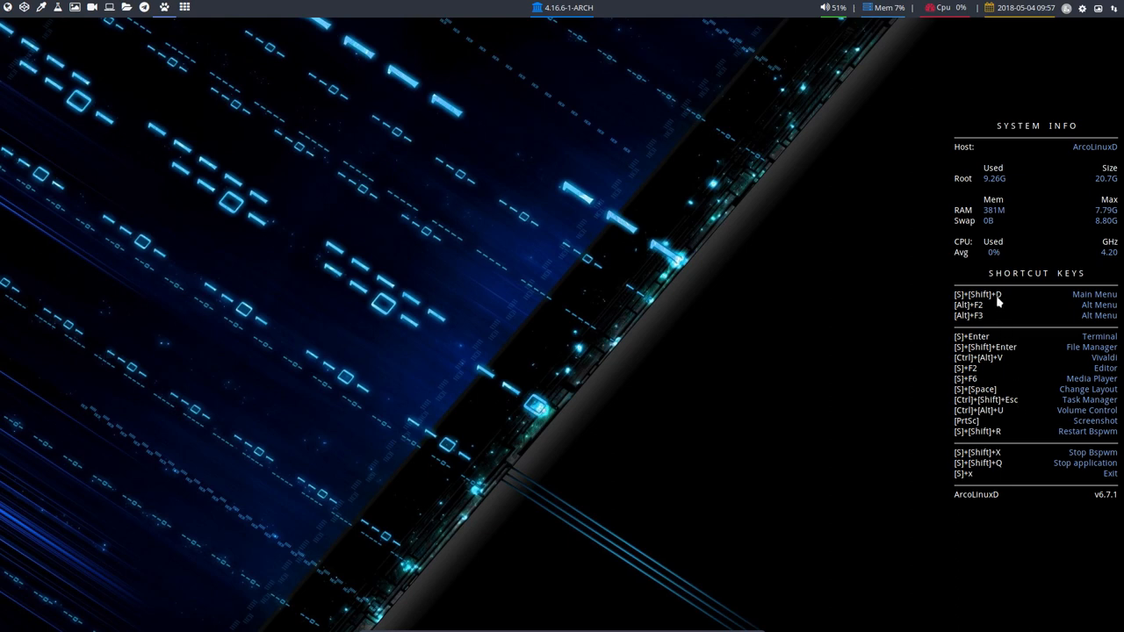
{"action": "mouse_move", "coordinate": [994, 337]}
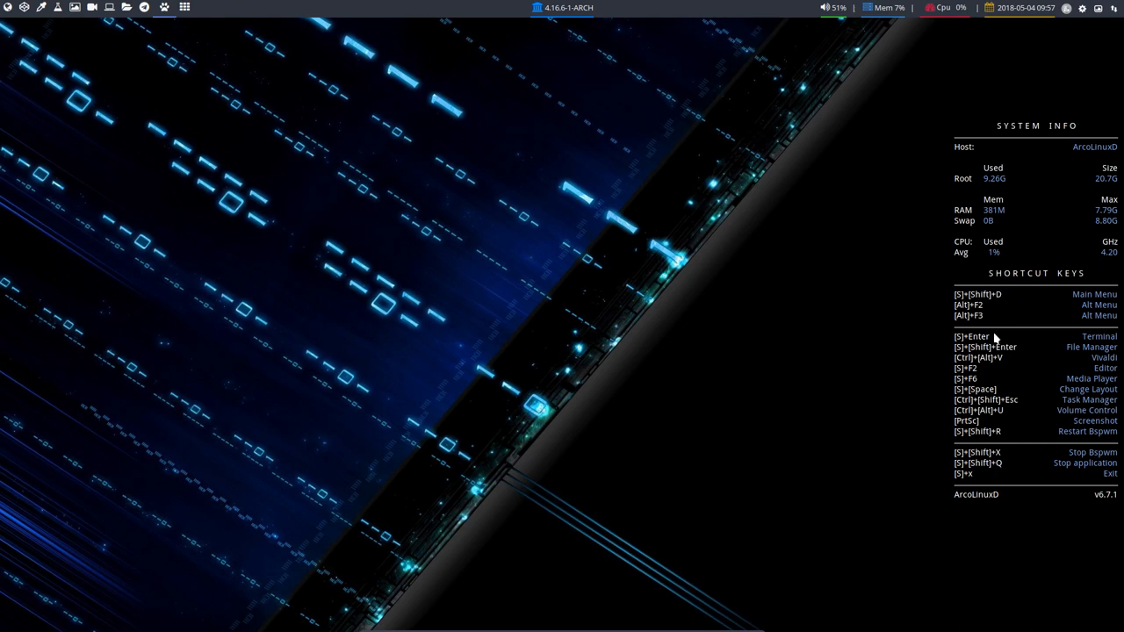
{"action": "key", "text": "Super+Shift+d"}
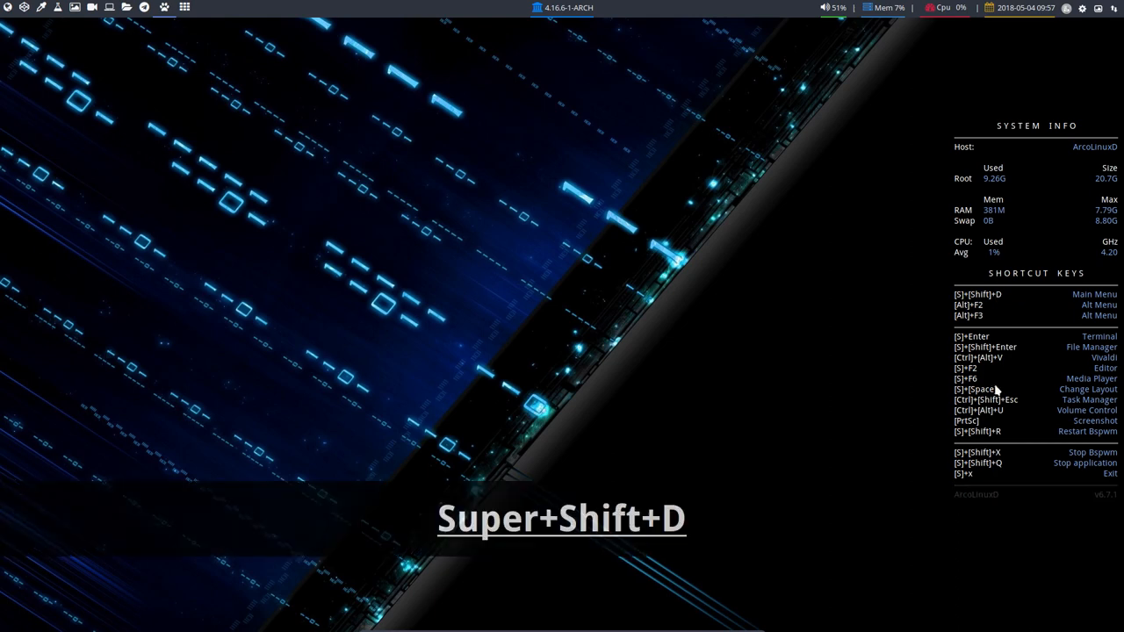
{"action": "key", "text": "Super+Shift+d"}
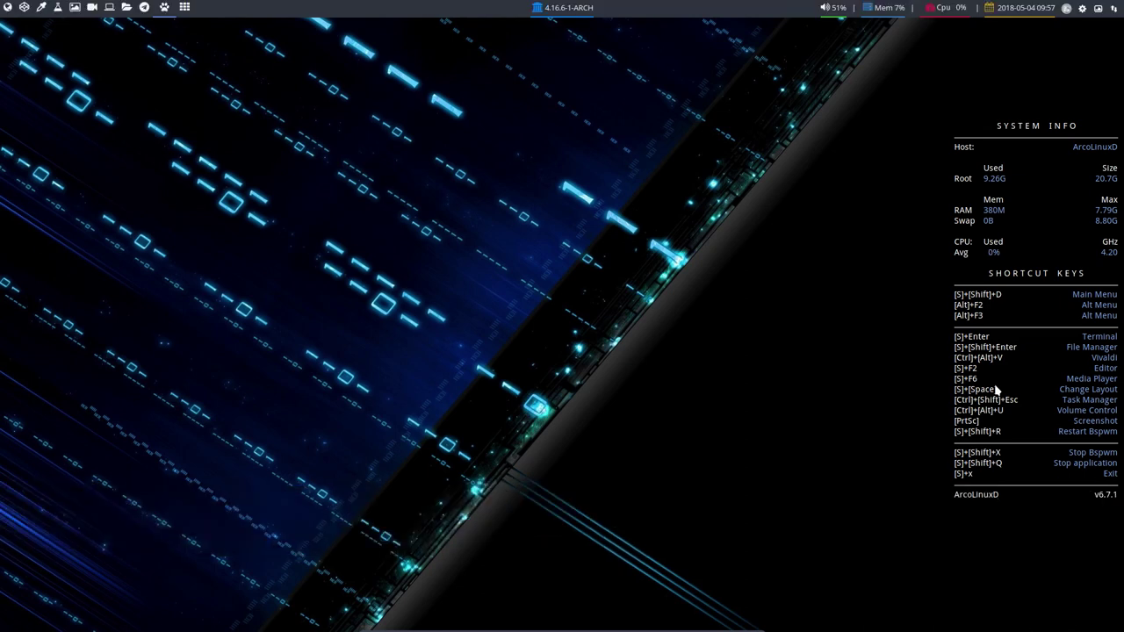
{"action": "mouse_move", "coordinate": [974, 390]}
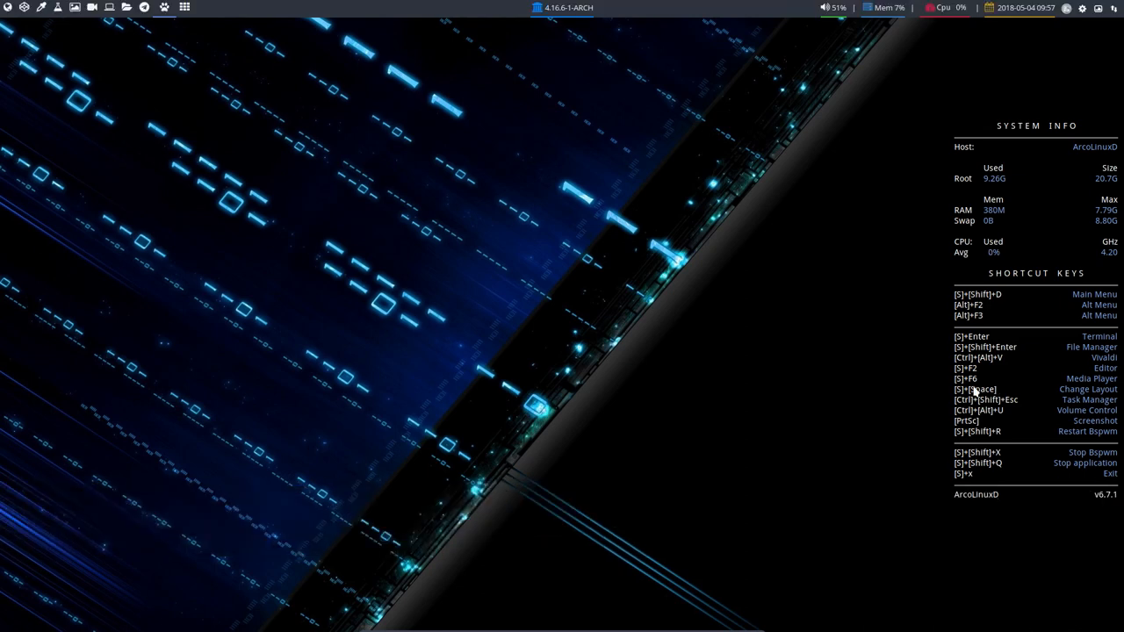
{"action": "key", "text": "alt+F2"}
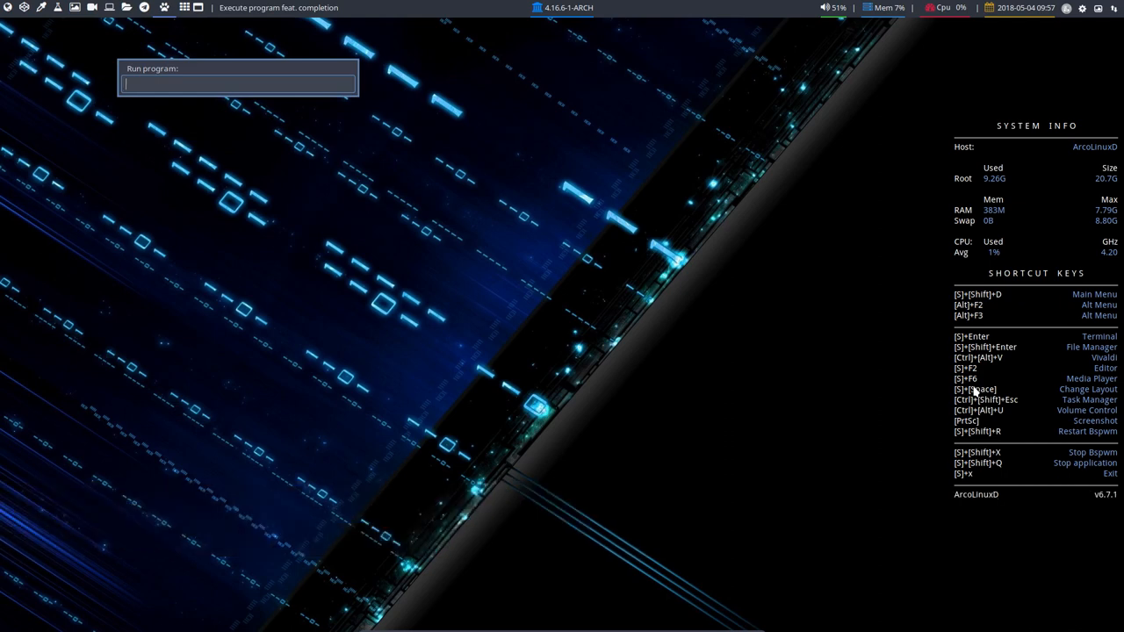
{"action": "key", "text": "Escape"}
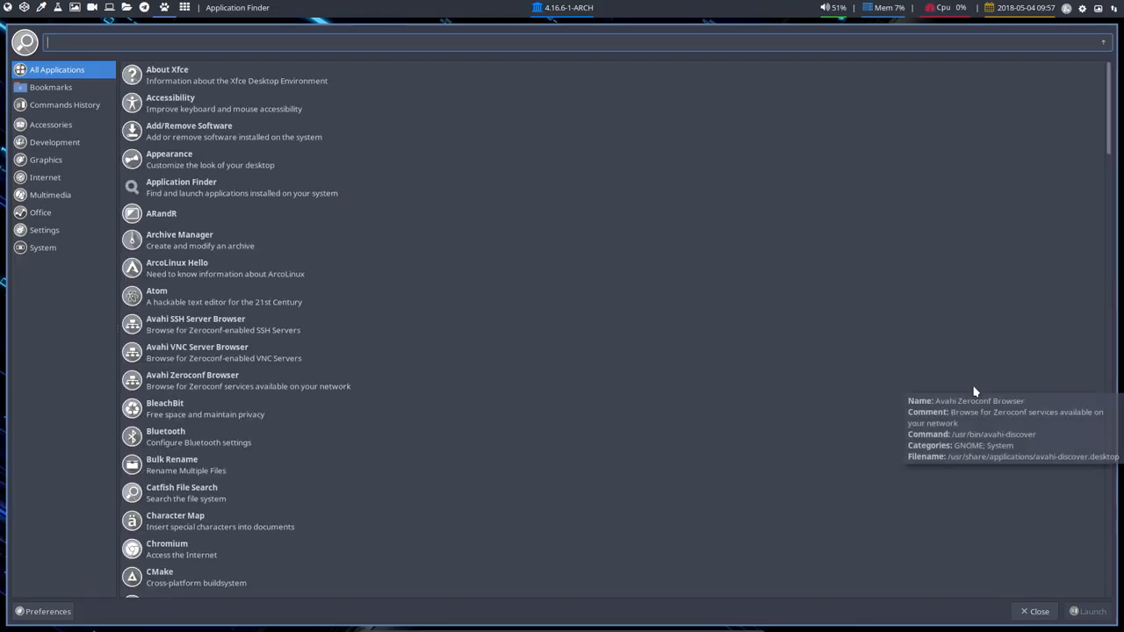
{"action": "mouse_move", "coordinate": [653, 386]}
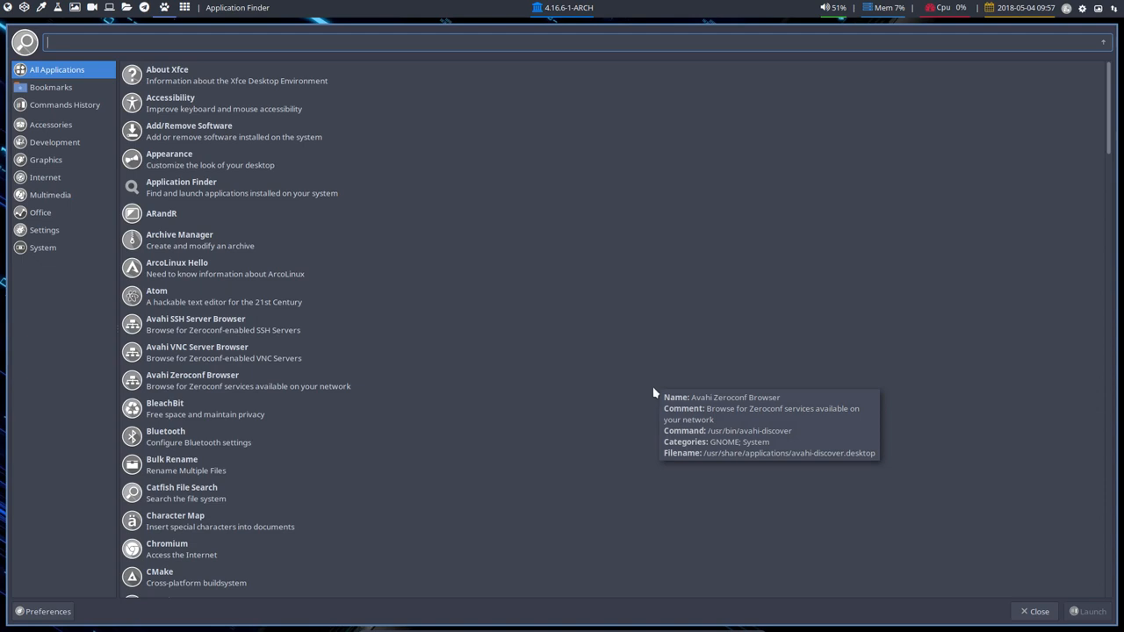
Step: Browse the Accessories, Internet, Office and next application categories in the launcher
{"action": "left_click", "coordinate": [49, 123]}
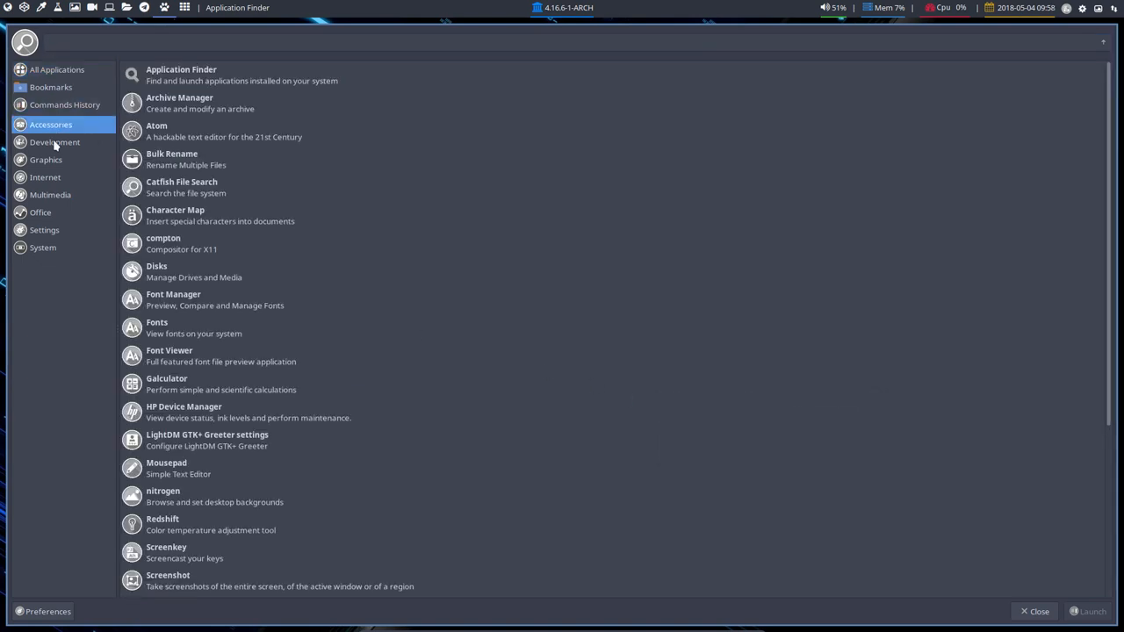
{"action": "left_click", "coordinate": [46, 176]}
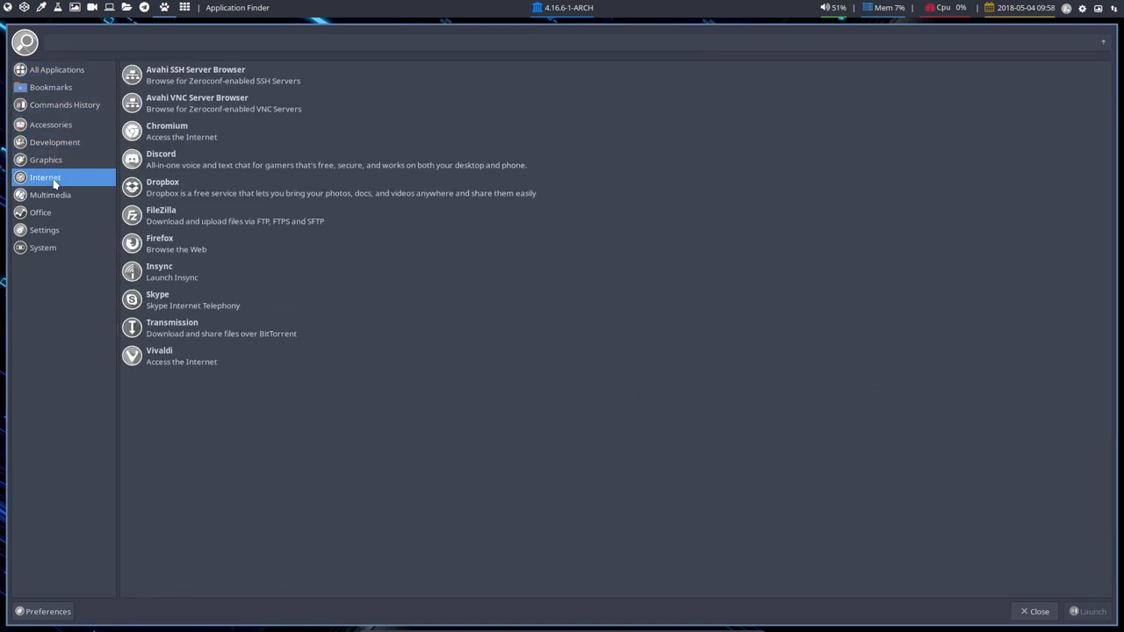
{"action": "left_click", "coordinate": [39, 211]}
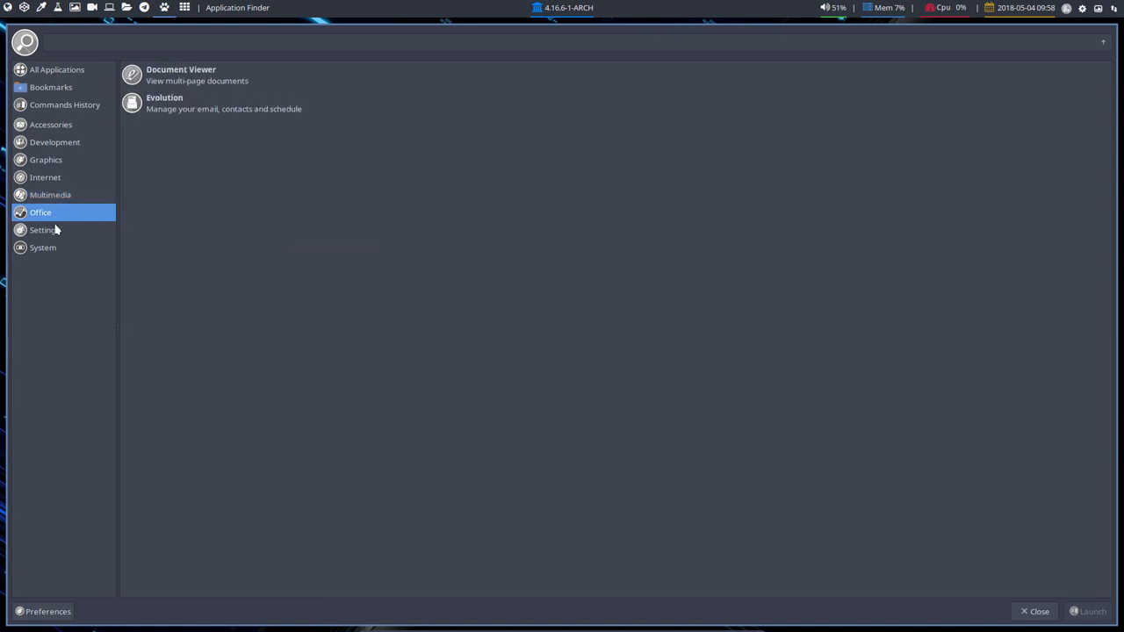
{"action": "left_click", "coordinate": [42, 246]}
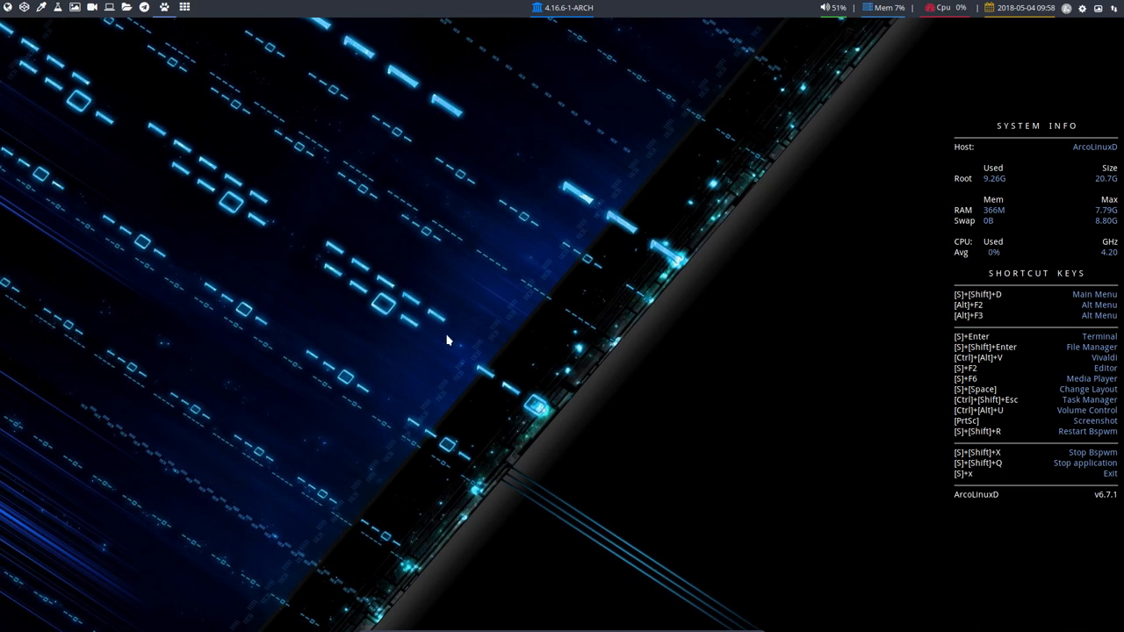
Step: Tile two terminals beside Thunar on the home folder with hidden files shown
{"action": "key", "text": "Super+Return"}
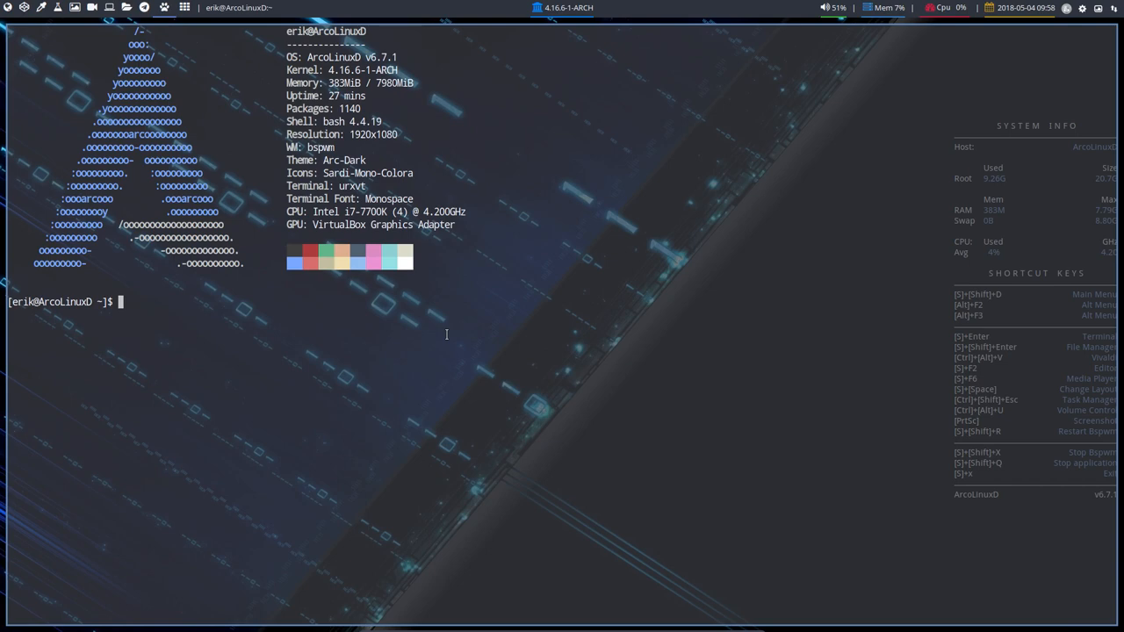
{"action": "mouse_move", "coordinate": [246, 395]}
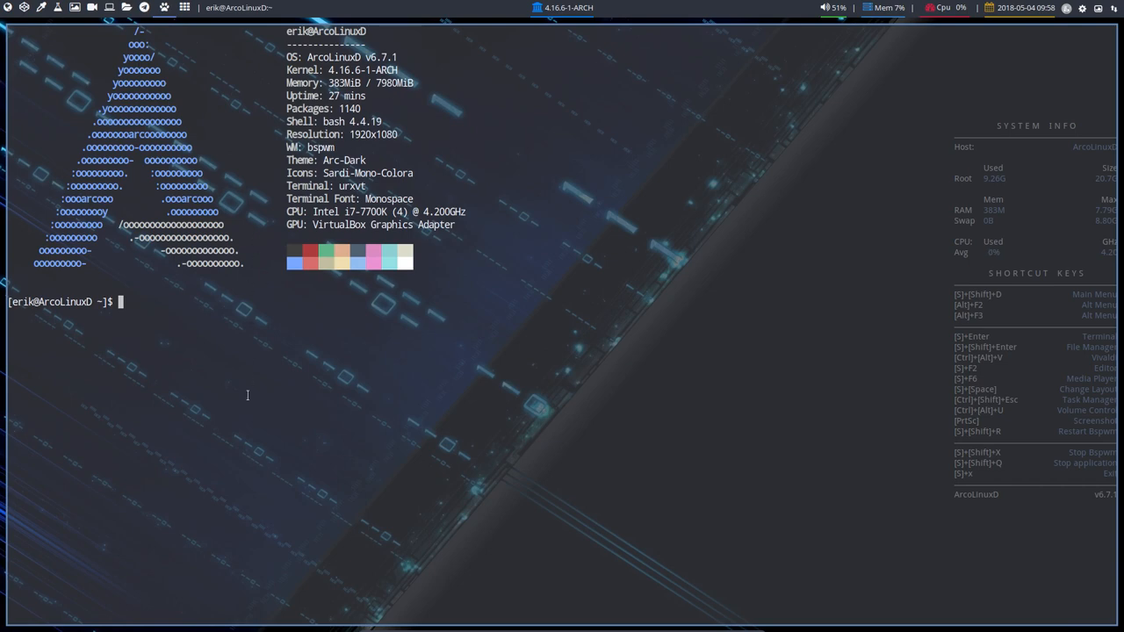
{"action": "key", "text": "Super+Return"}
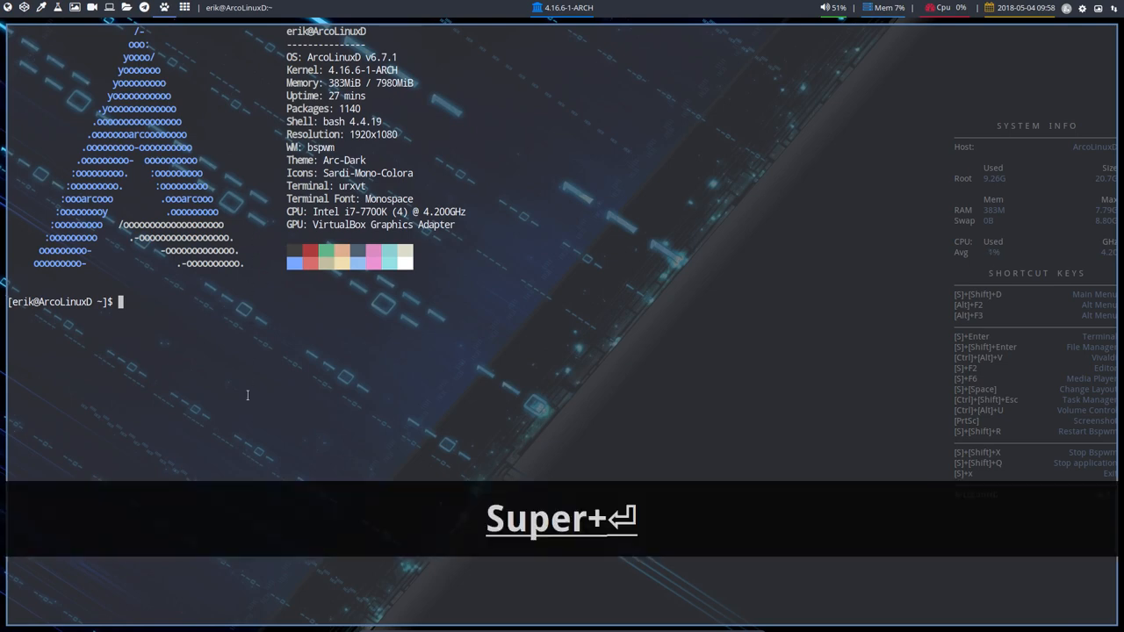
{"action": "key", "text": "Super+Shift+Enter"}
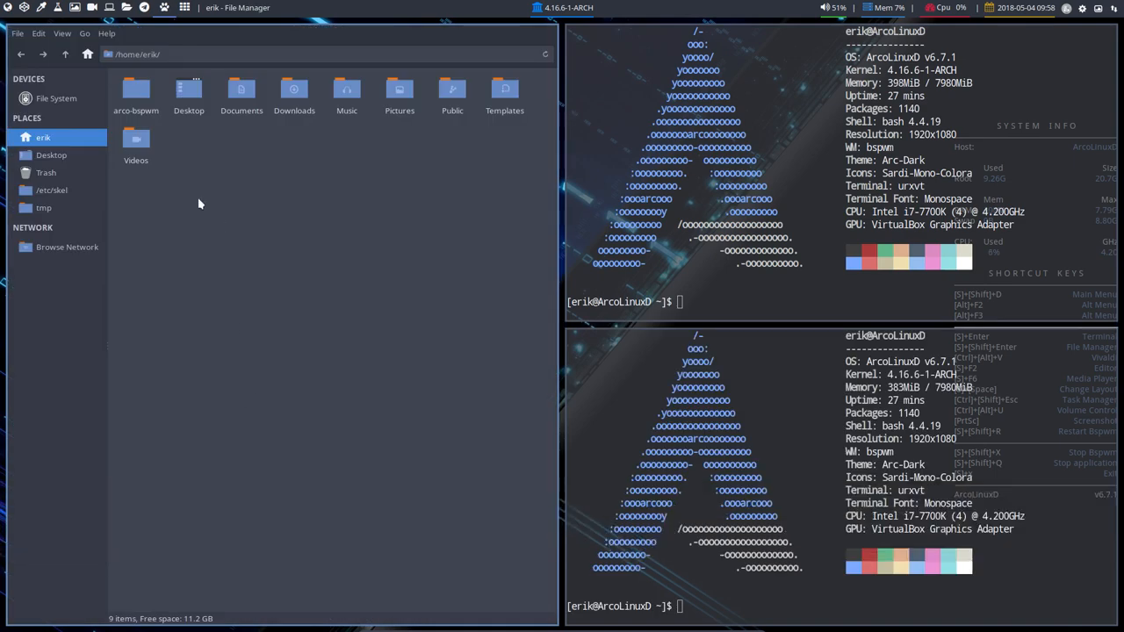
{"action": "key", "text": "ctrl+h"}
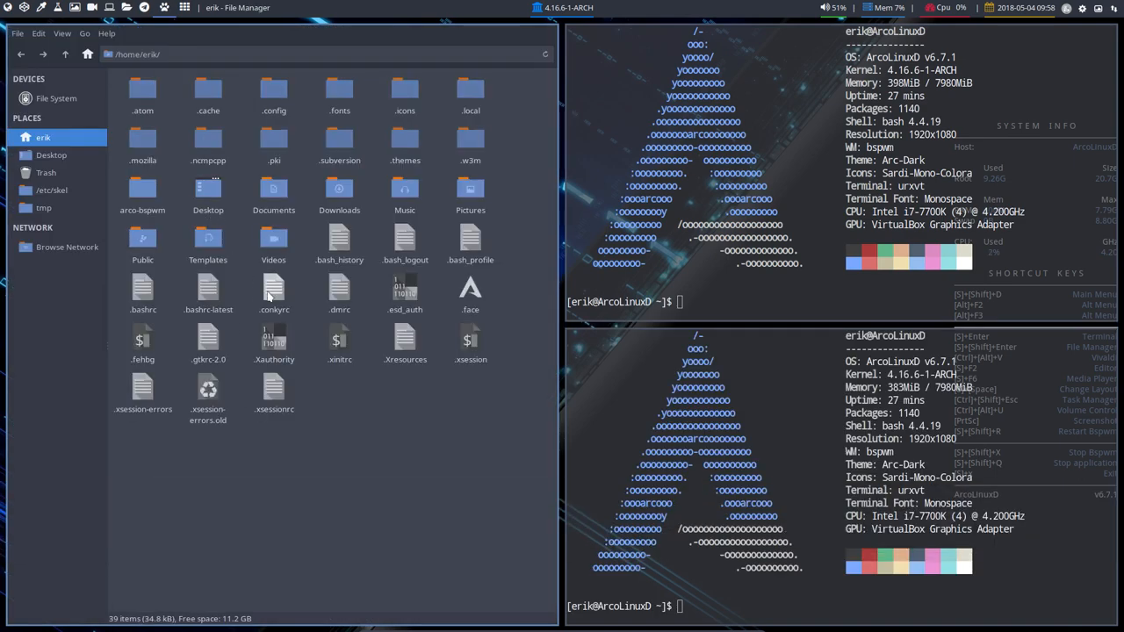
Step: View .bashrc in Sublime Text, then close the editor leaving Thunar full screen
{"action": "left_click", "coordinate": [142, 290]}
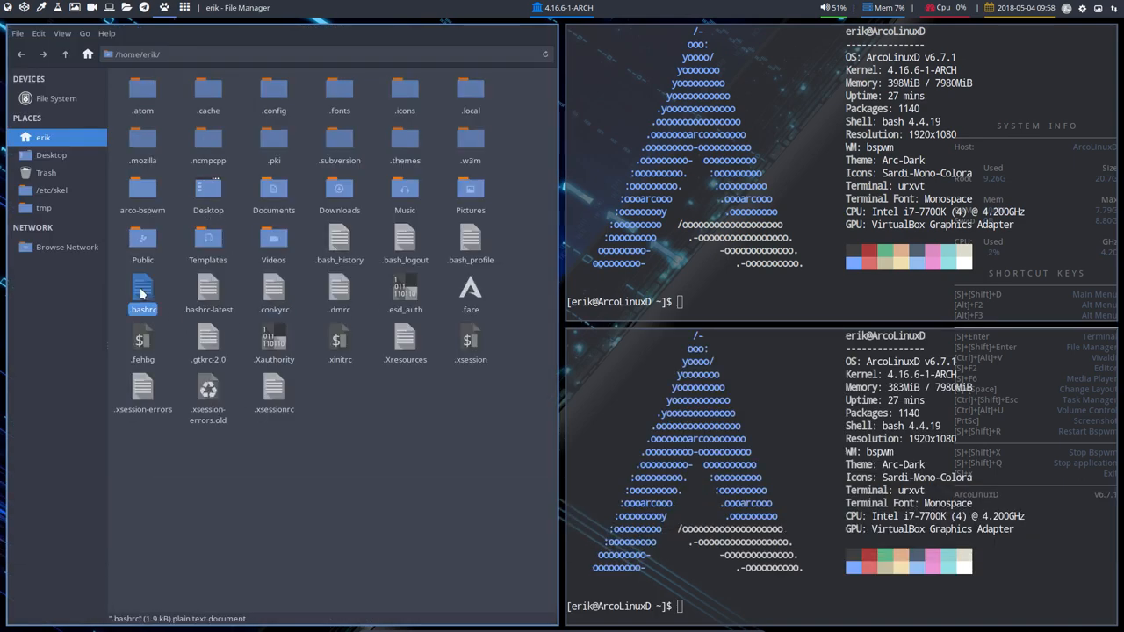
{"action": "double_click", "coordinate": [142, 289]}
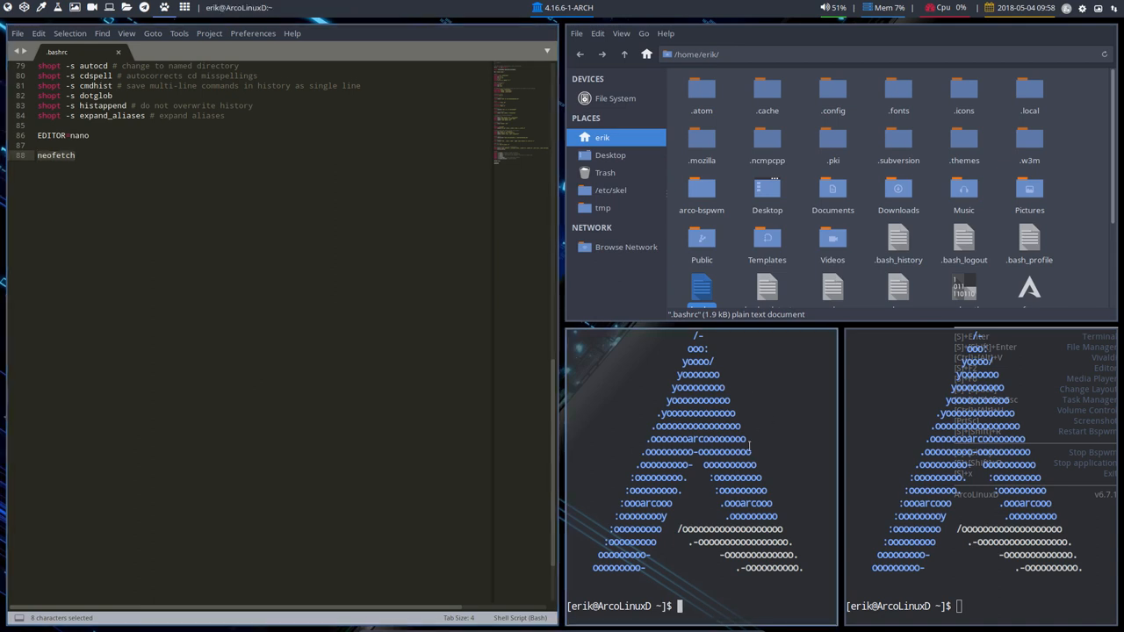
{"action": "key", "text": "Super+Shift+Q"}
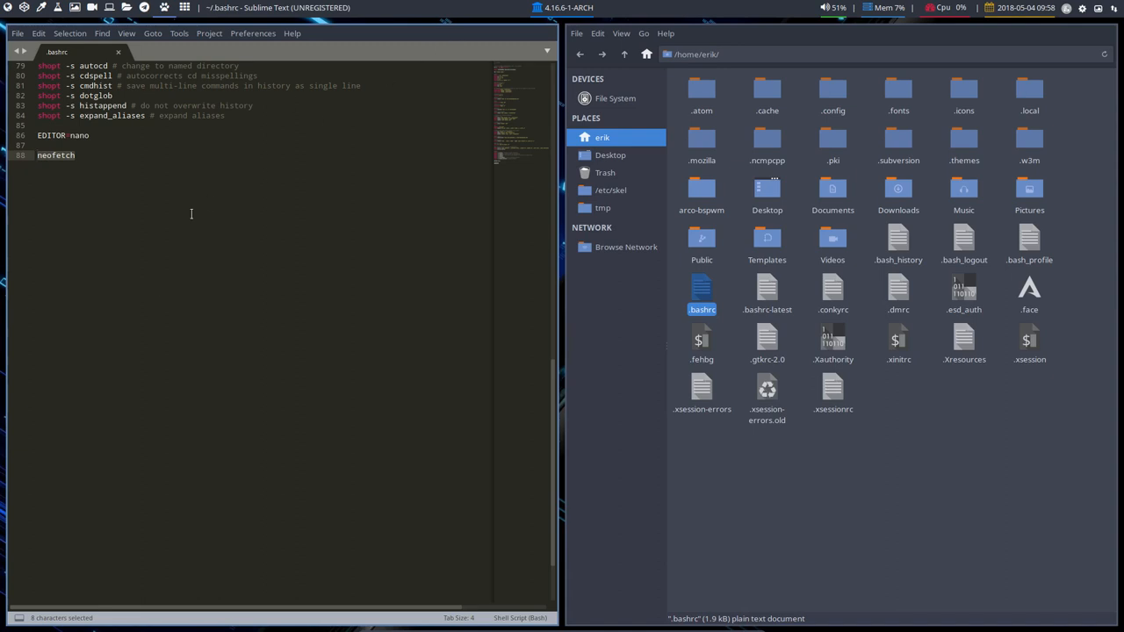
{"action": "key", "text": "Super+Shift+Q"}
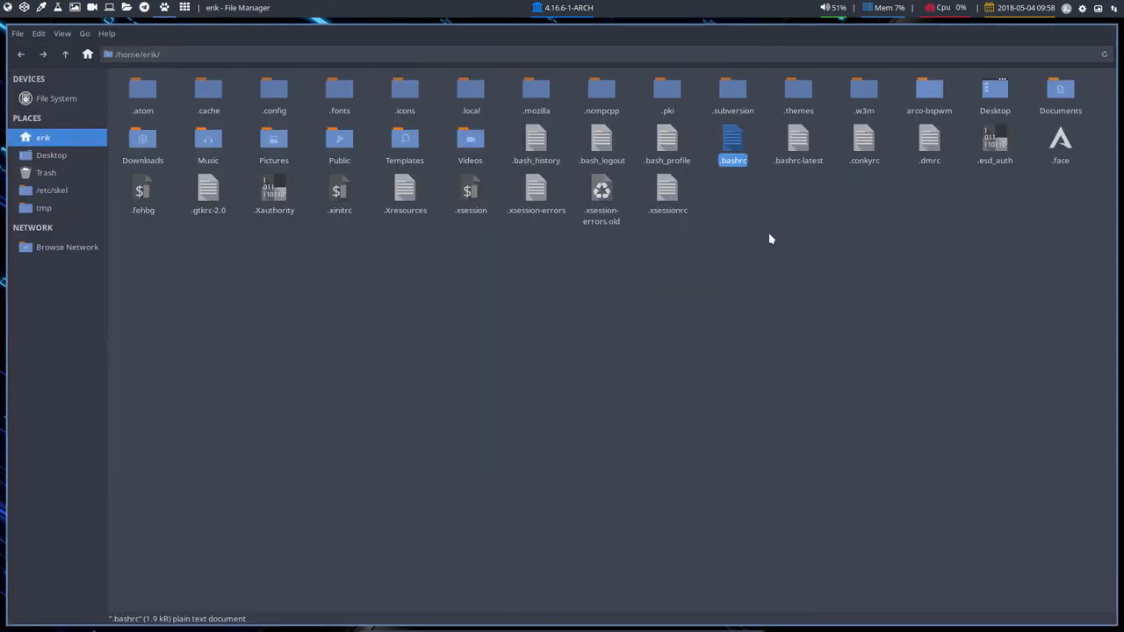
Step: Compare the .bashrc files in home with those in /etc/skel and return to home
{"action": "left_click", "coordinate": [730, 179]}
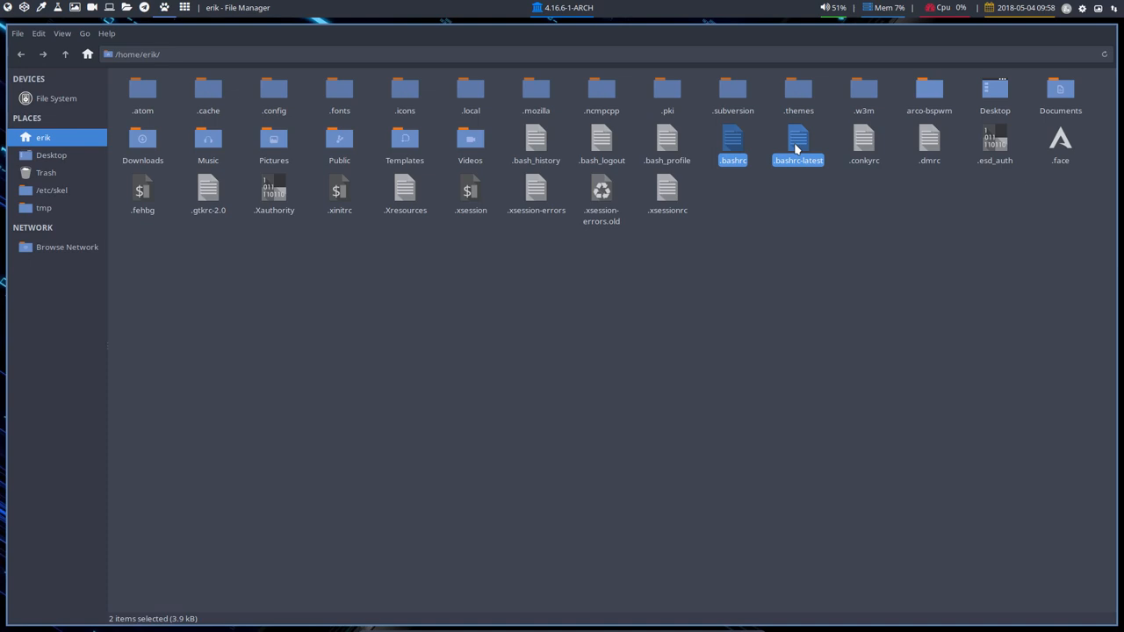
{"action": "mouse_move", "coordinate": [80, 197]}
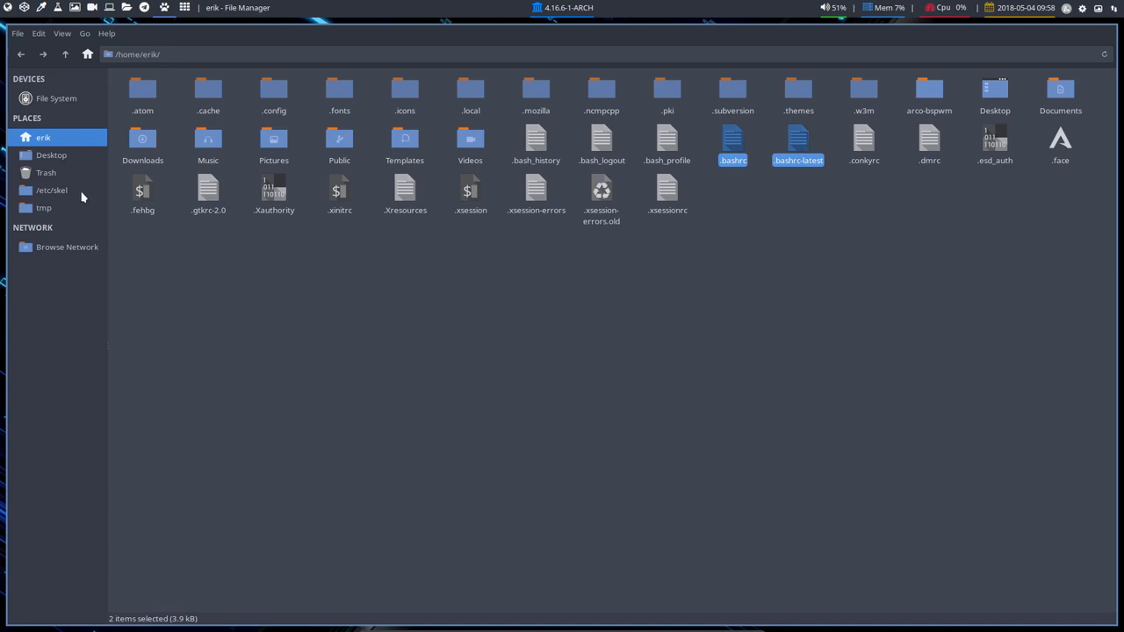
{"action": "left_click", "coordinate": [51, 189]}
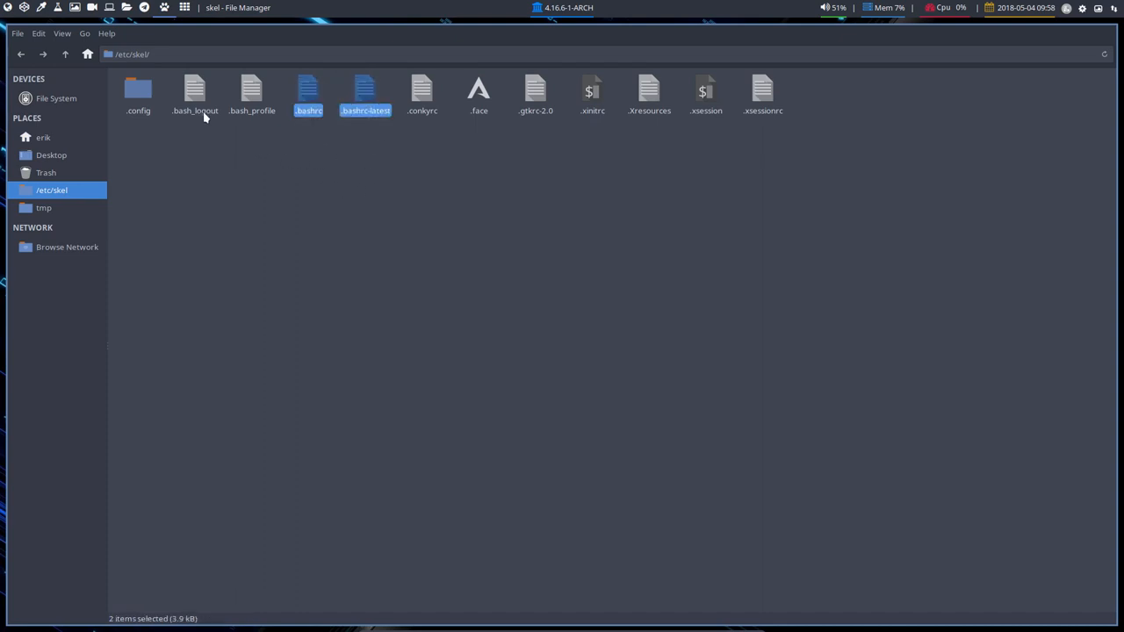
{"action": "left_click", "coordinate": [306, 151]}
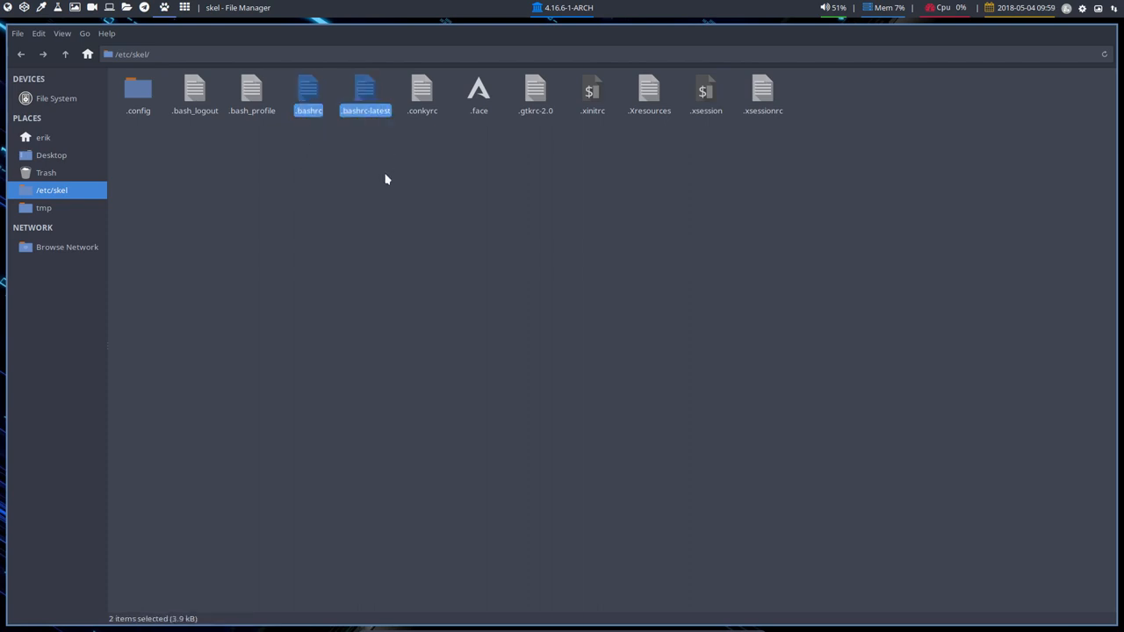
{"action": "mouse_move", "coordinate": [29, 28]}
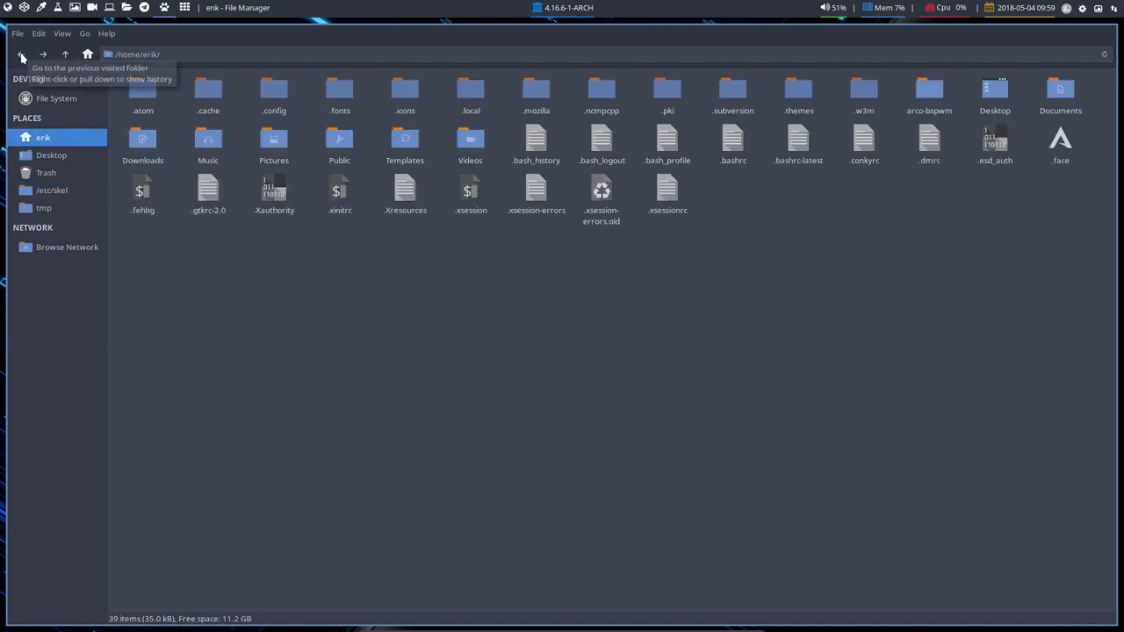
{"action": "mouse_move", "coordinate": [731, 181]}
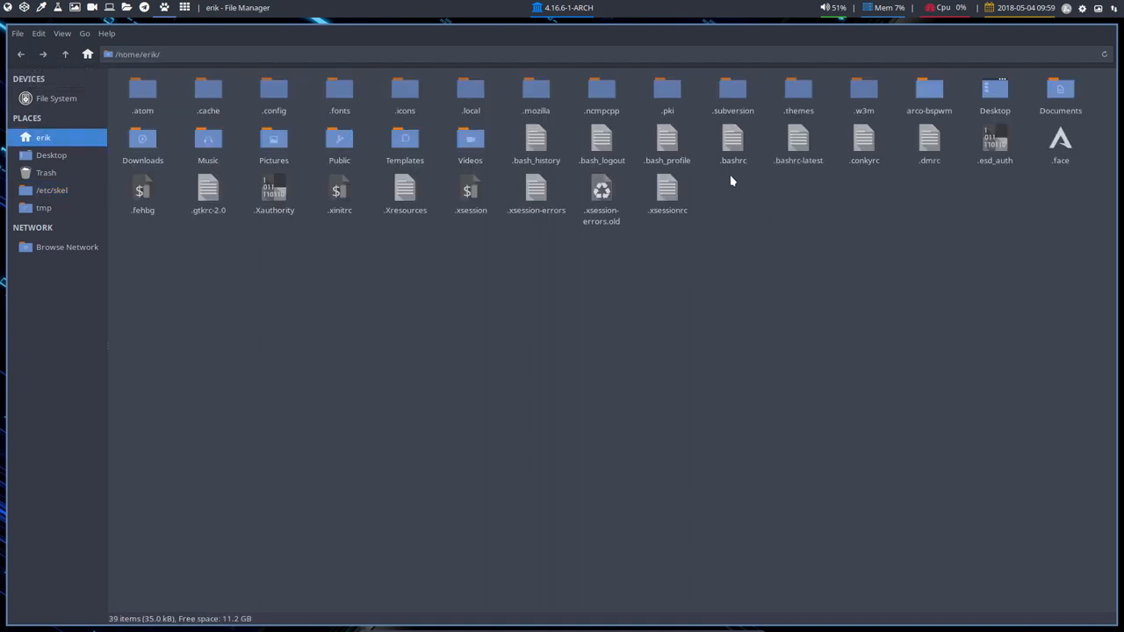
{"action": "right_click", "coordinate": [732, 140]}
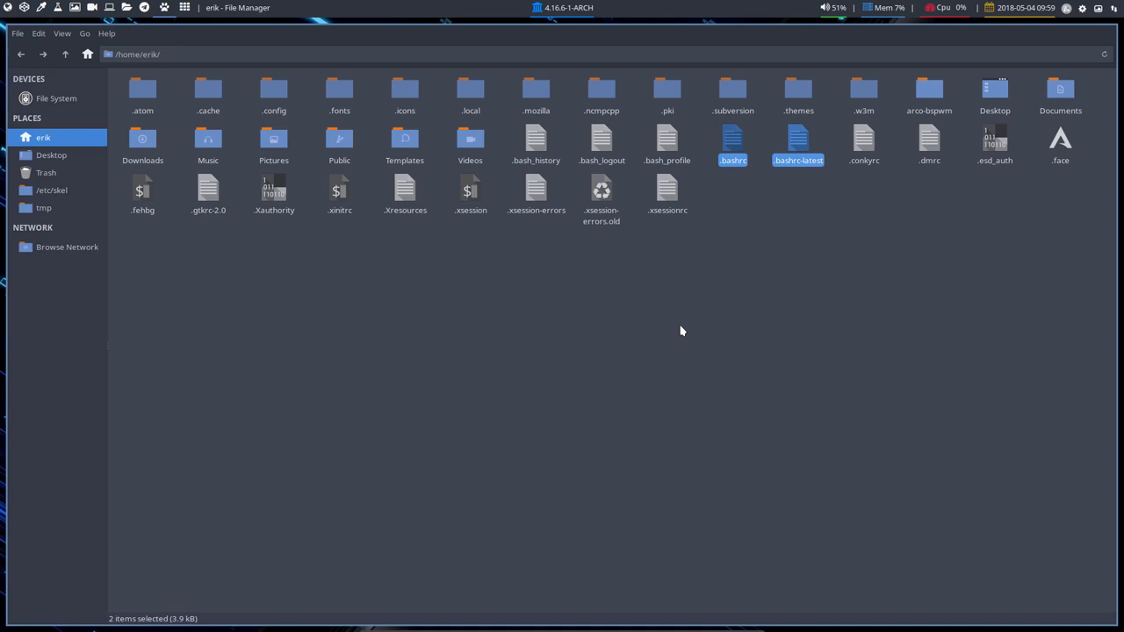
{"action": "mouse_move", "coordinate": [520, 347]}
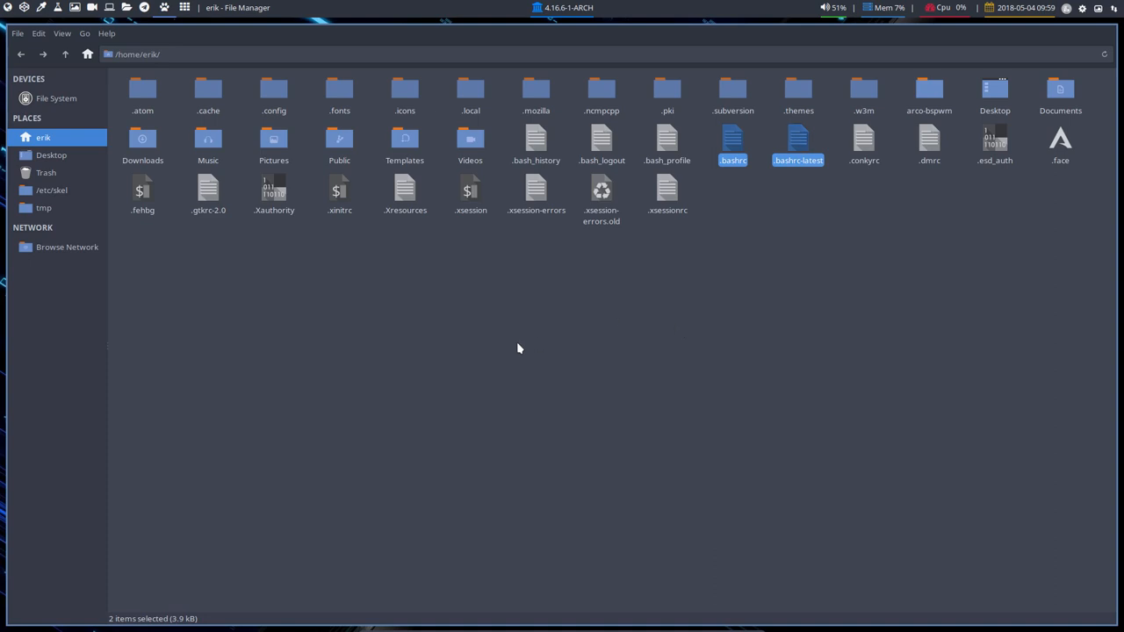
Step: Hide the dotfiles in home, browse the arco-bspwm folder and go back up
{"action": "key", "text": "ctrl+h"}
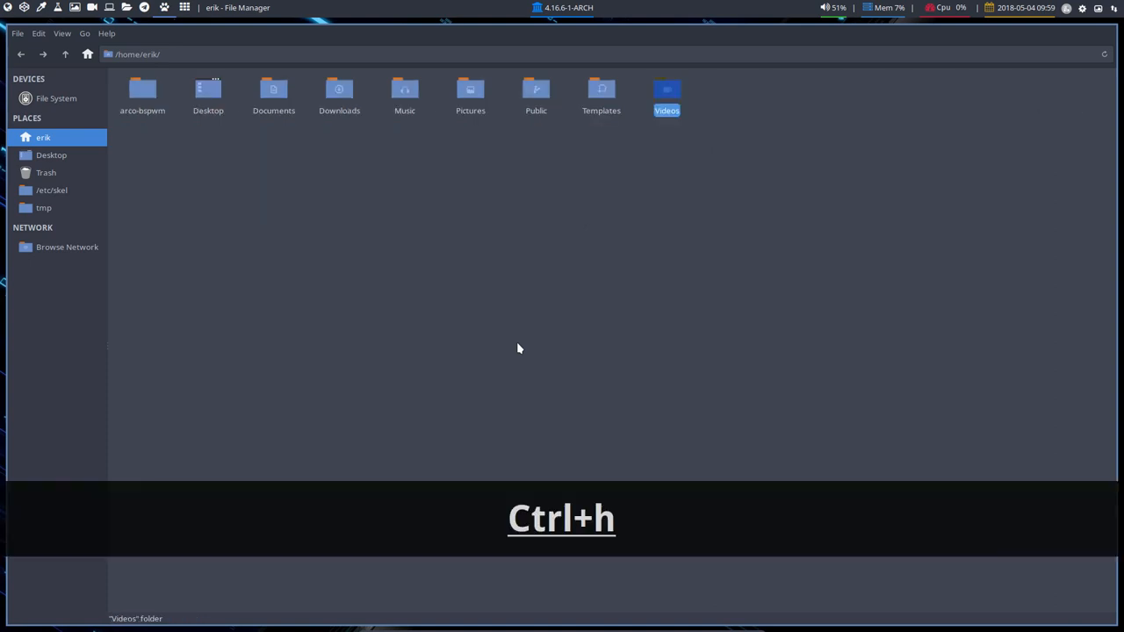
{"action": "left_click", "coordinate": [142, 91]}
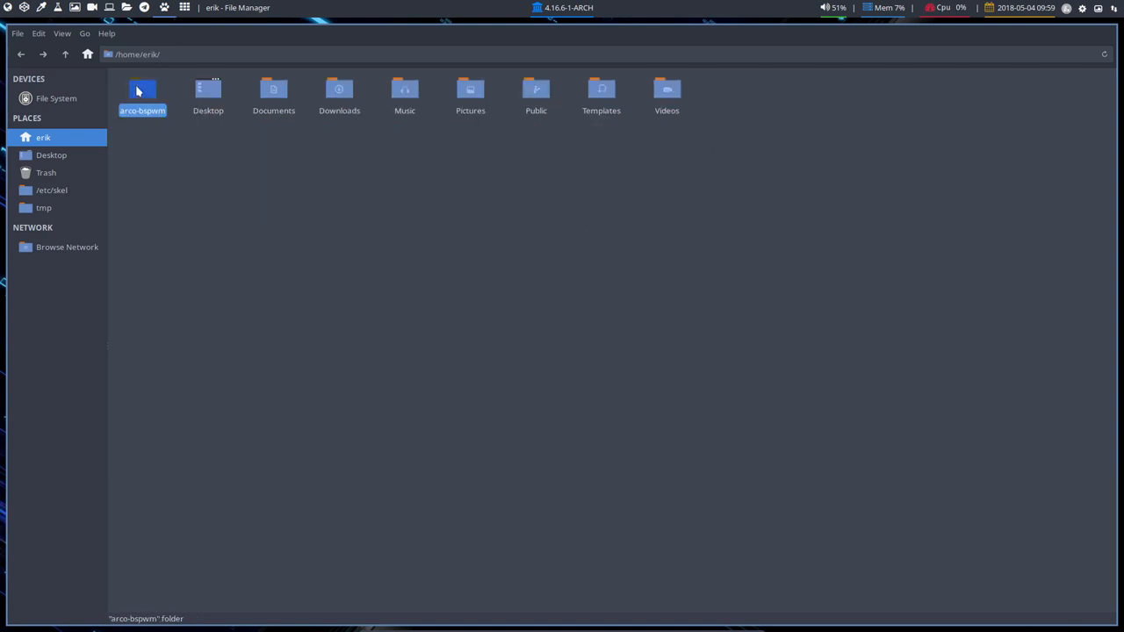
{"action": "double_click", "coordinate": [142, 91]}
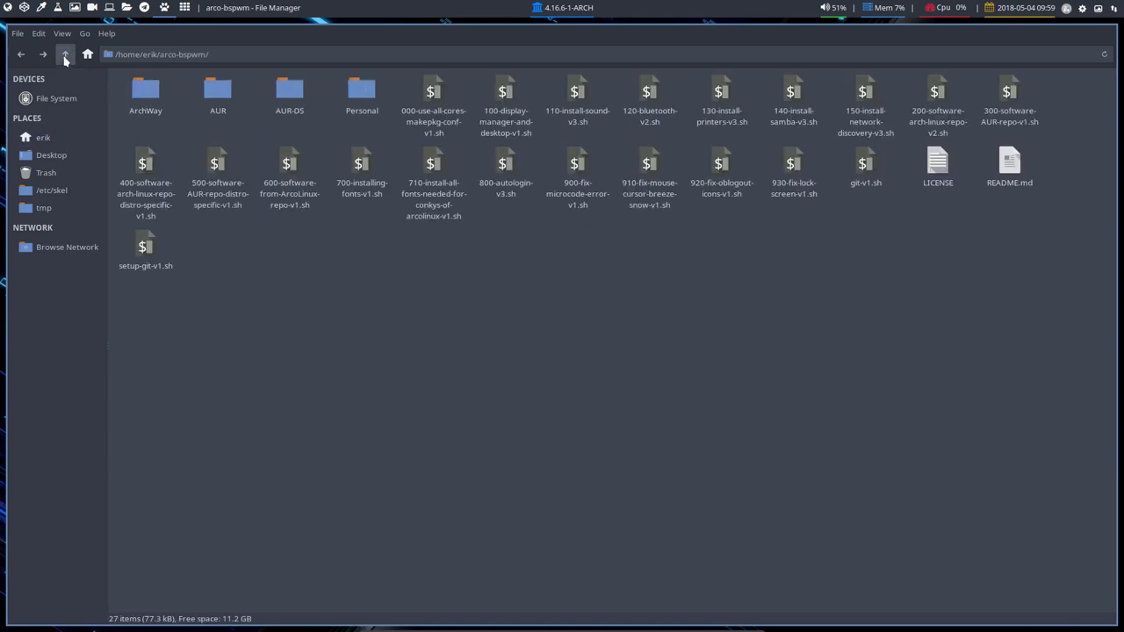
{"action": "left_click", "coordinate": [63, 55]}
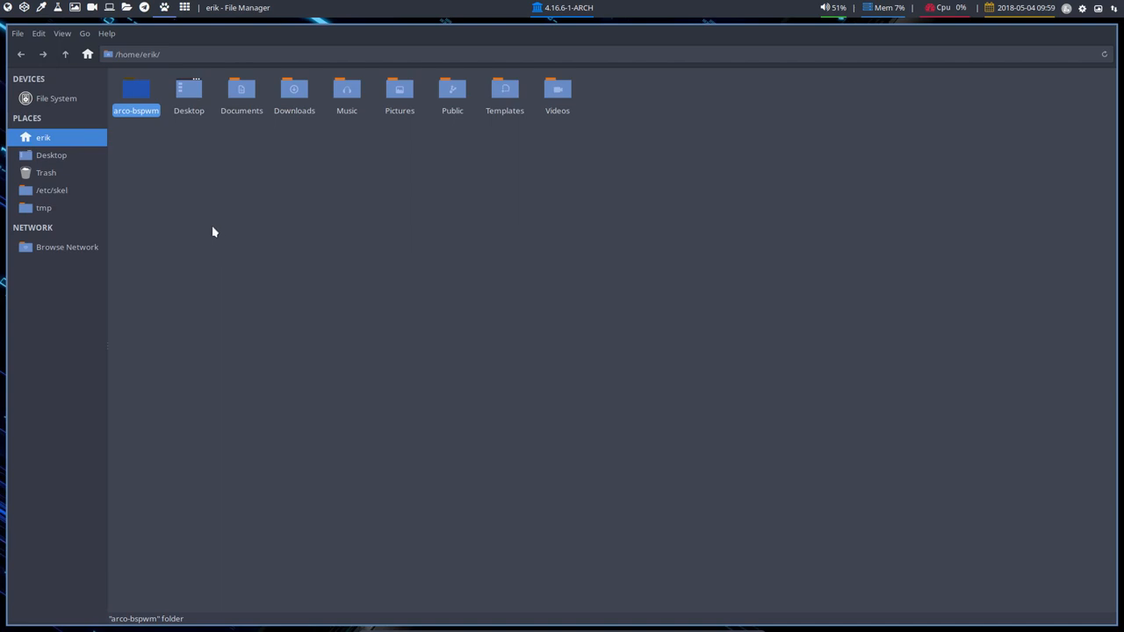
Step: Create a folder named ARCOLINUXD in home and reopen the arco-bspwm scripts folder
{"action": "right_click", "coordinate": [215, 232]}
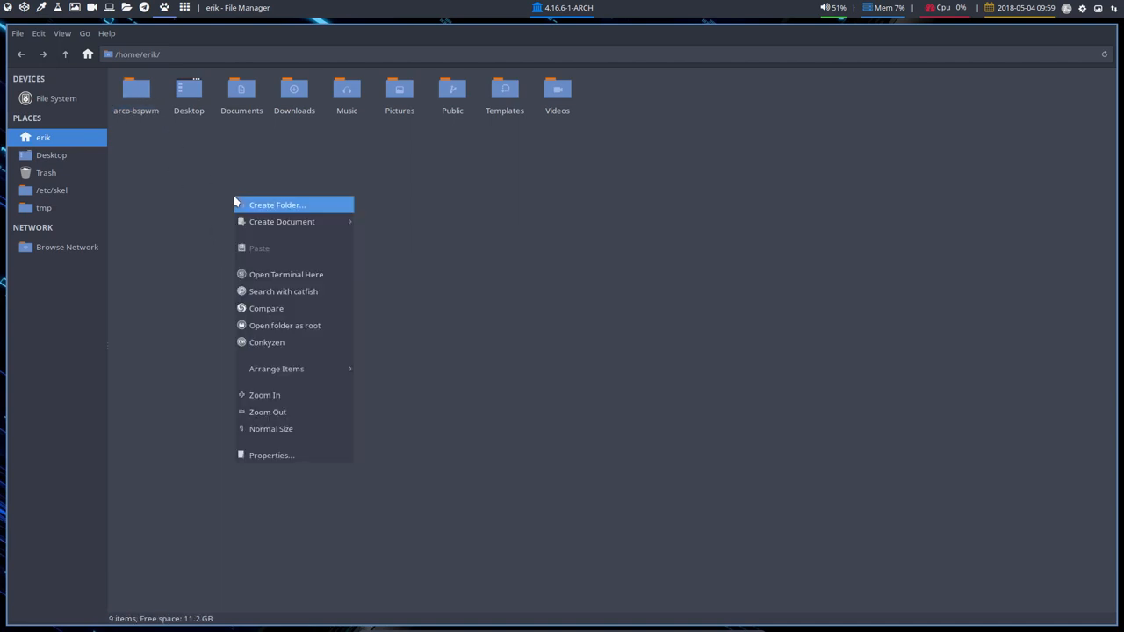
{"action": "left_click", "coordinate": [278, 204]}
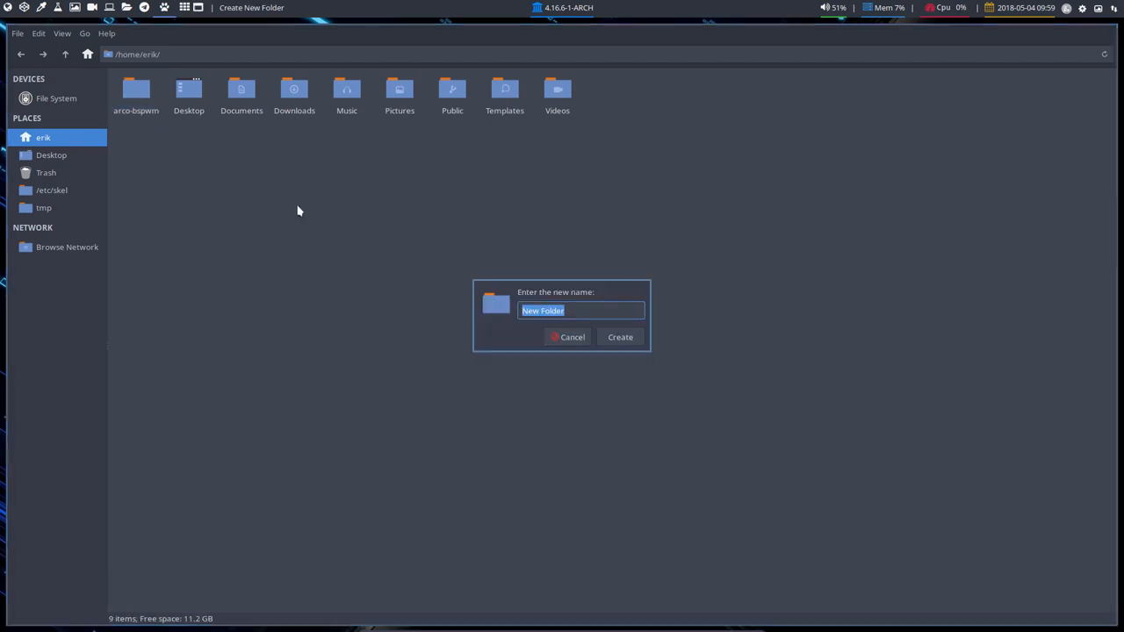
{"action": "type", "text": "ARC"}
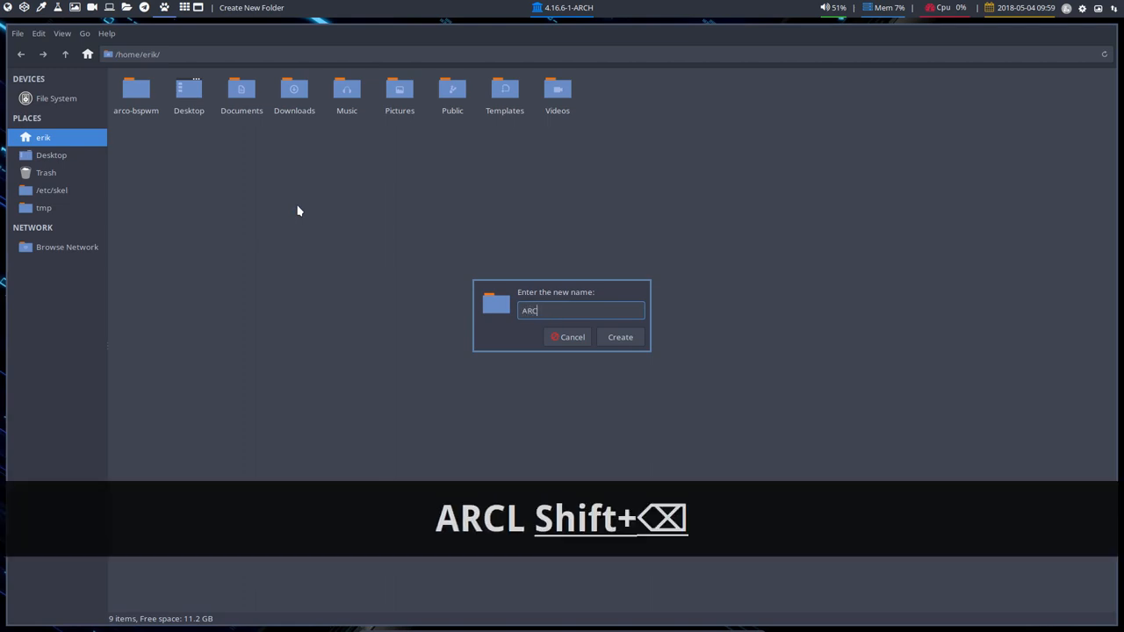
{"action": "type", "text": "OLINUXD"}
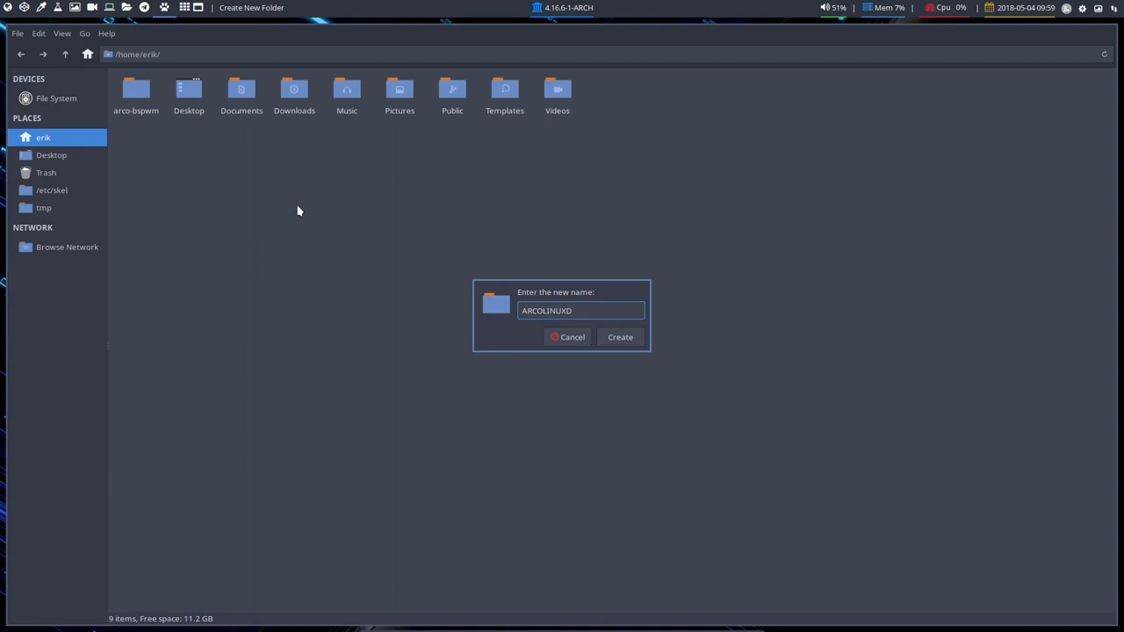
{"action": "left_click", "coordinate": [620, 338]}
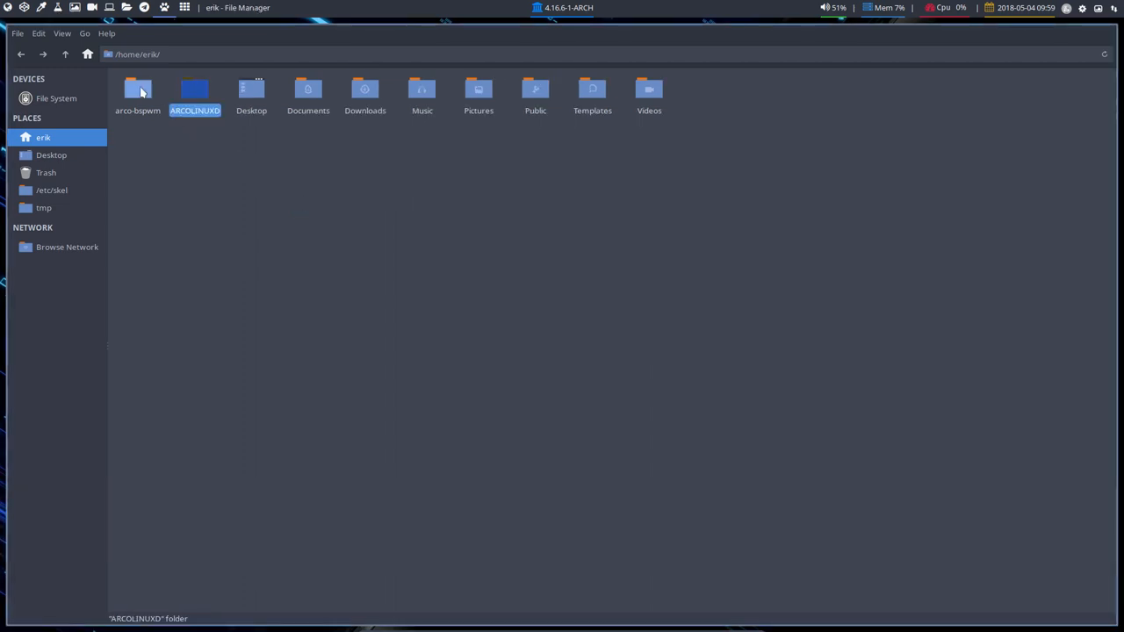
{"action": "double_click", "coordinate": [193, 91]}
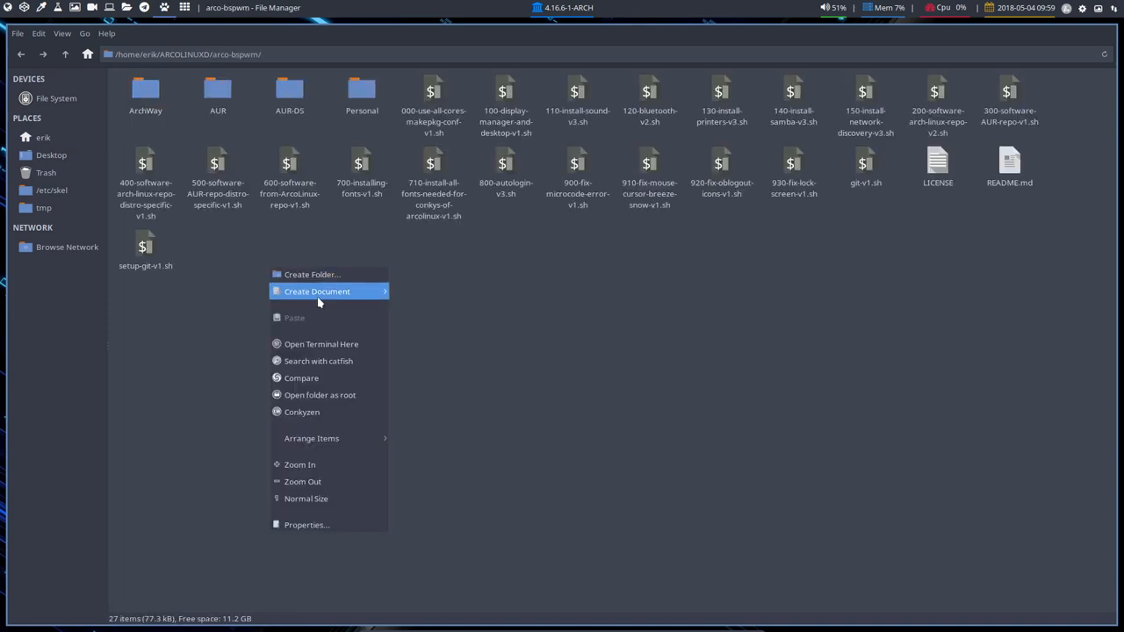
Step: Launch a terminal in the arco-bspwm folder to run git pull
{"action": "left_click", "coordinate": [319, 343]}
{"action": "type", "text": "git pull"}
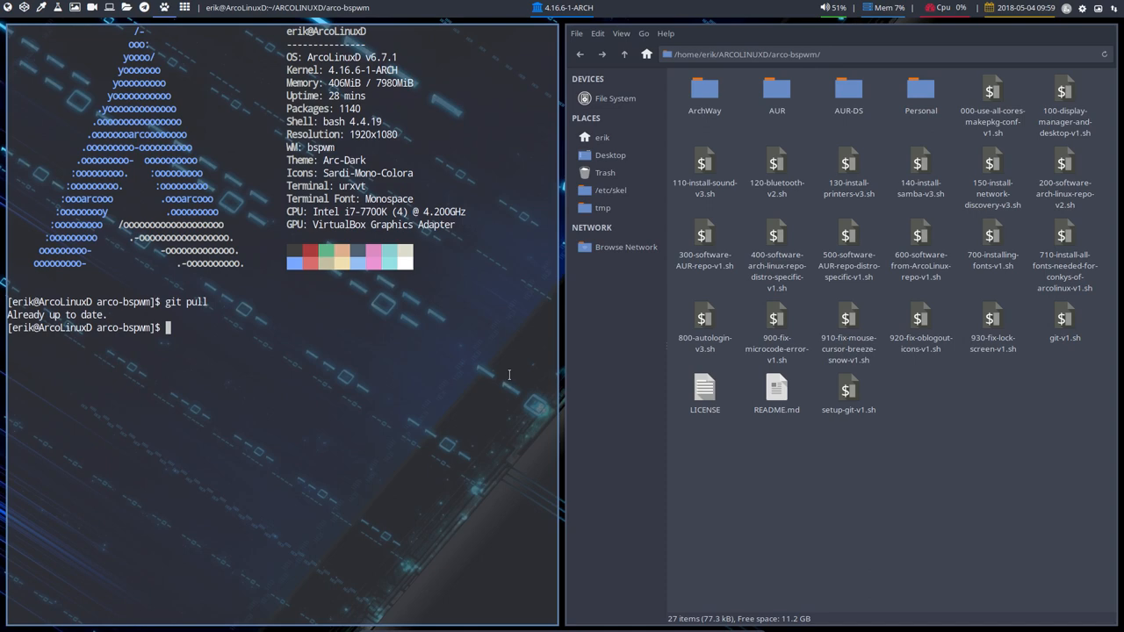
{"action": "mouse_move", "coordinate": [222, 380]}
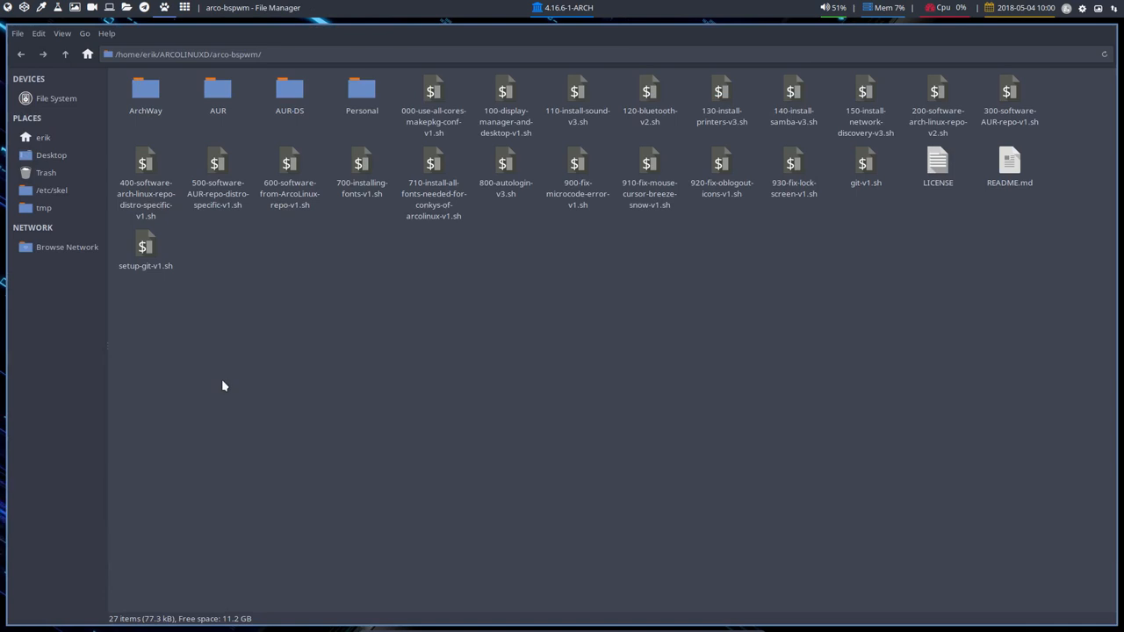
Step: Go up from arco-bspwm, then relaunch Thunar on home, which now lists ARCOLINUXD
{"action": "left_click", "coordinate": [67, 55]}
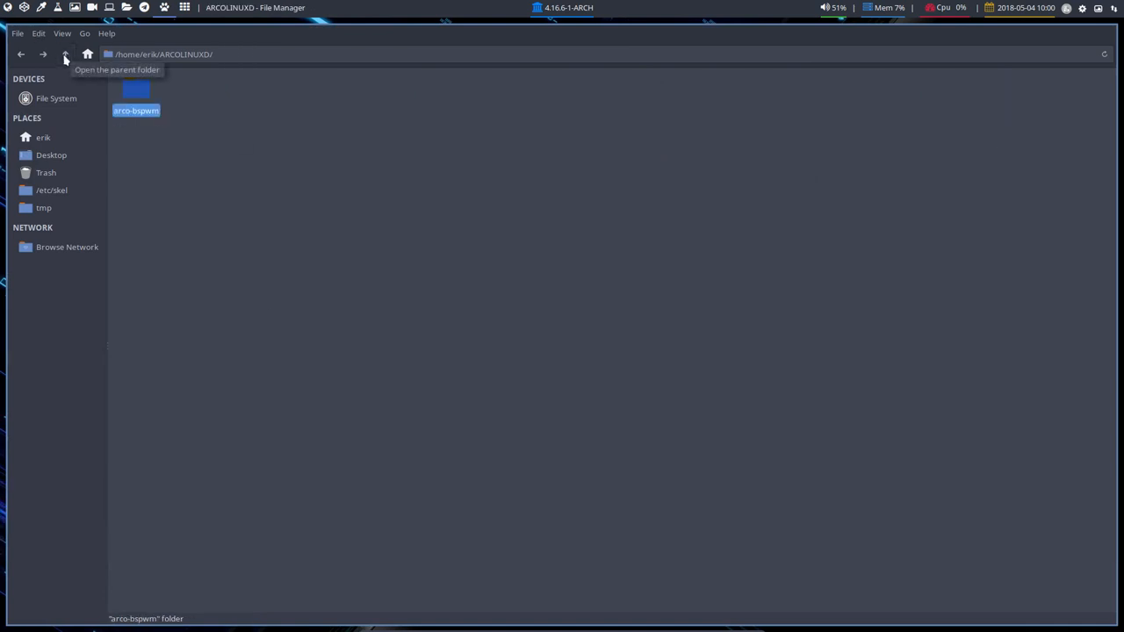
{"action": "left_click", "coordinate": [63, 53]}
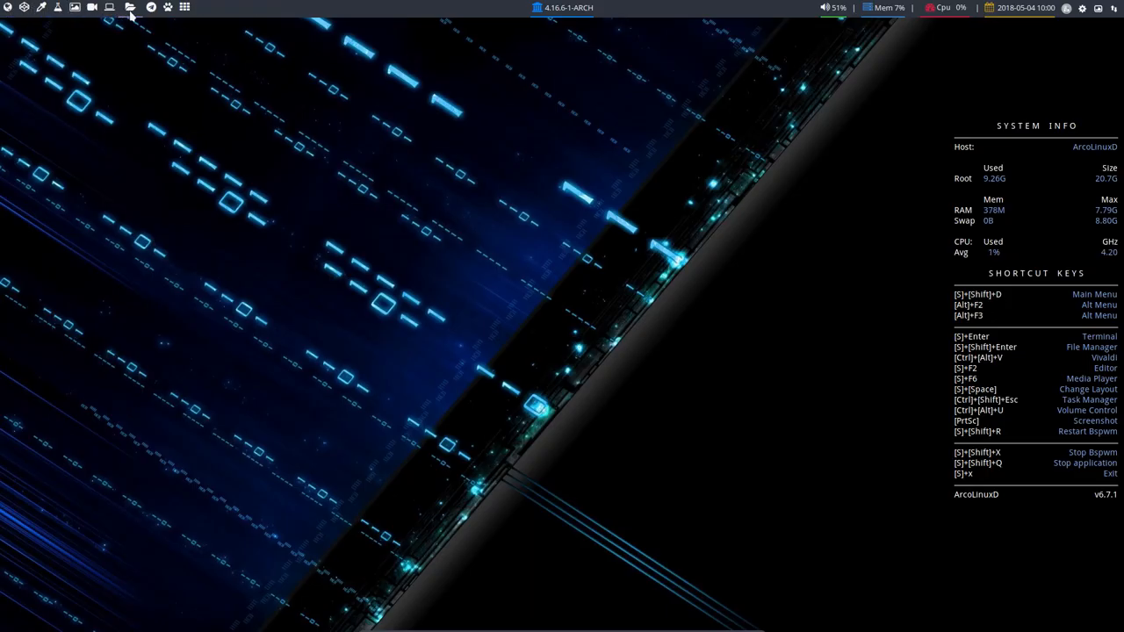
{"action": "left_click", "coordinate": [130, 7]}
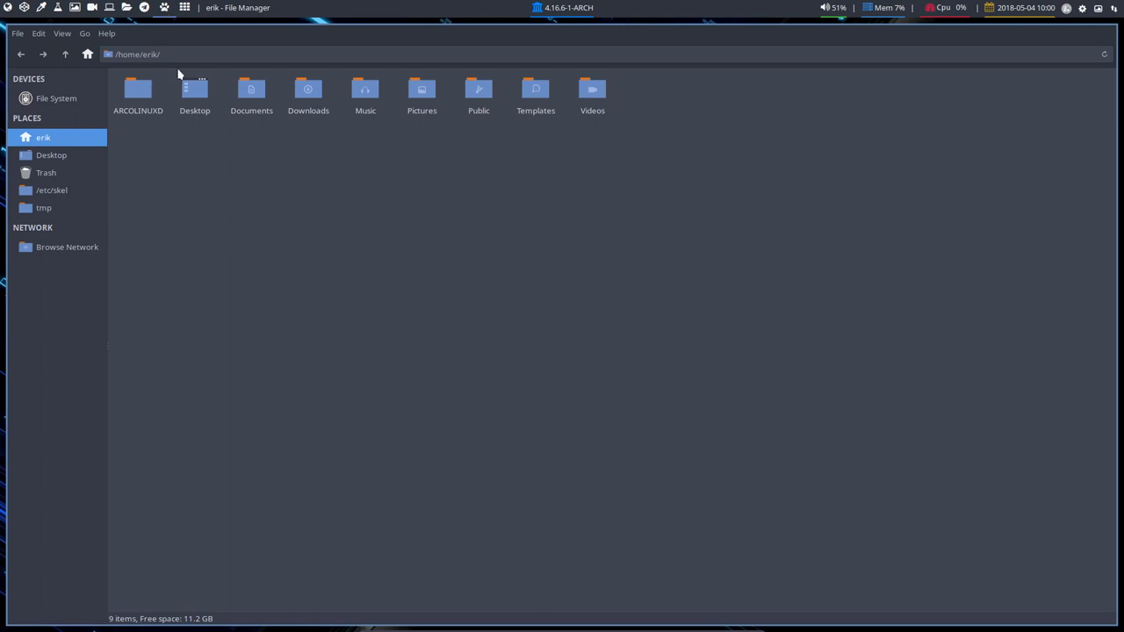
{"action": "mouse_move", "coordinate": [221, 255]}
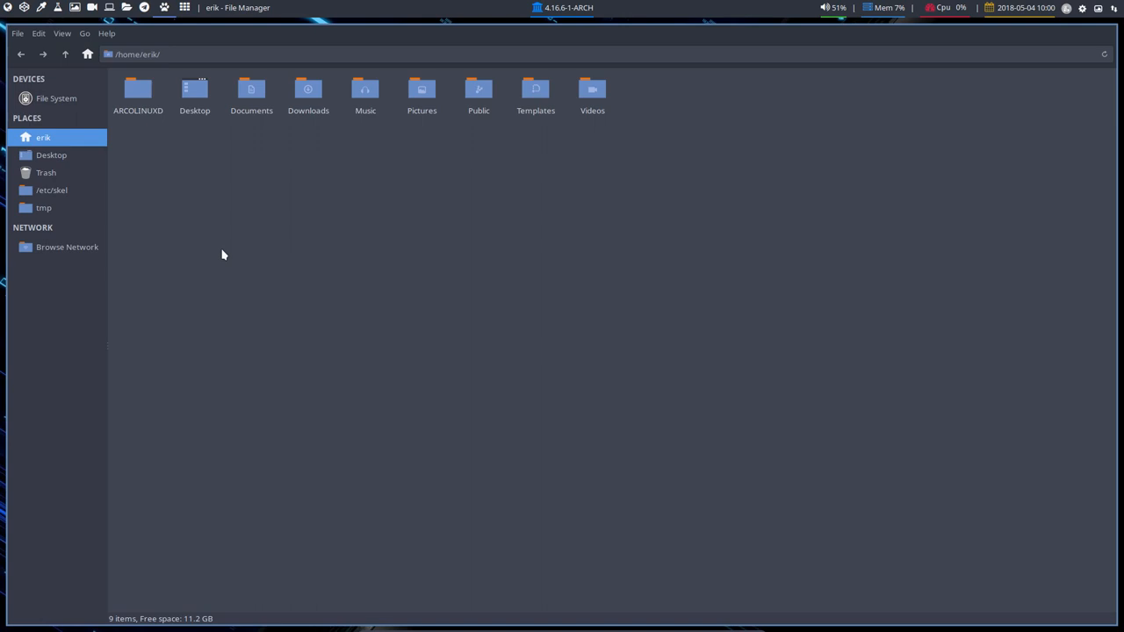
Step: Show hidden files, browse into ~/.config/bspwm and back to .config
{"action": "key", "text": "ctrl+h"}
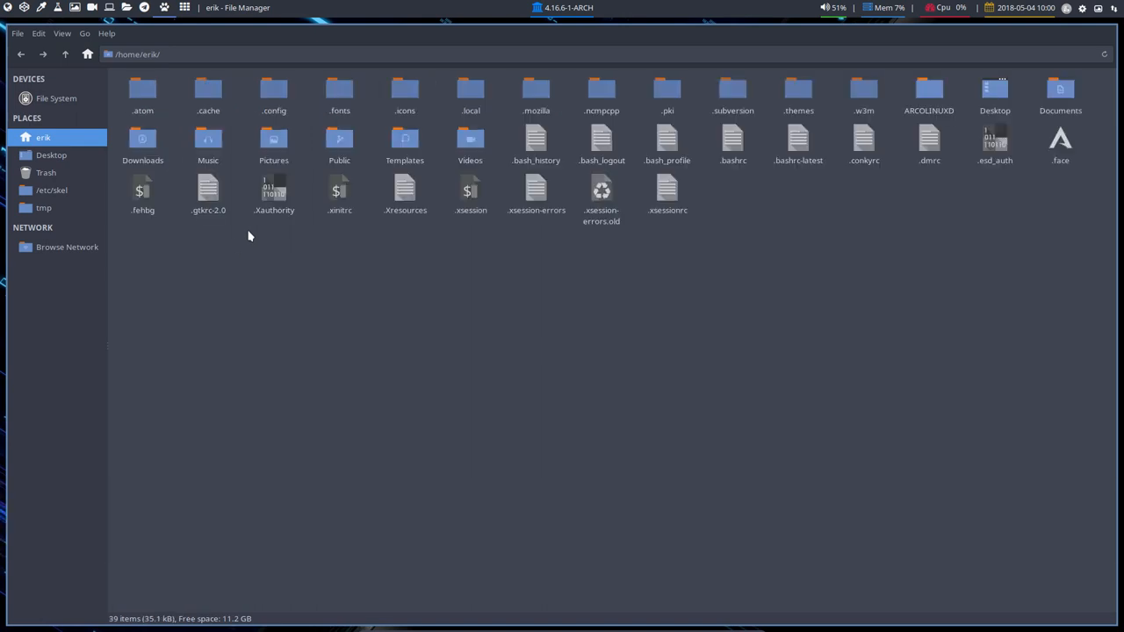
{"action": "left_click", "coordinate": [274, 91]}
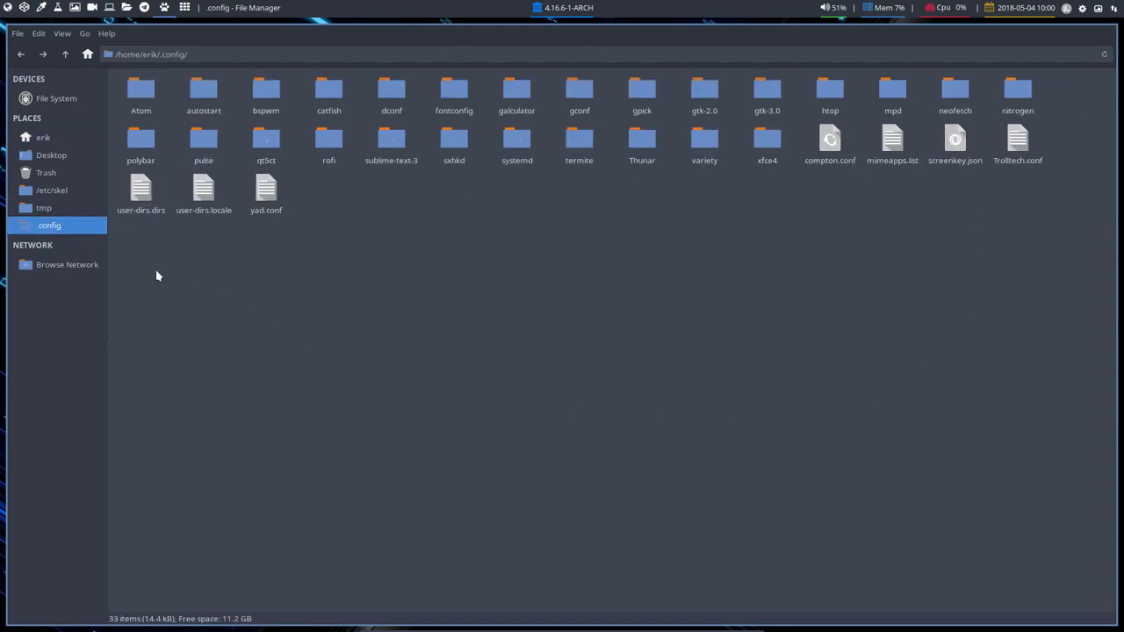
{"action": "mouse_move", "coordinate": [19, 337]}
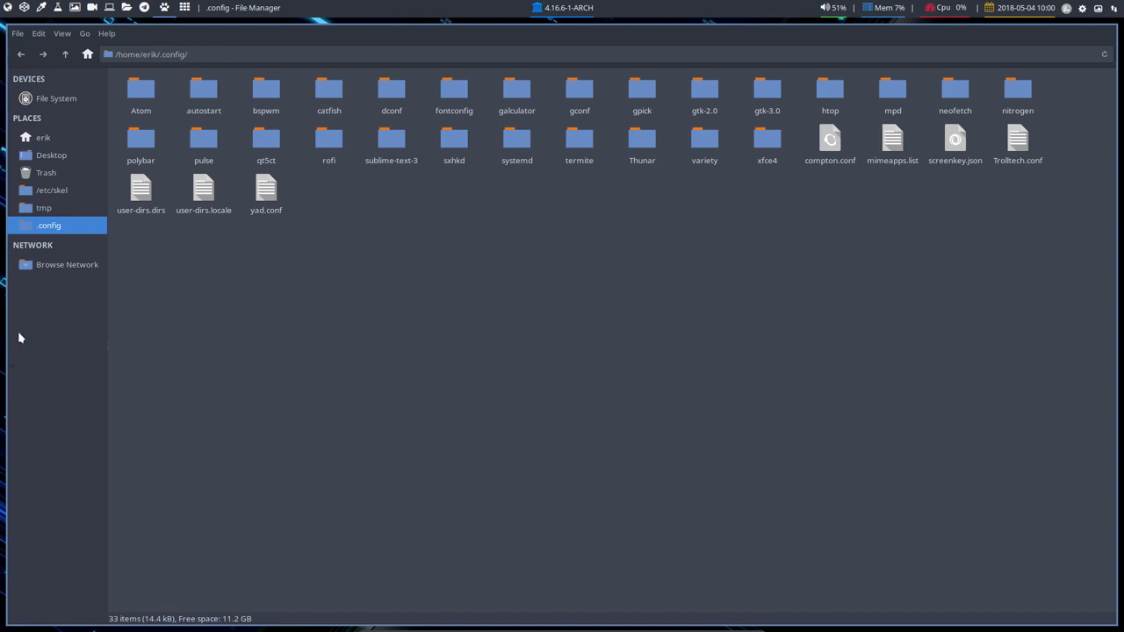
{"action": "mouse_move", "coordinate": [105, 264]}
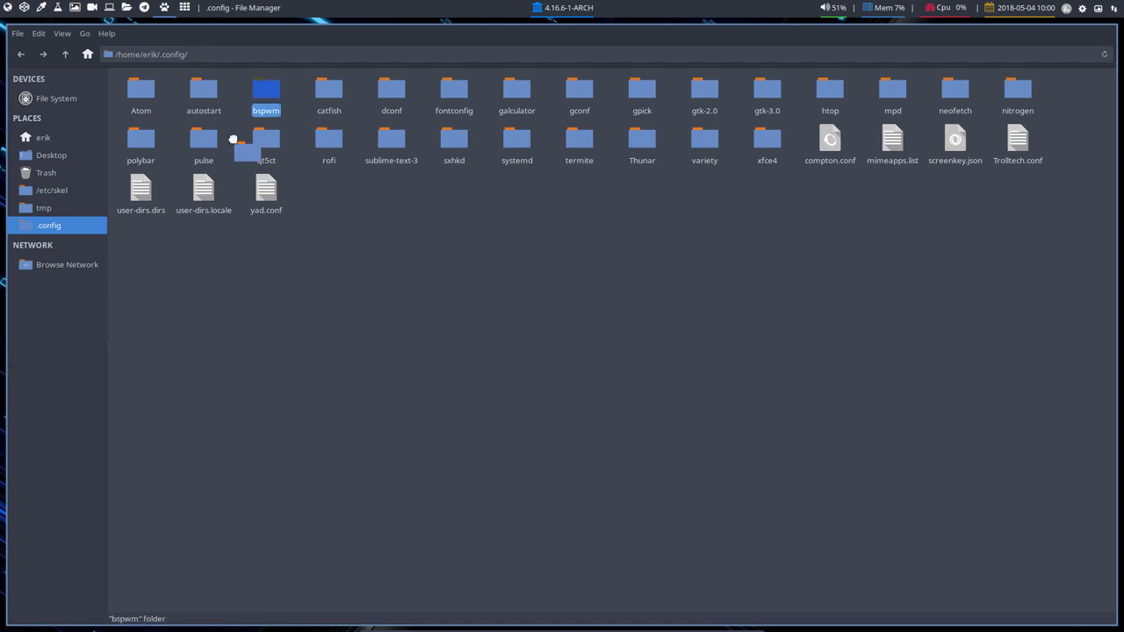
{"action": "double_click", "coordinate": [263, 91]}
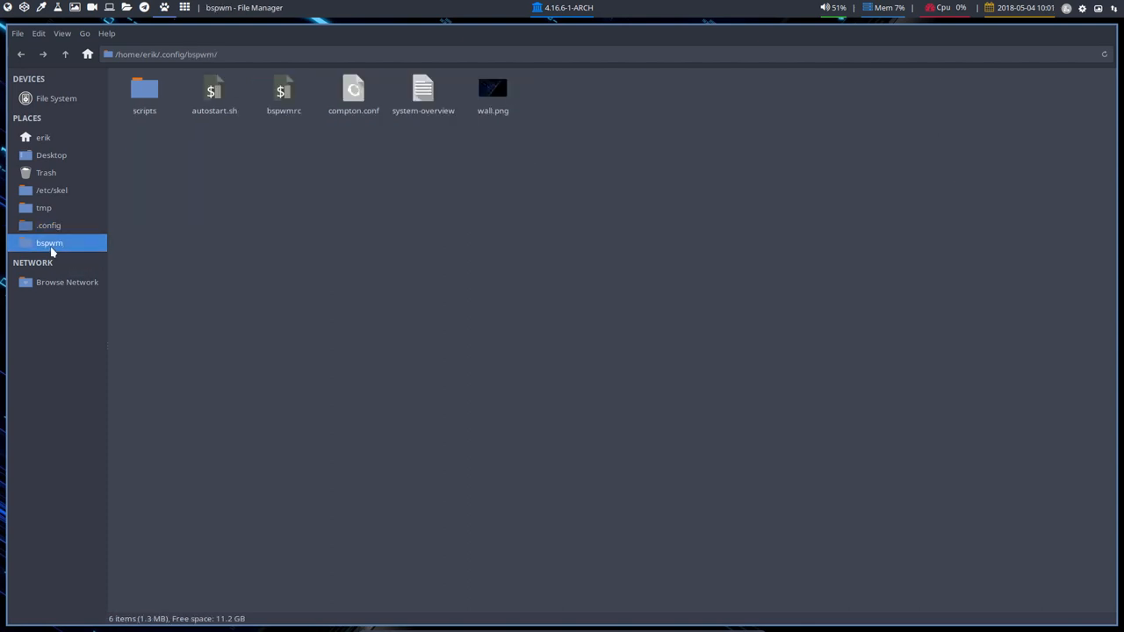
{"action": "mouse_move", "coordinate": [53, 253]}
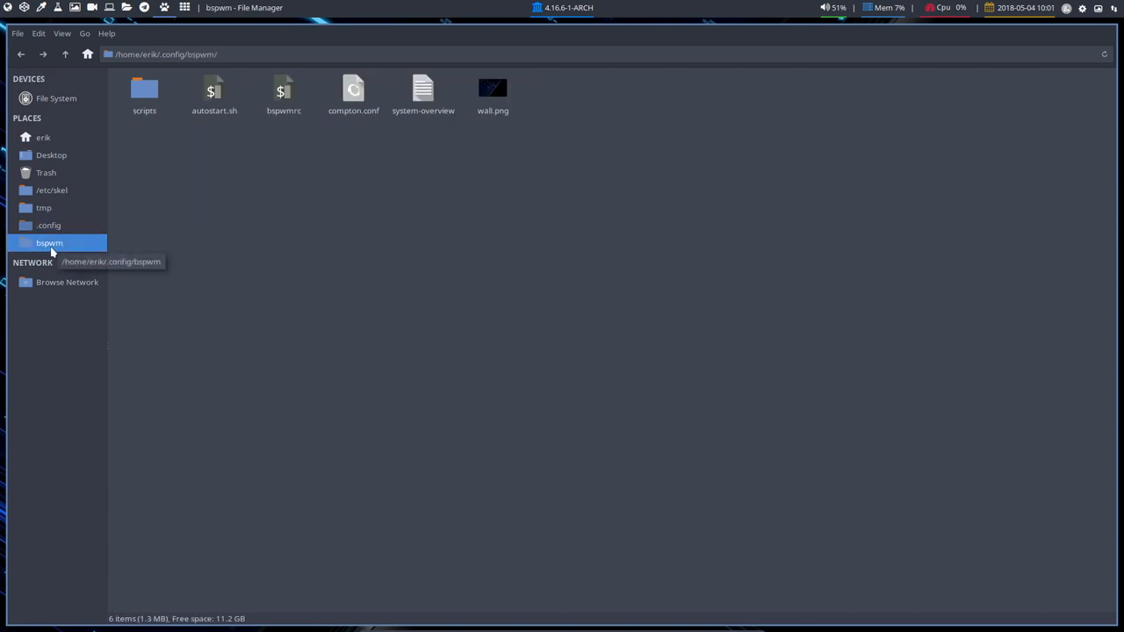
{"action": "mouse_move", "coordinate": [65, 54]}
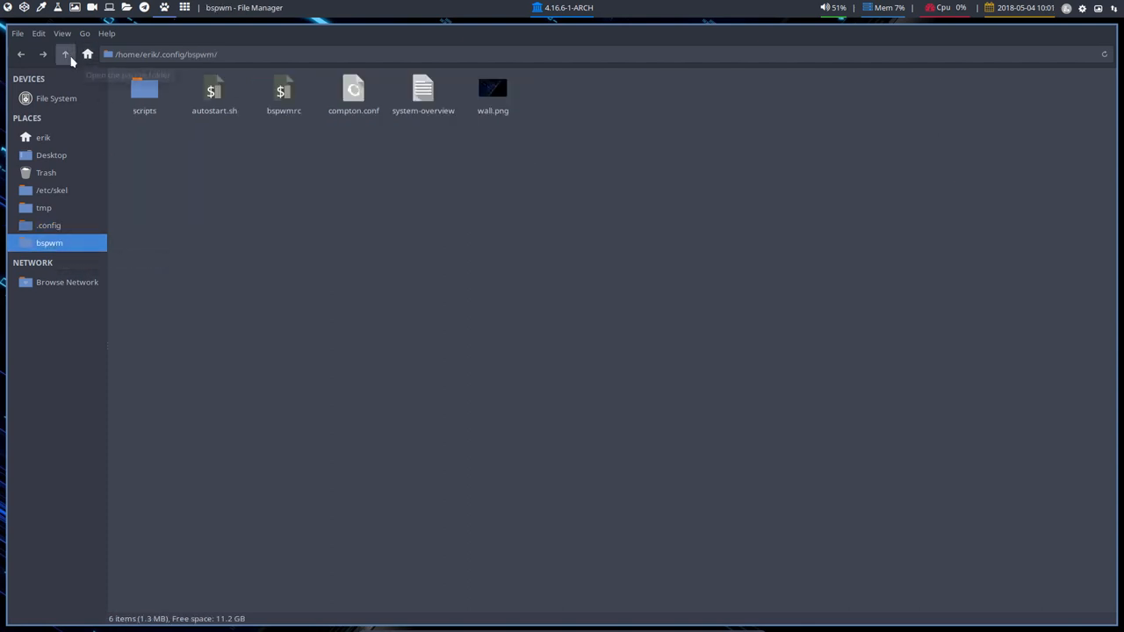
{"action": "left_click", "coordinate": [67, 54]}
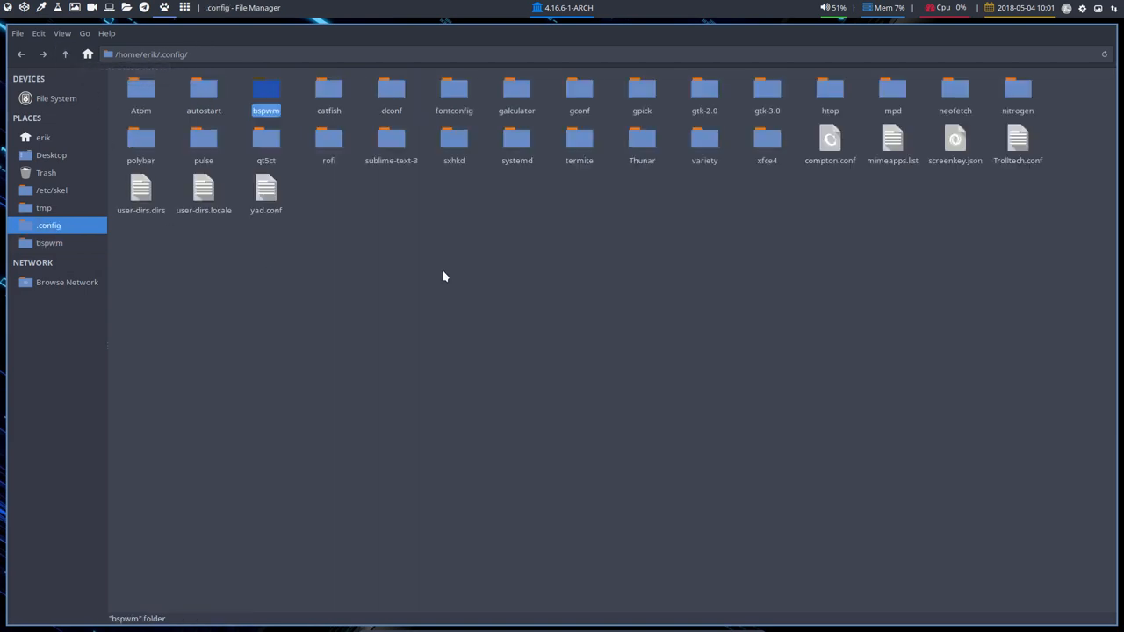
Step: Check the bspwm and sxhkd sidebar bookmarks each open, then return to .config
{"action": "left_click", "coordinate": [453, 141]}
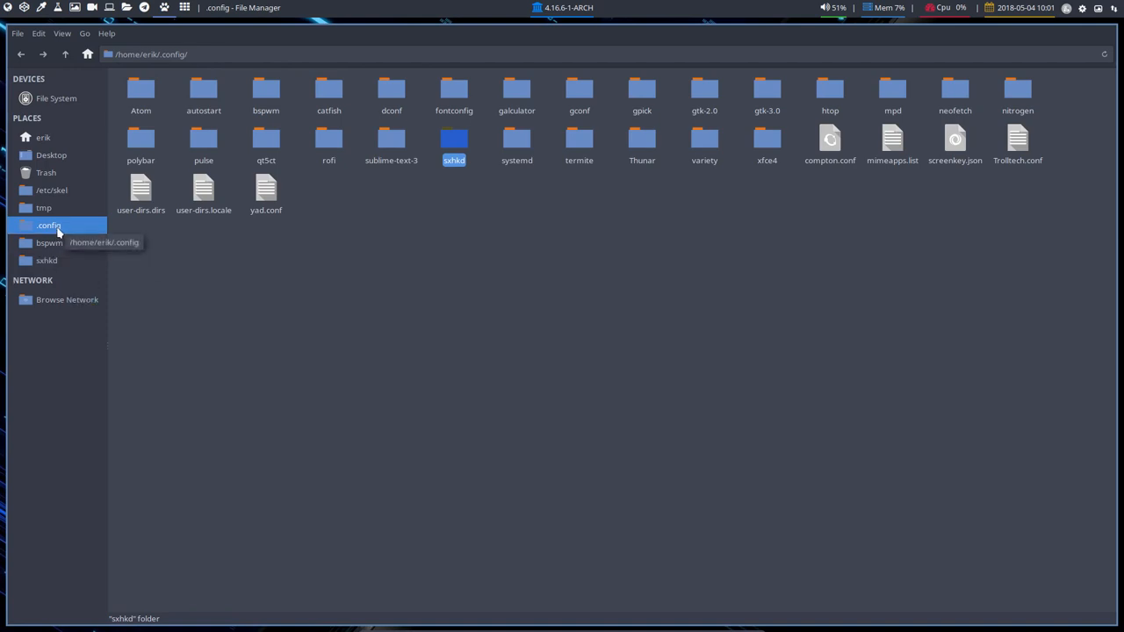
{"action": "left_click", "coordinate": [49, 243]}
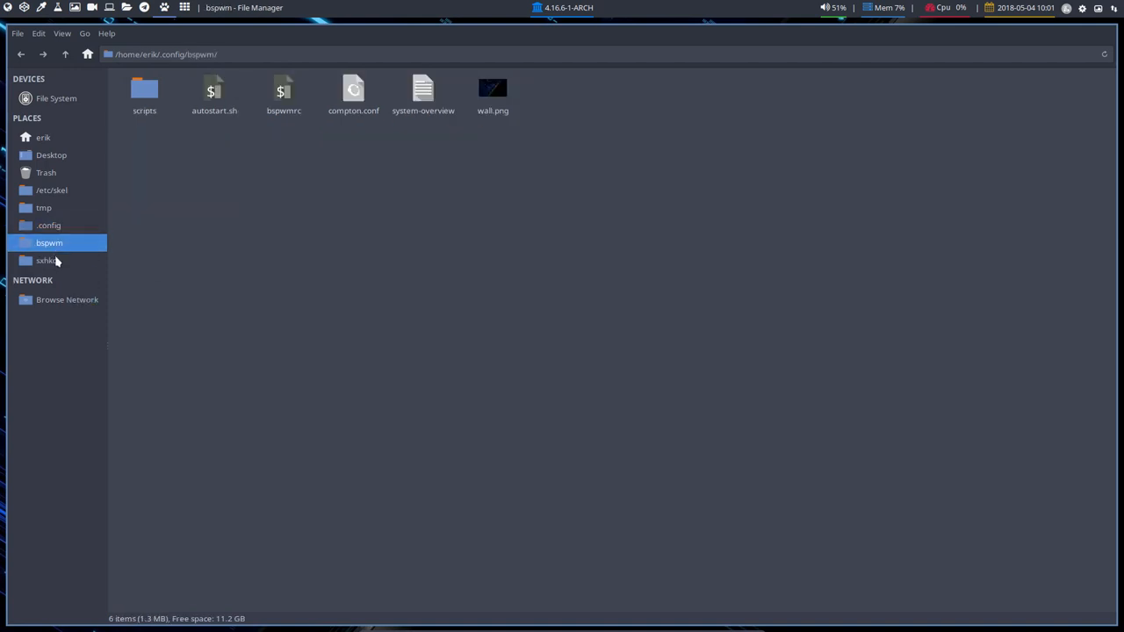
{"action": "left_click", "coordinate": [45, 260]}
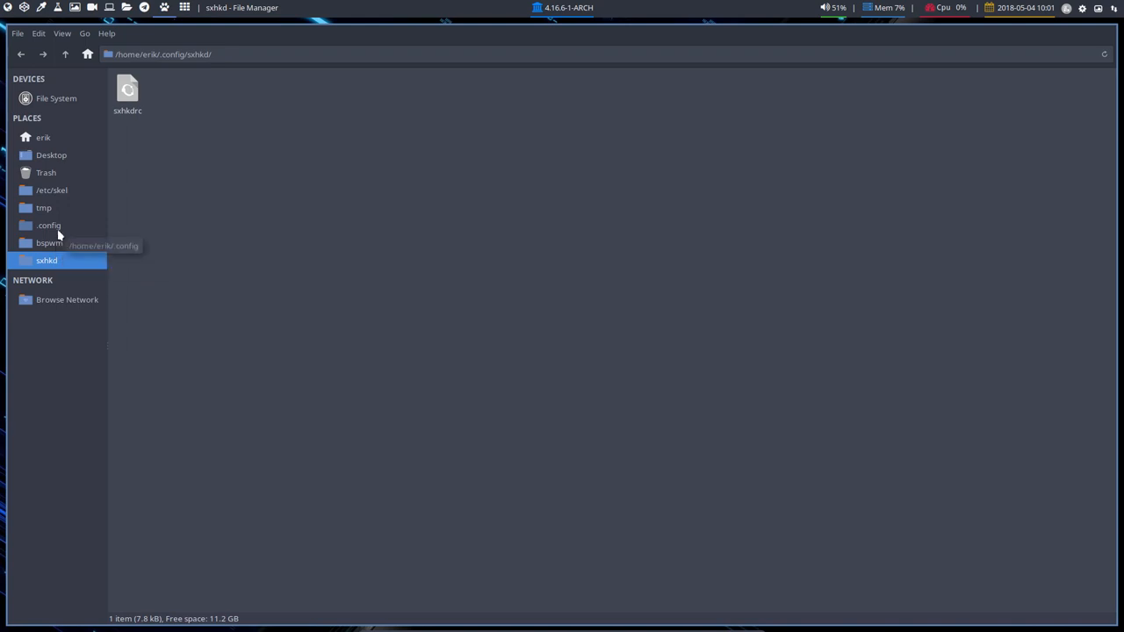
{"action": "left_click", "coordinate": [49, 225]}
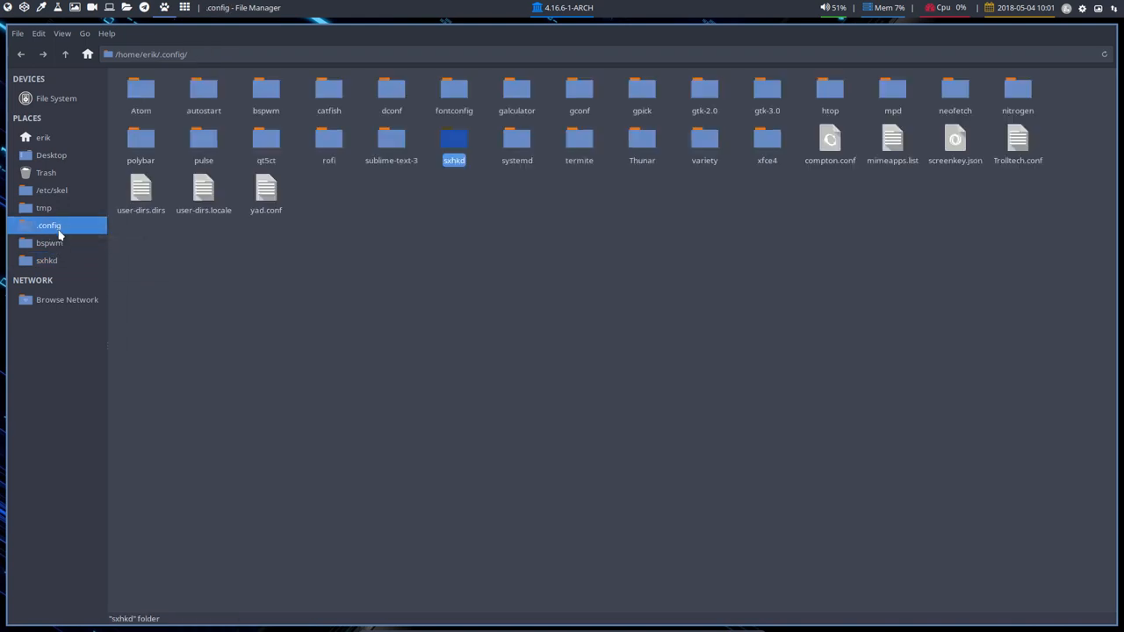
{"action": "mouse_move", "coordinate": [46, 260]}
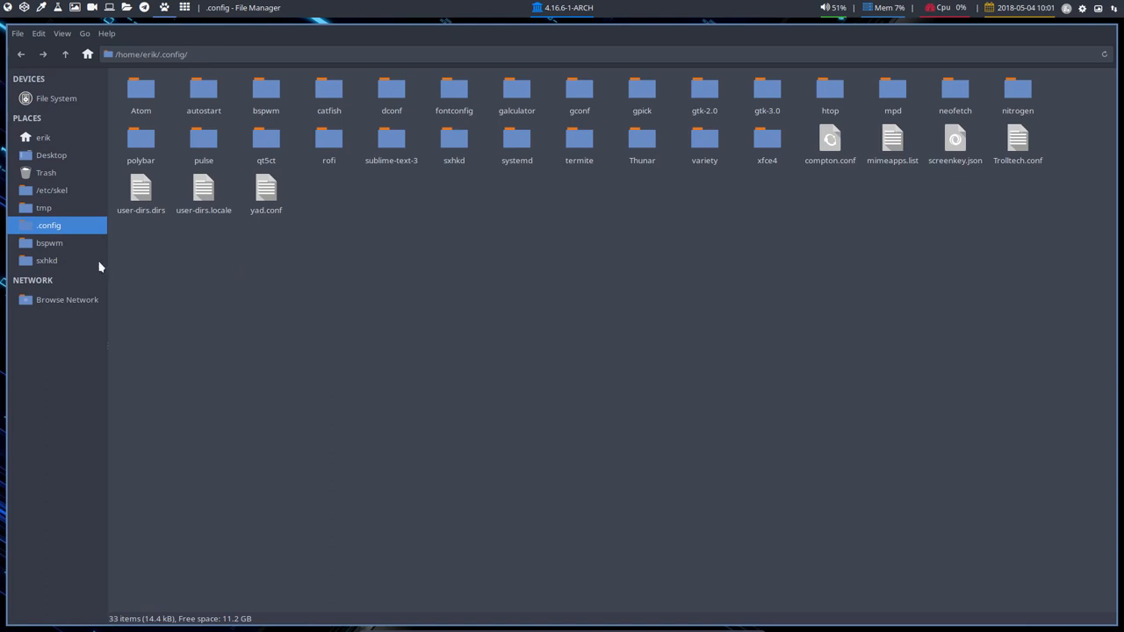
Step: Load autostart.sh from ~/.config/bspwm into Atom for reading
{"action": "left_click", "coordinate": [49, 242]}
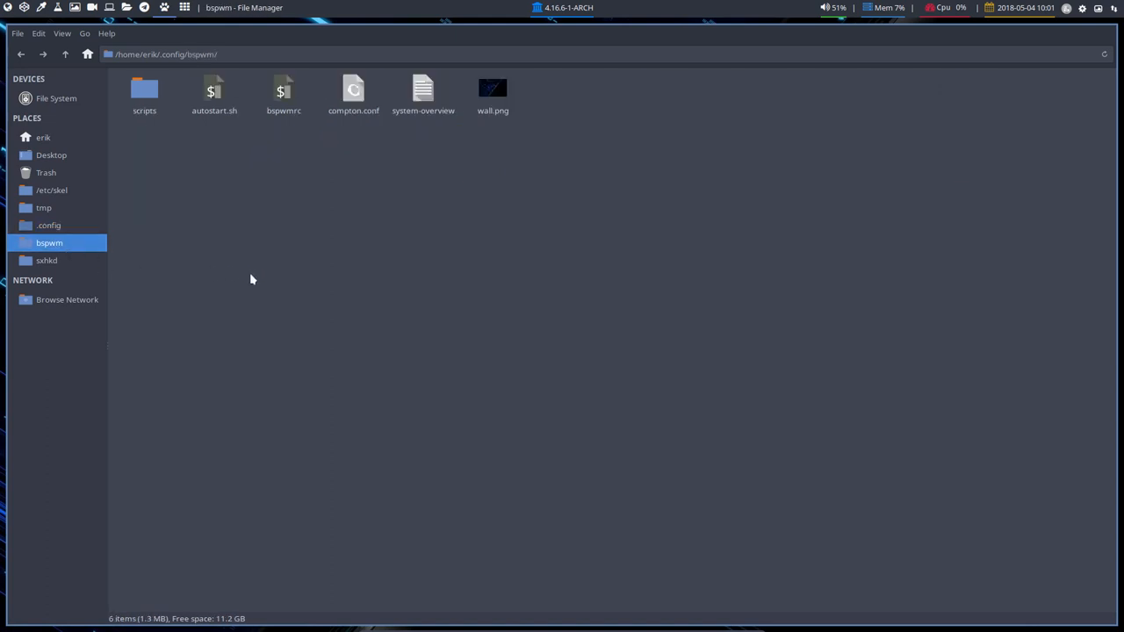
{"action": "left_click", "coordinate": [214, 92]}
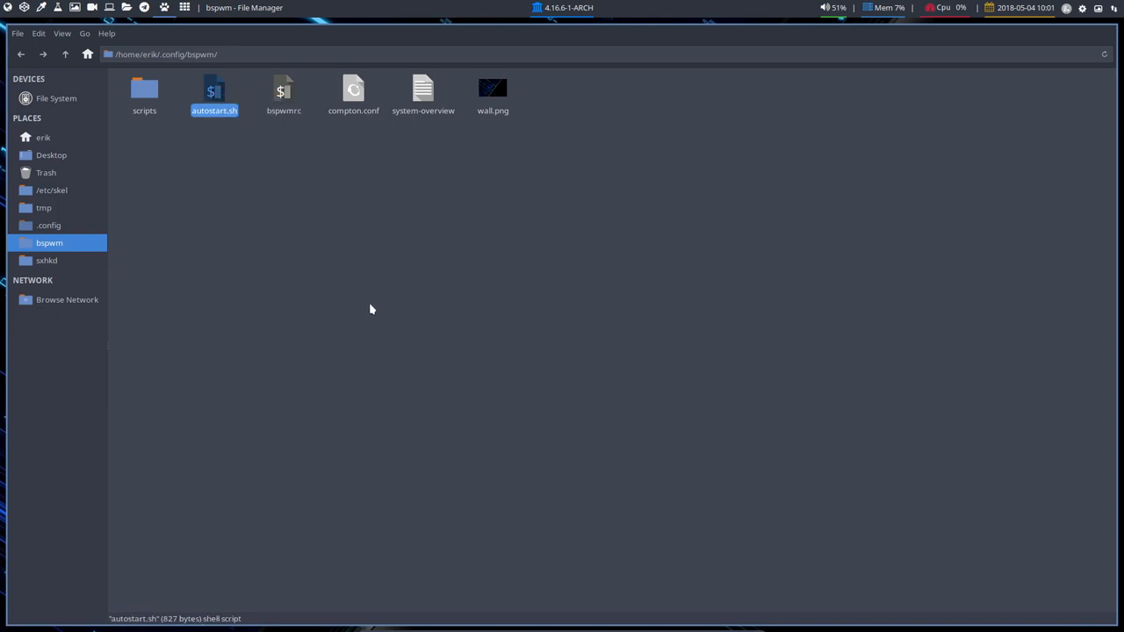
{"action": "double_click", "coordinate": [214, 88]}
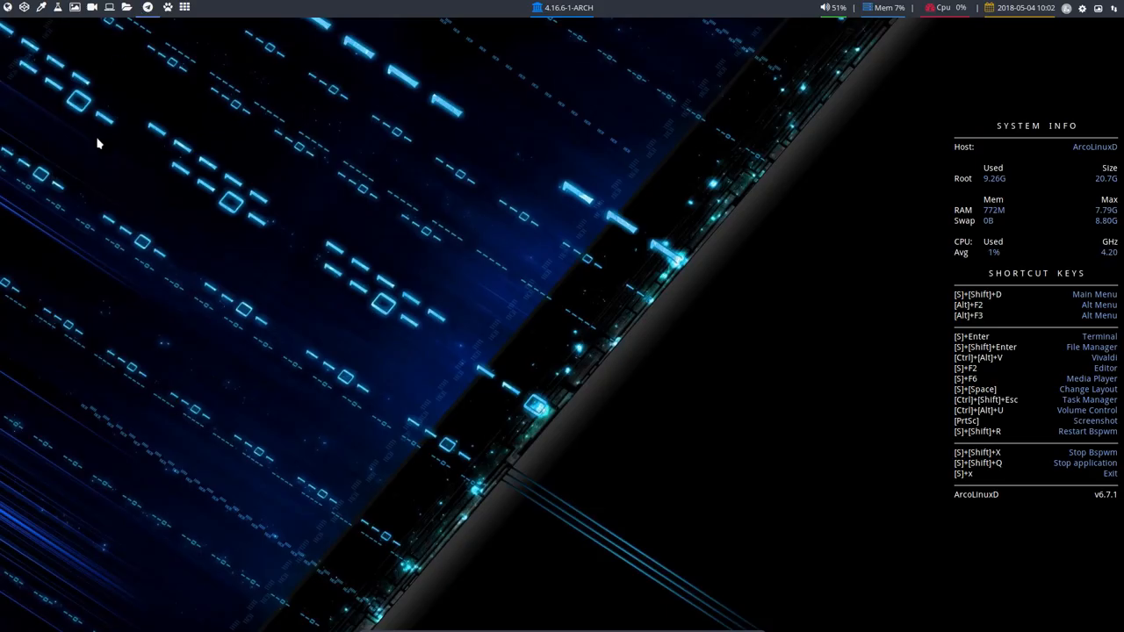
Step: Run xrandr in a new terminal to list VGA-1's supported resolutions
{"action": "key", "text": "ctrl+alt+t"}
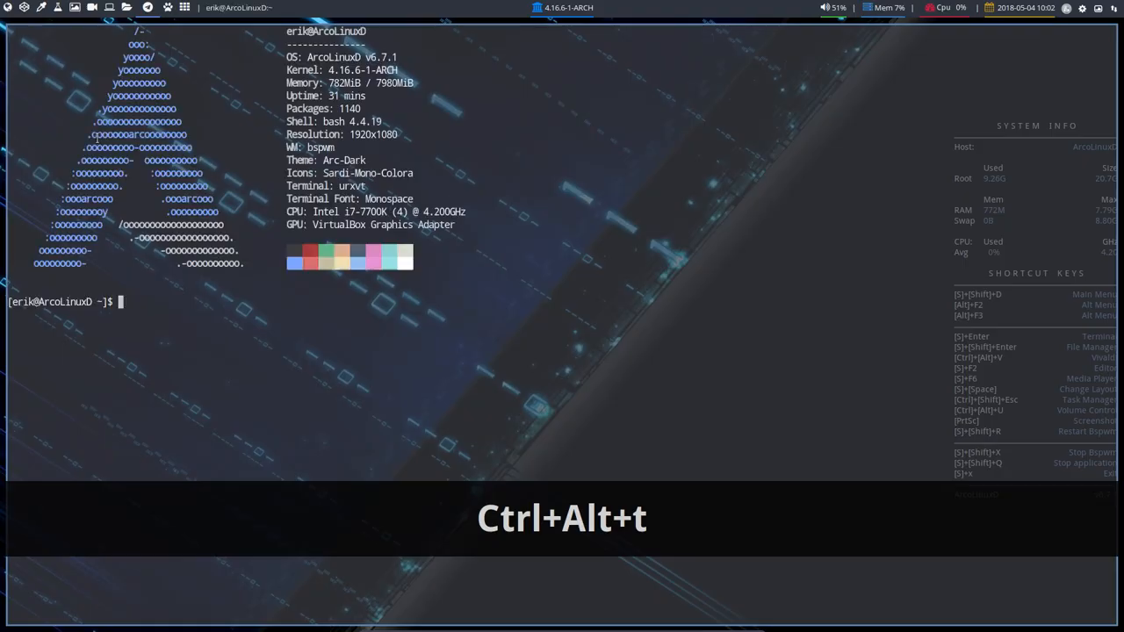
{"action": "type", "text": "xrandr"}
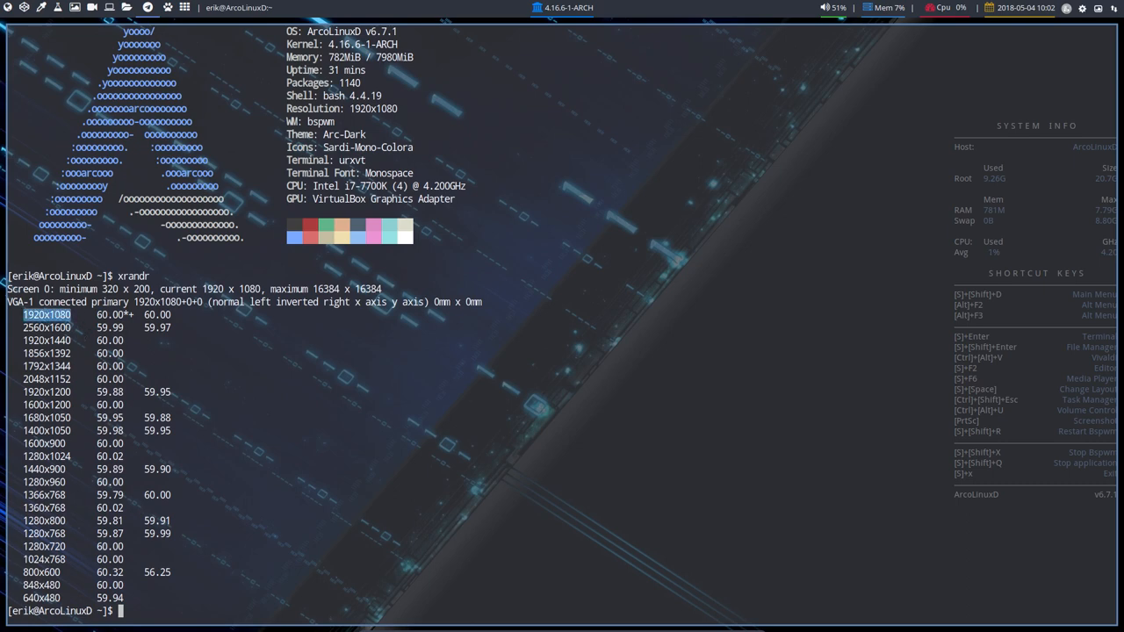
{"action": "mouse_move", "coordinate": [250, 369]}
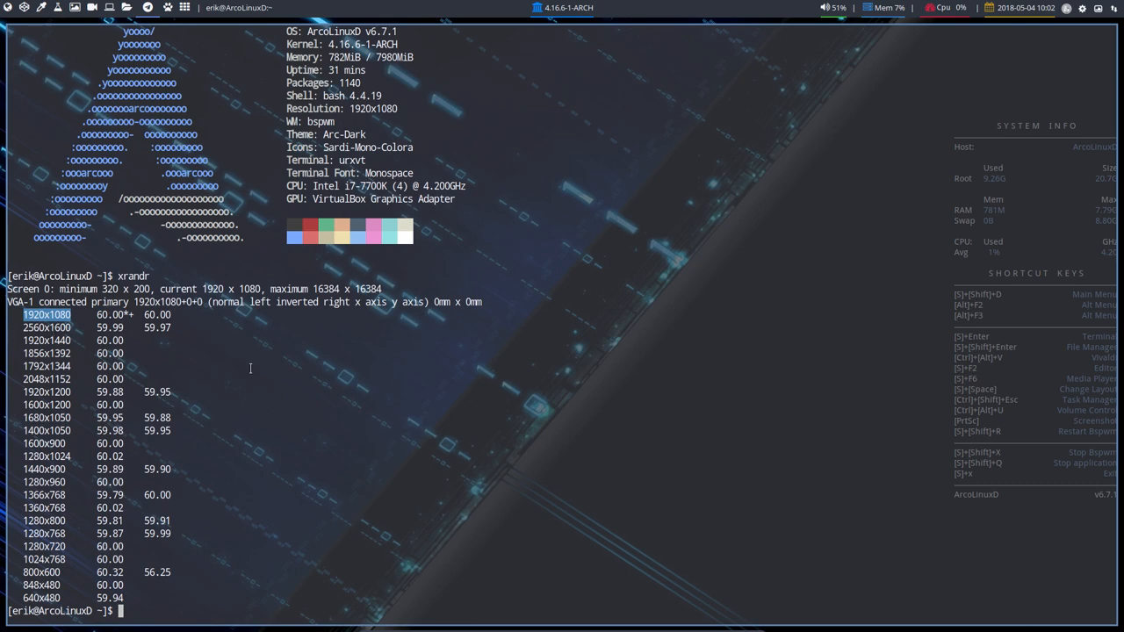
Step: Run arandr, save the VGA-1 layout as a shell script, and list VGA-1's selectable resolutions
{"action": "type", "text": "acr"}
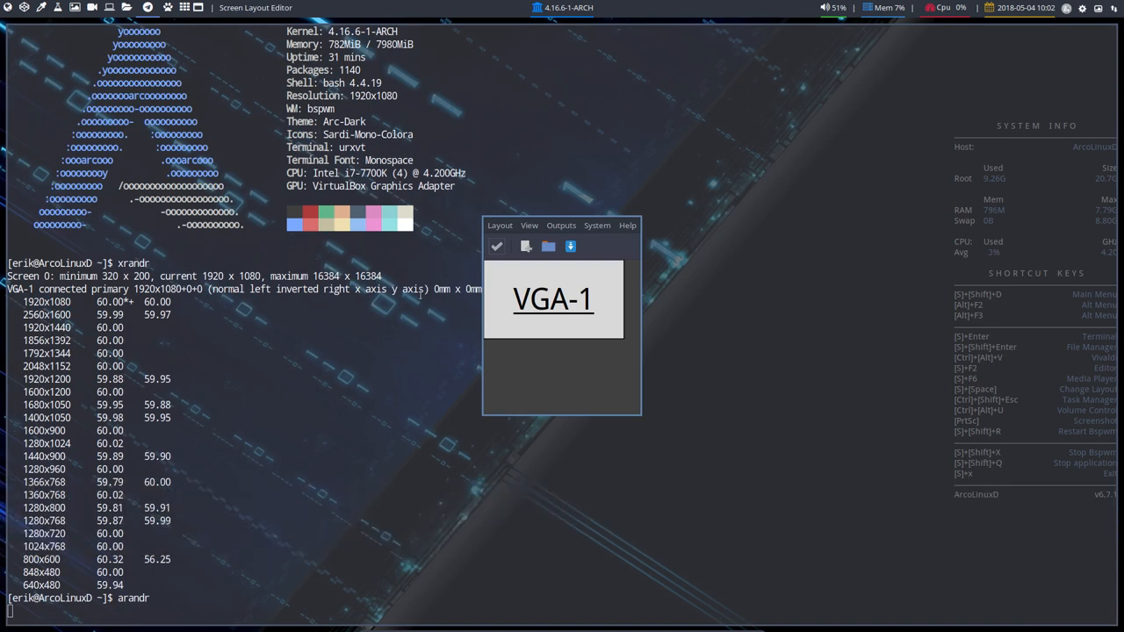
{"action": "mouse_move", "coordinate": [520, 299]}
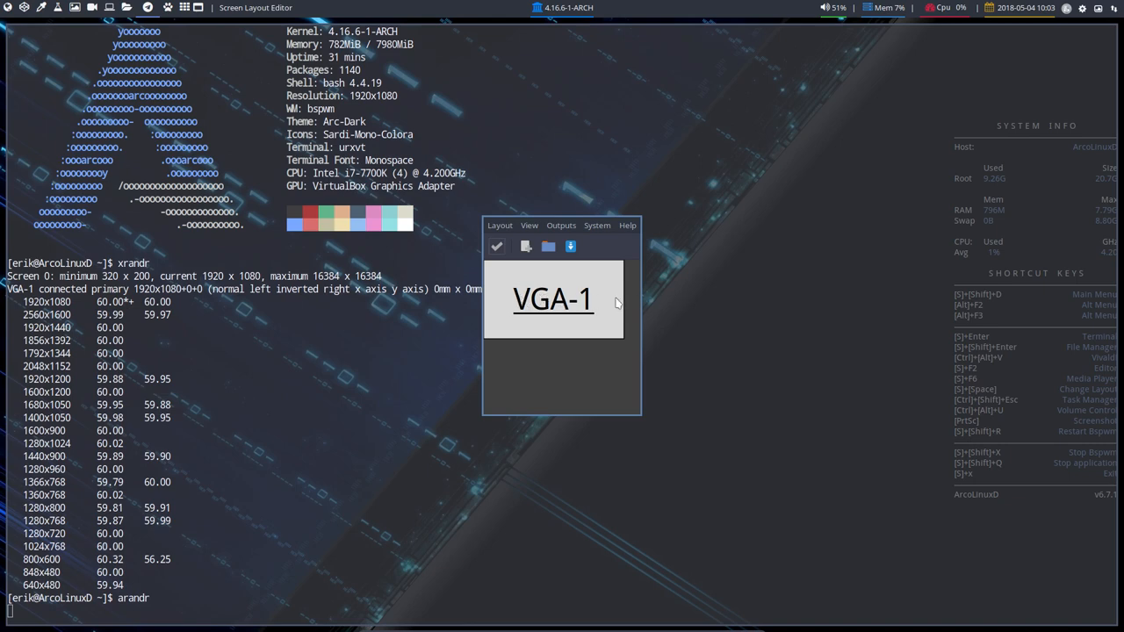
{"action": "left_click_drag", "start_coordinate": [552, 298], "coordinate": [618, 332]}
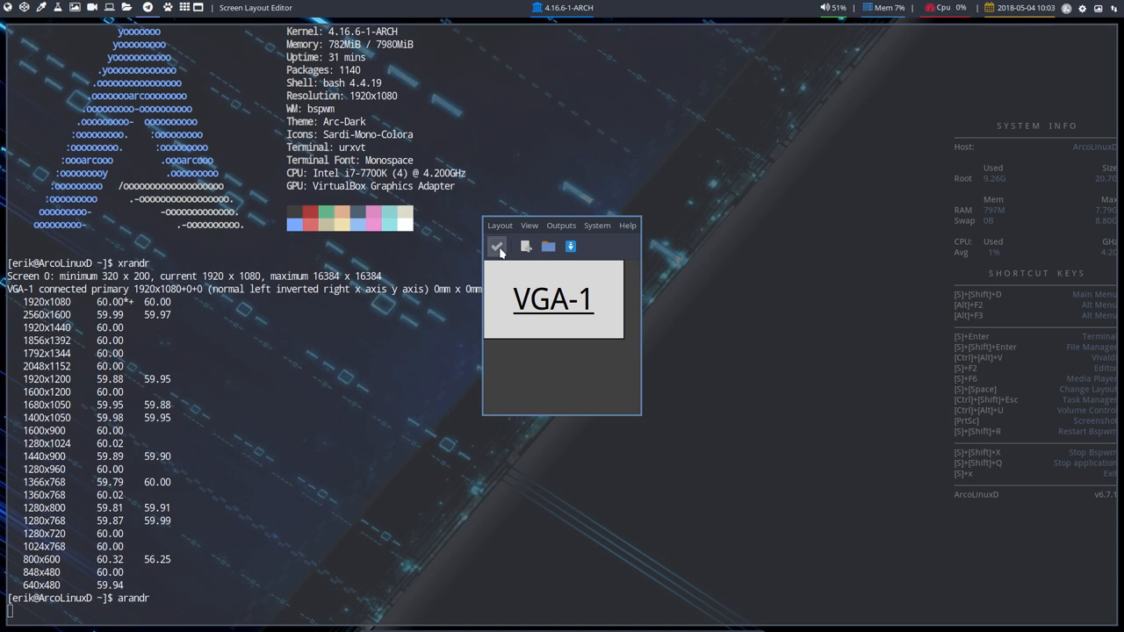
{"action": "left_click", "coordinate": [499, 224]}
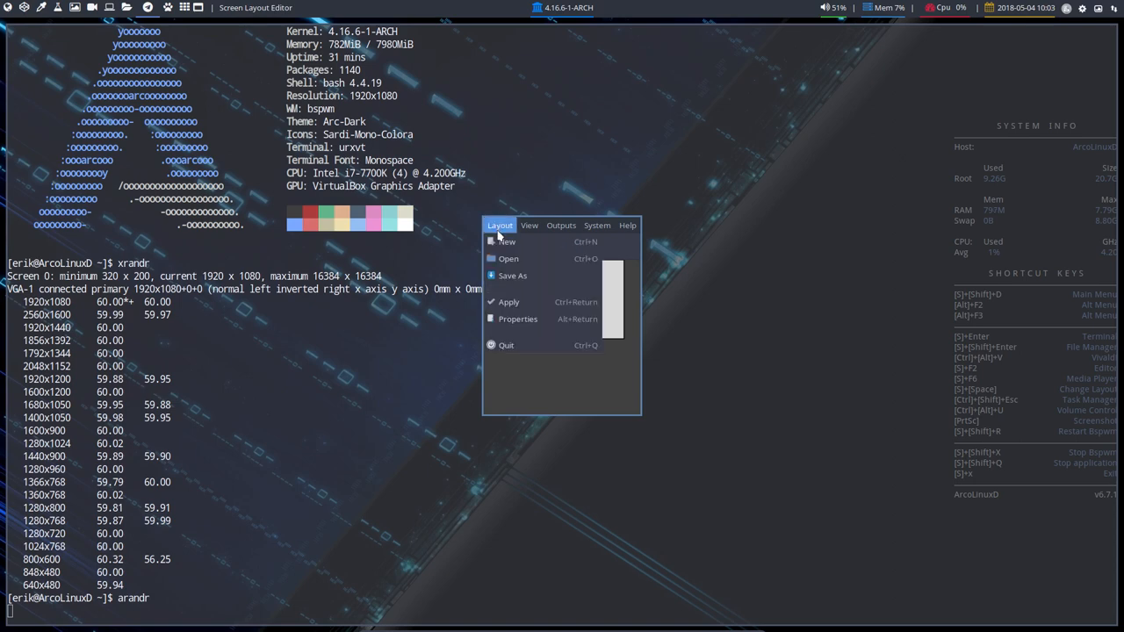
{"action": "mouse_move", "coordinate": [515, 274]}
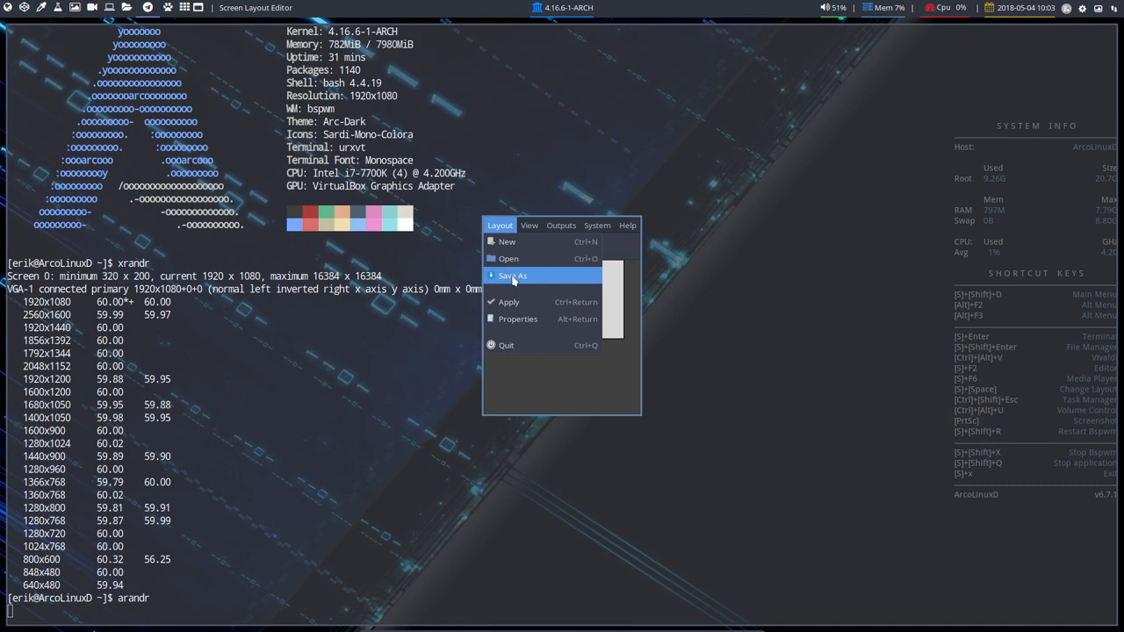
{"action": "left_click", "coordinate": [512, 276]}
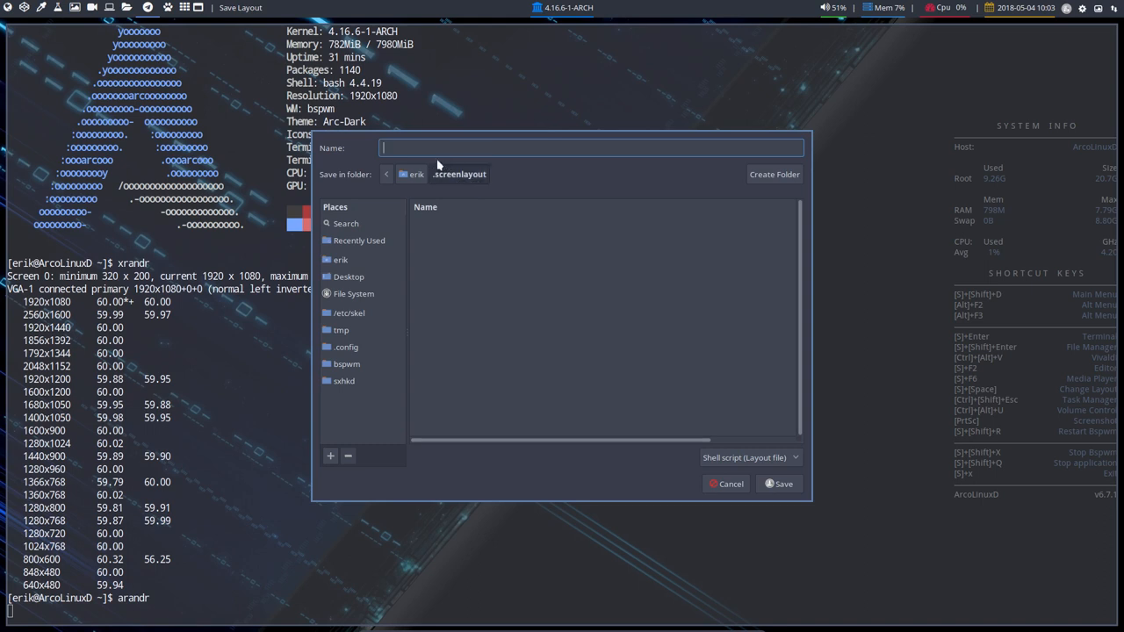
{"action": "type", "text": "exa"}
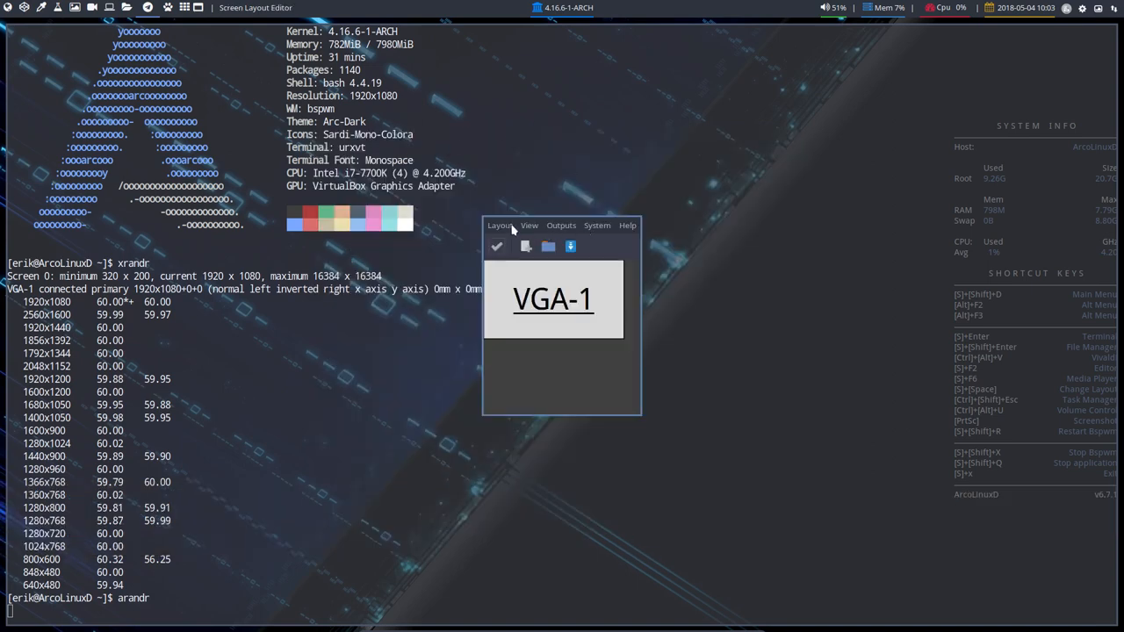
{"action": "left_click", "coordinate": [562, 224]}
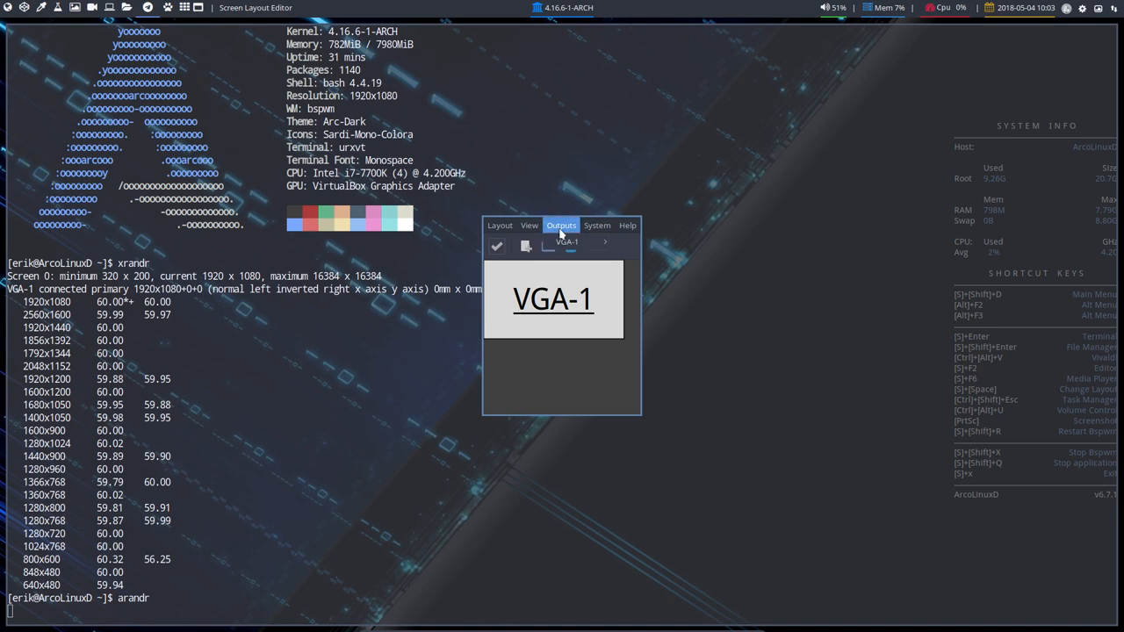
{"action": "left_click", "coordinate": [641, 273]}
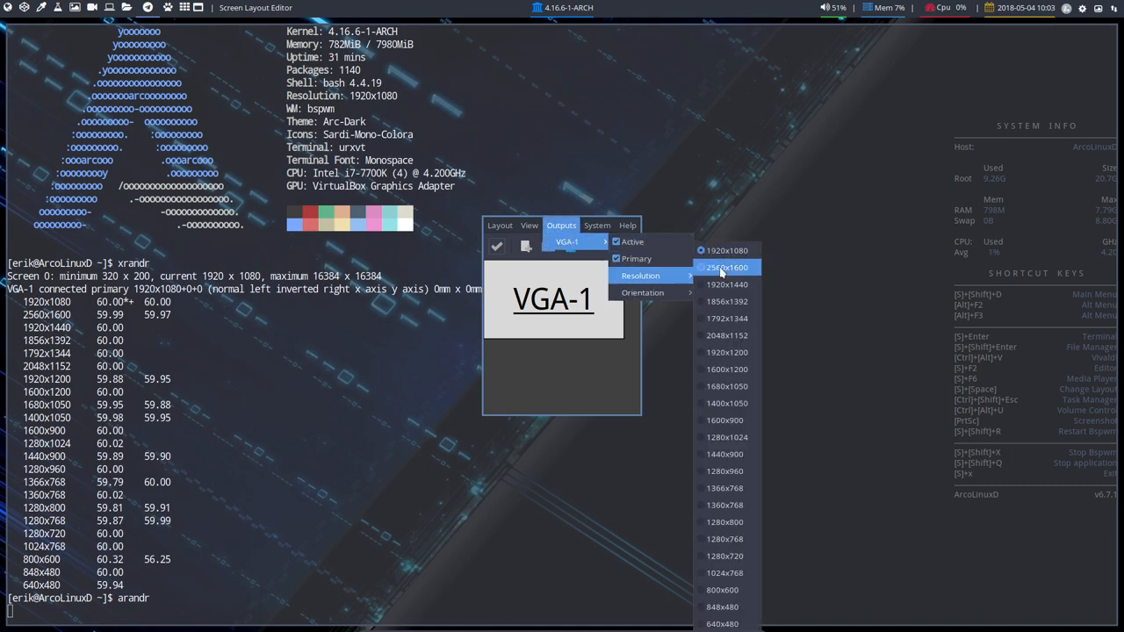
{"action": "mouse_move", "coordinate": [646, 291]}
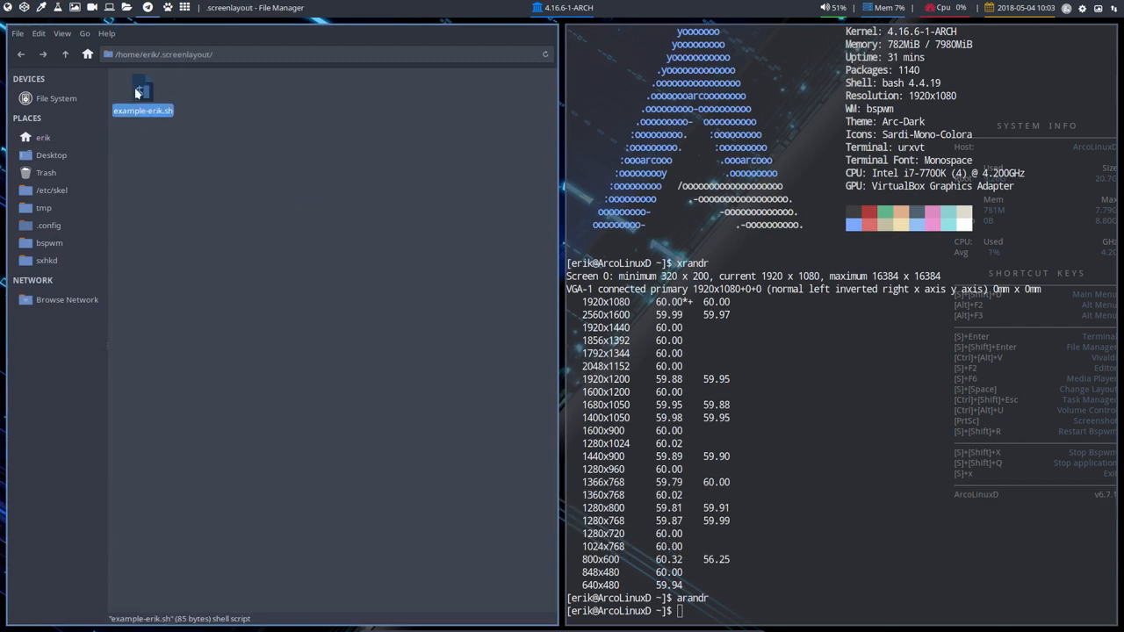
{"action": "double_click", "coordinate": [142, 88]}
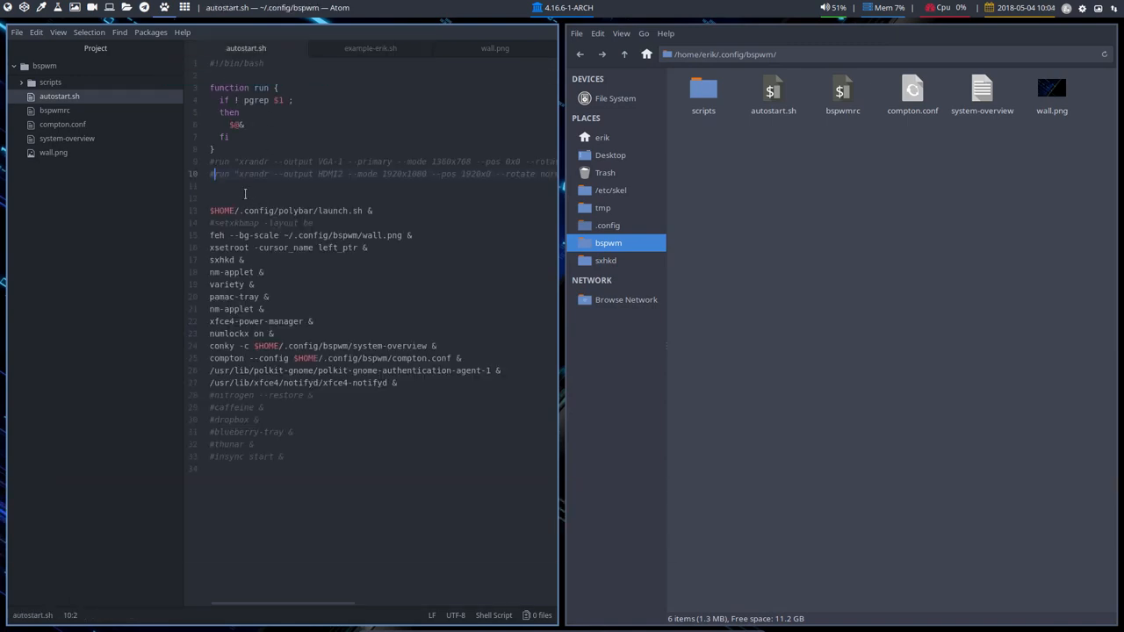
{"action": "key", "text": "ctrl+v"}
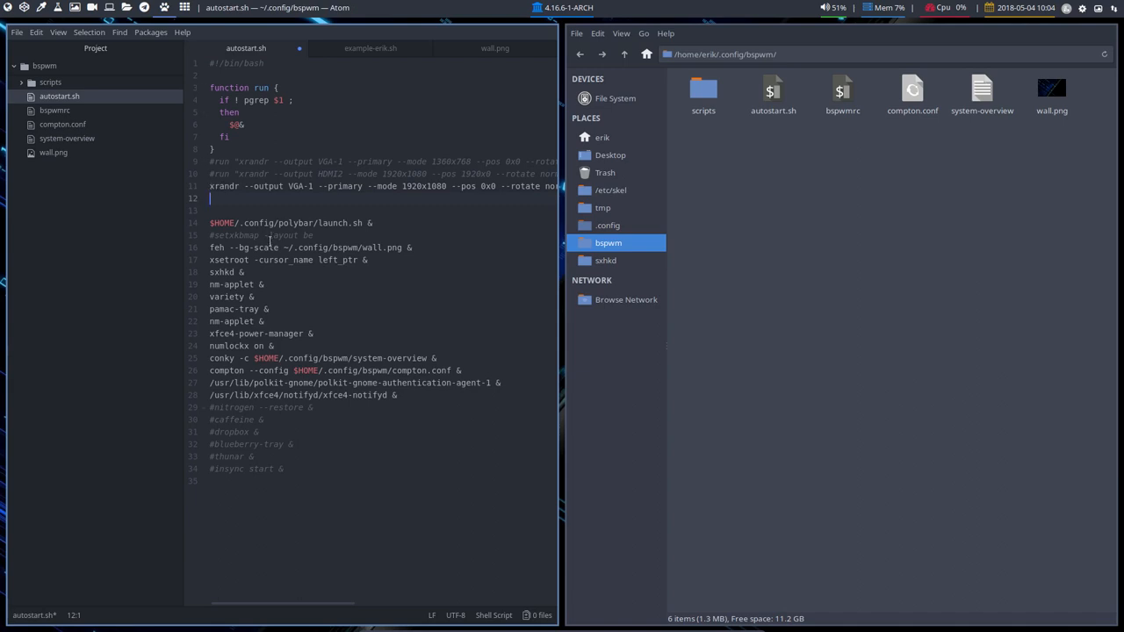
{"action": "key", "text": "Backspace"}
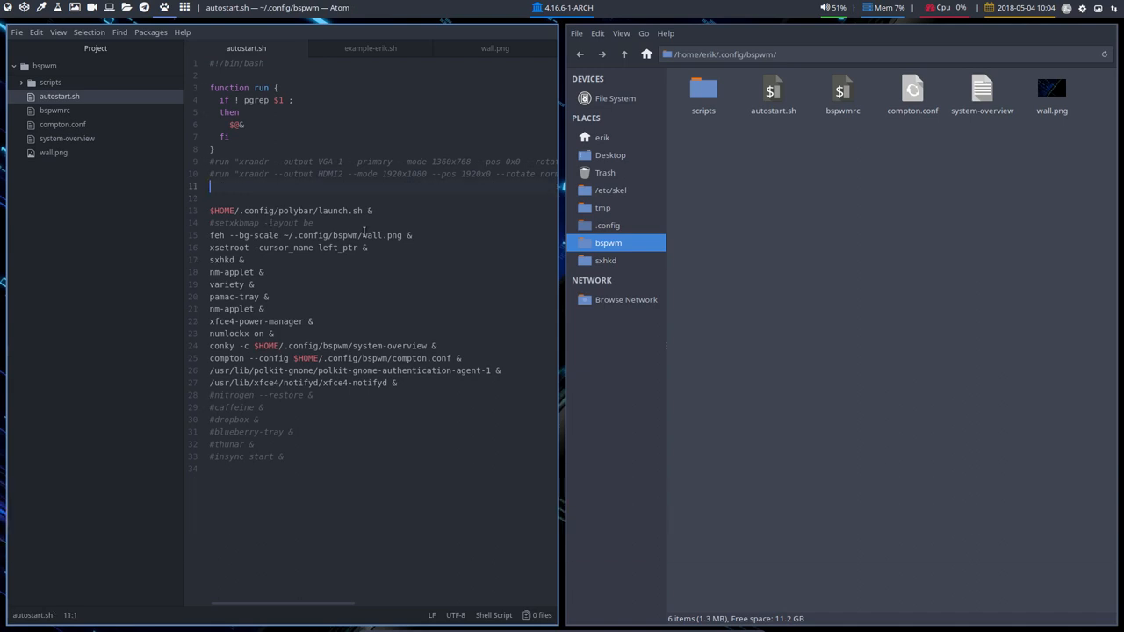
{"action": "key", "text": "Delete"}
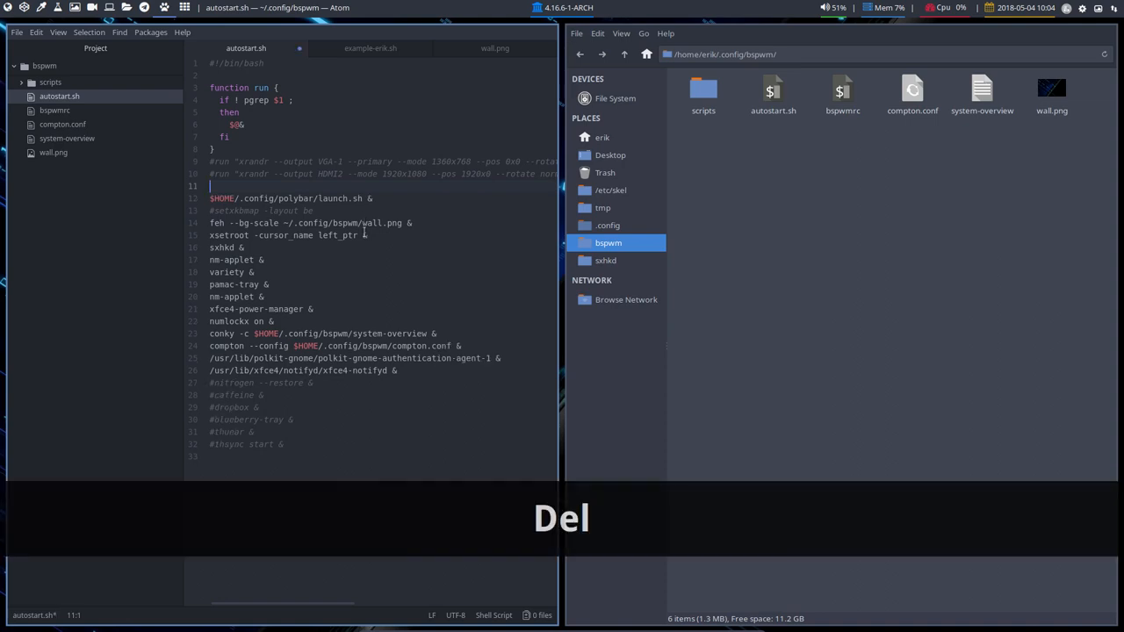
{"action": "key", "text": "Delete"}
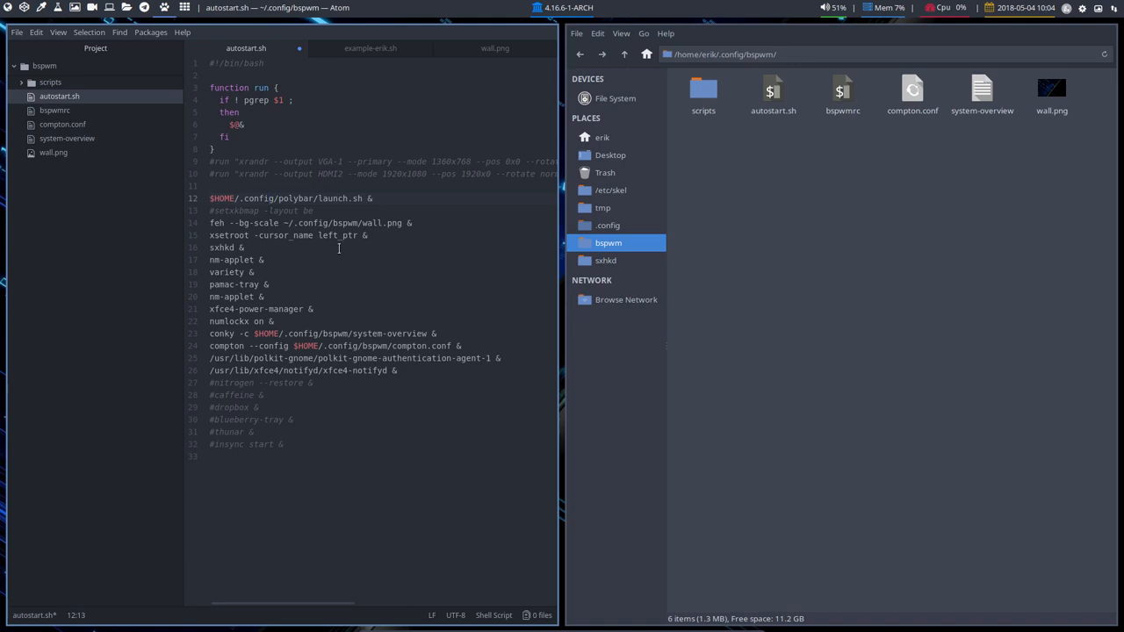
{"action": "mouse_move", "coordinate": [313, 214]}
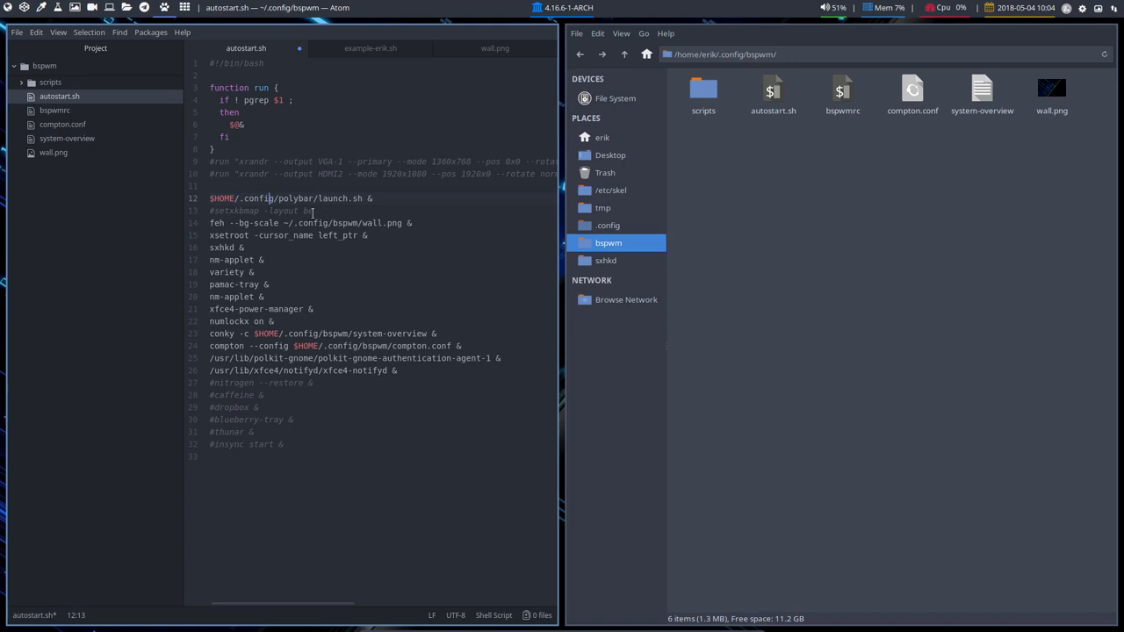
{"action": "mouse_move", "coordinate": [330, 197]}
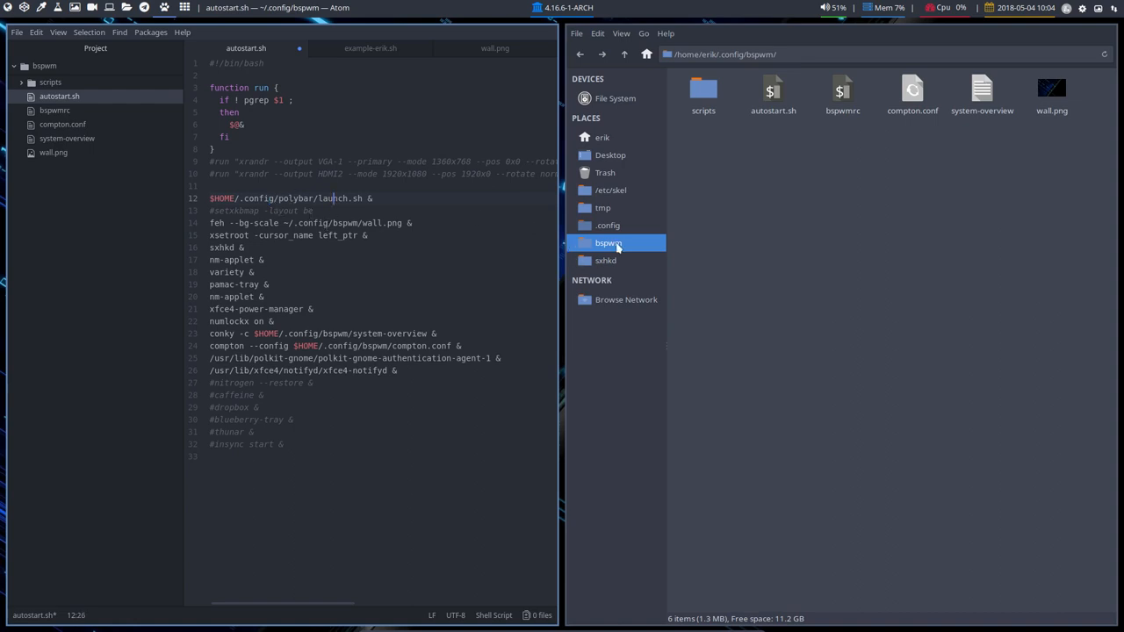
Step: Browse into the polybar folder under .config in Thunar to see its config and launch.sh files
{"action": "left_click", "coordinate": [601, 137]}
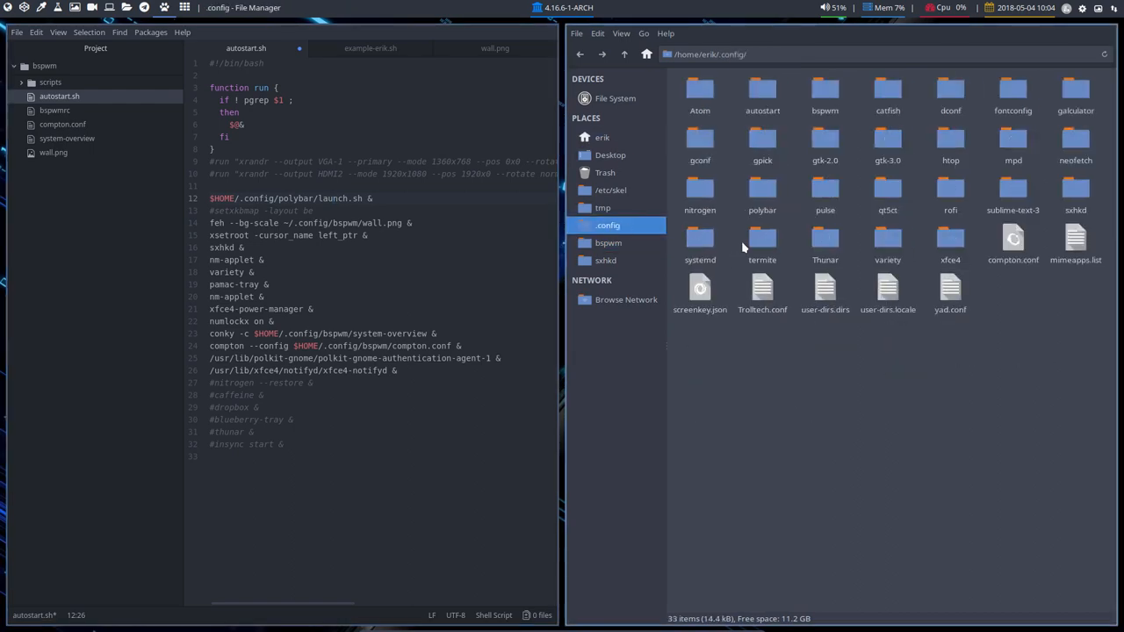
{"action": "left_click", "coordinate": [762, 186]}
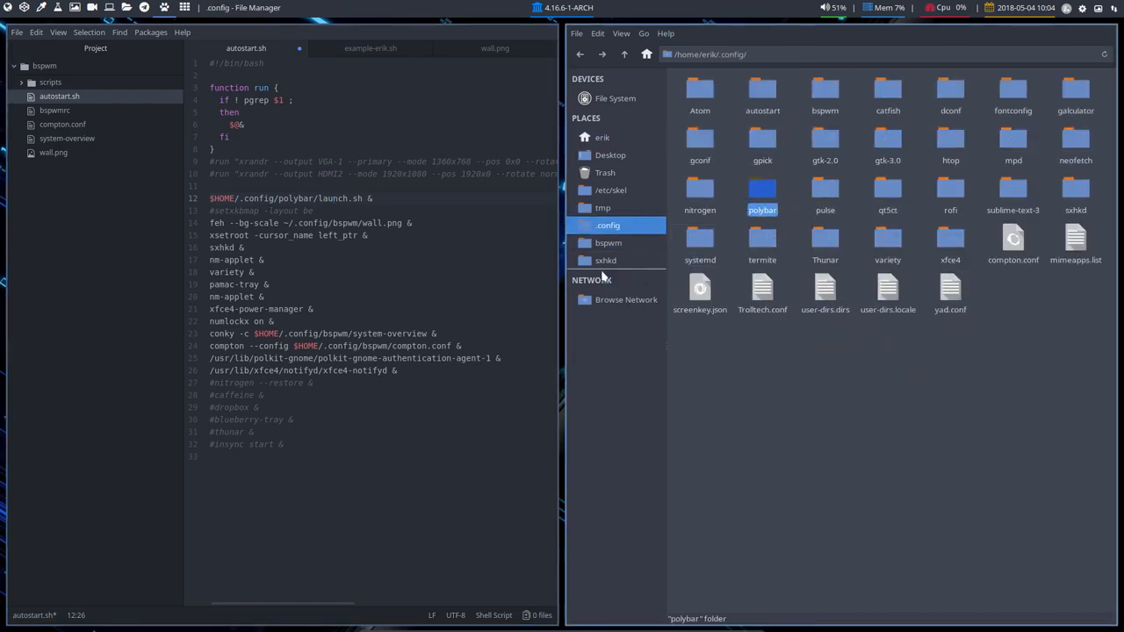
{"action": "double_click", "coordinate": [762, 187]}
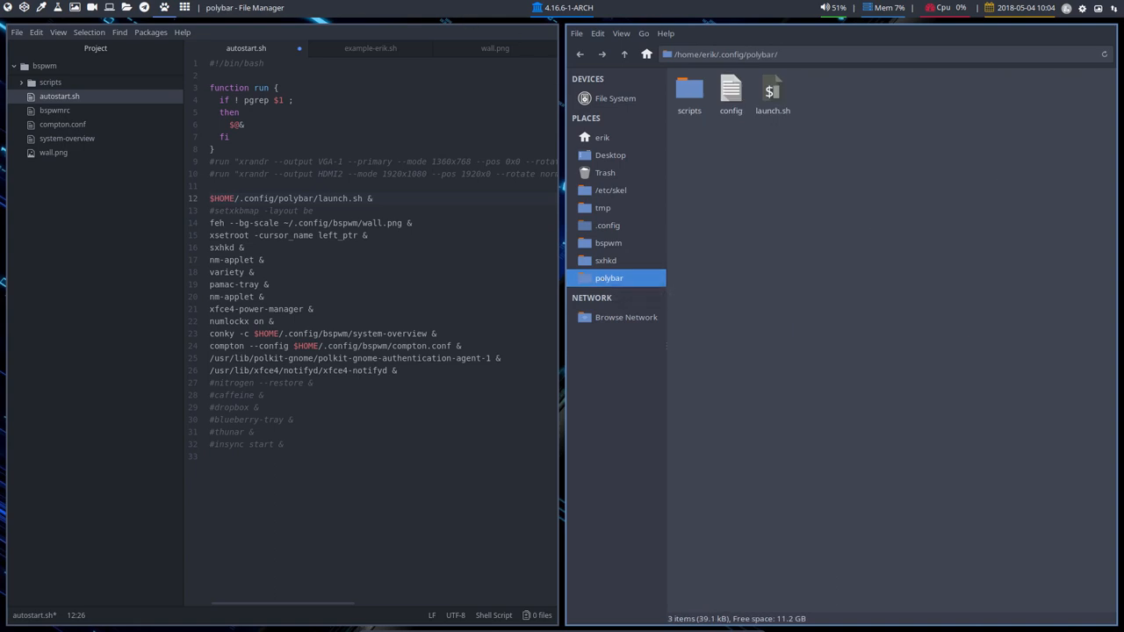
{"action": "mouse_move", "coordinate": [762, 11]}
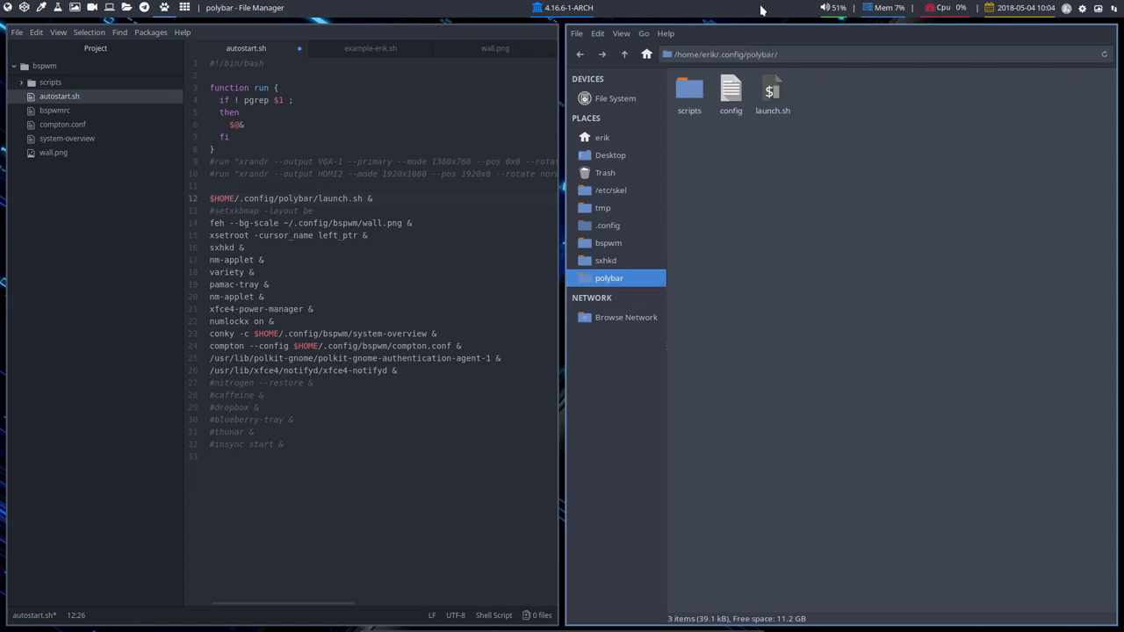
{"action": "mouse_move", "coordinate": [752, 95]}
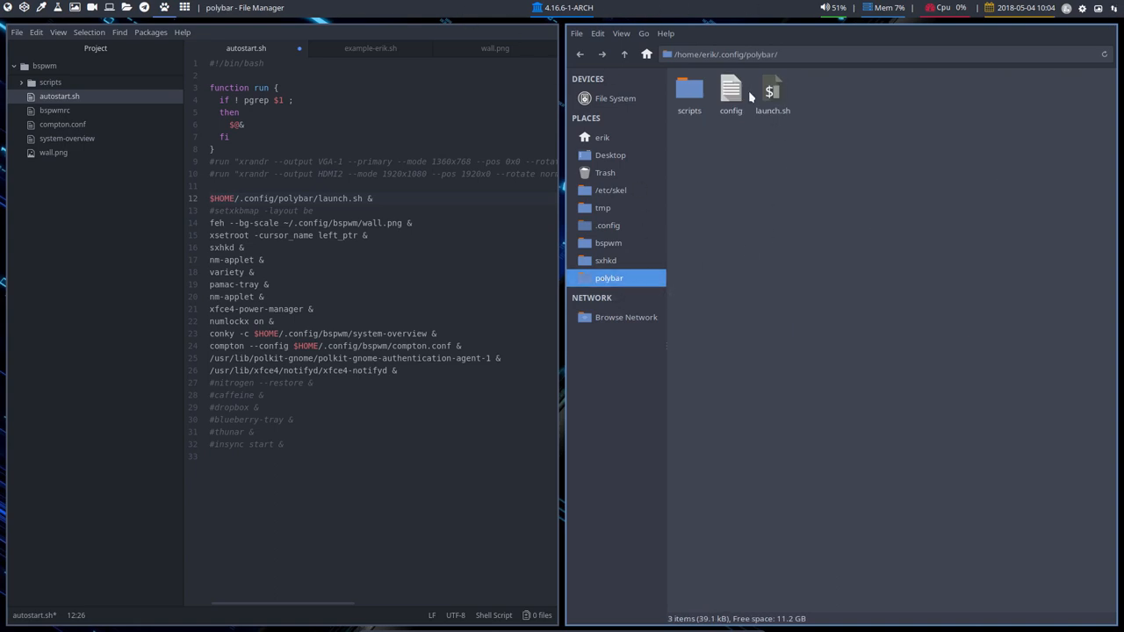
{"action": "left_click", "coordinate": [730, 92]}
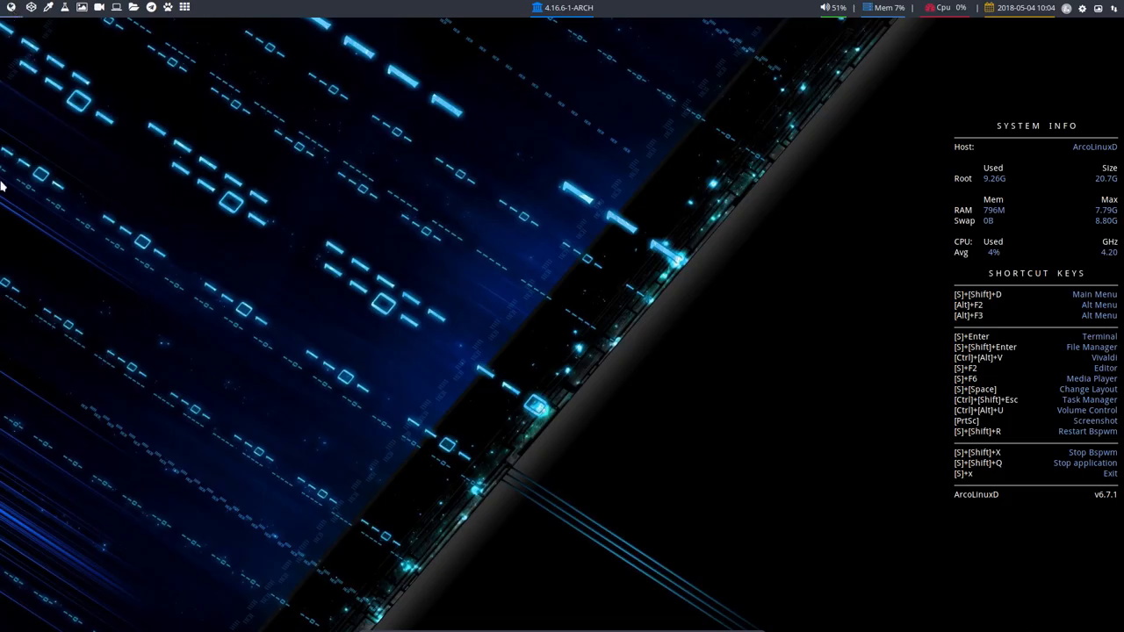
{"action": "key", "text": "ctrl+alt+f"}
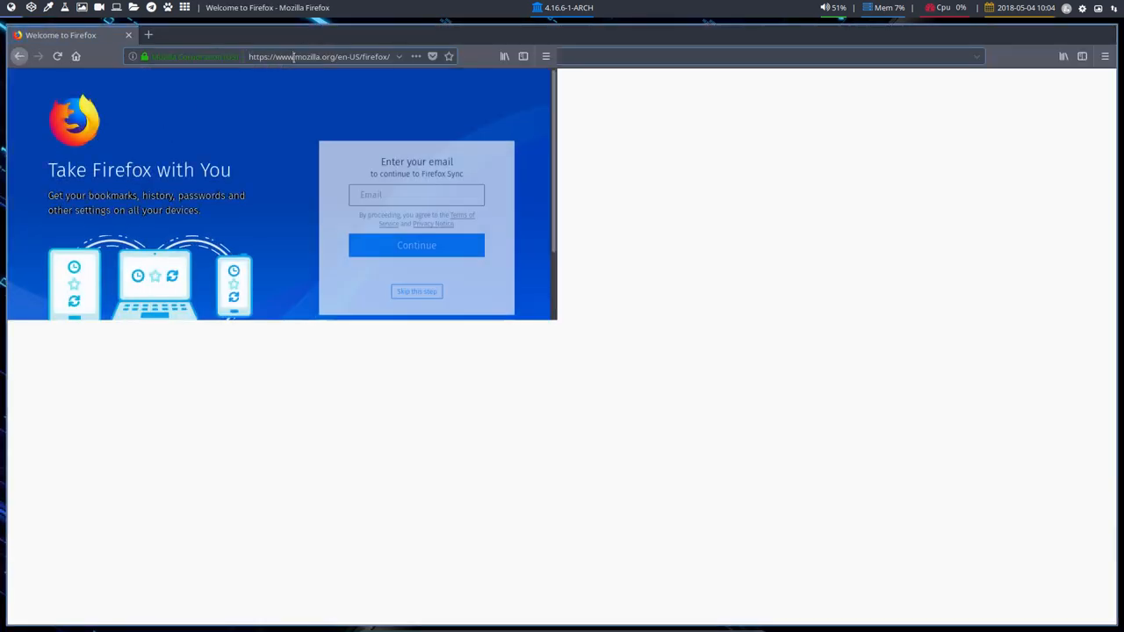
{"action": "type", "text": "arcolinuxd&ie=utf-8&oe=utf"}
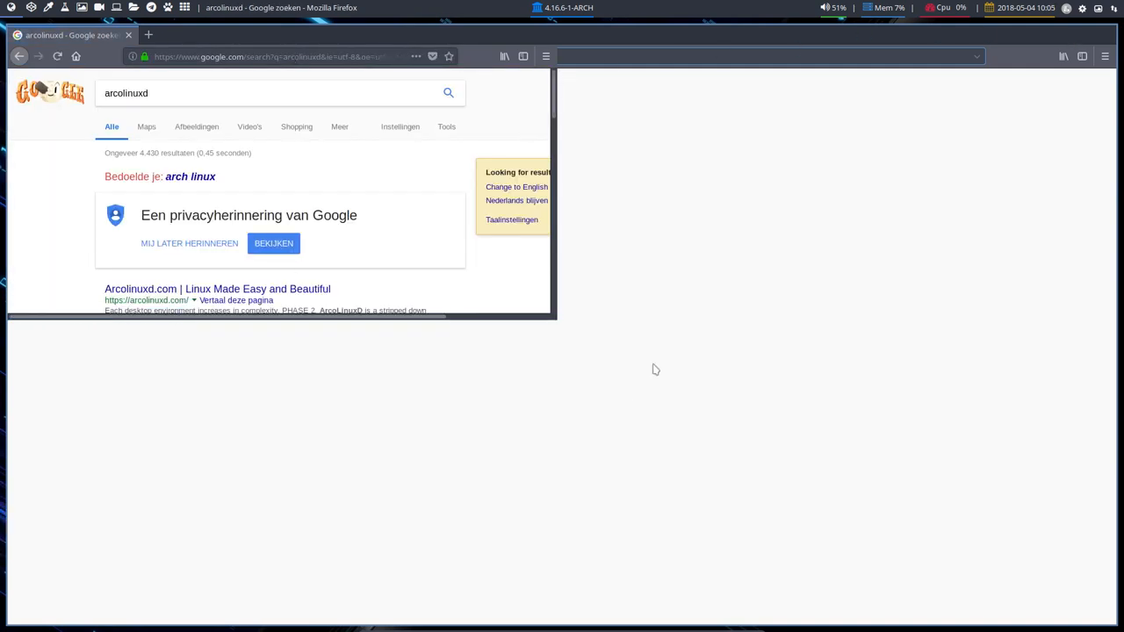
{"action": "mouse_move", "coordinate": [360, 504]}
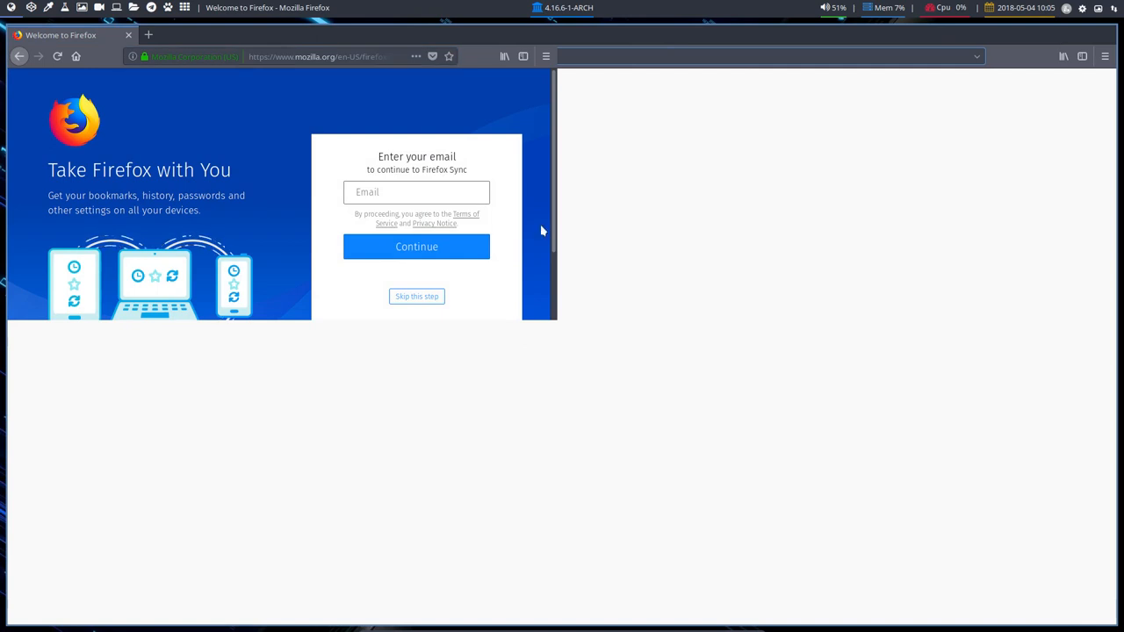
{"action": "left_click", "coordinate": [153, 36]}
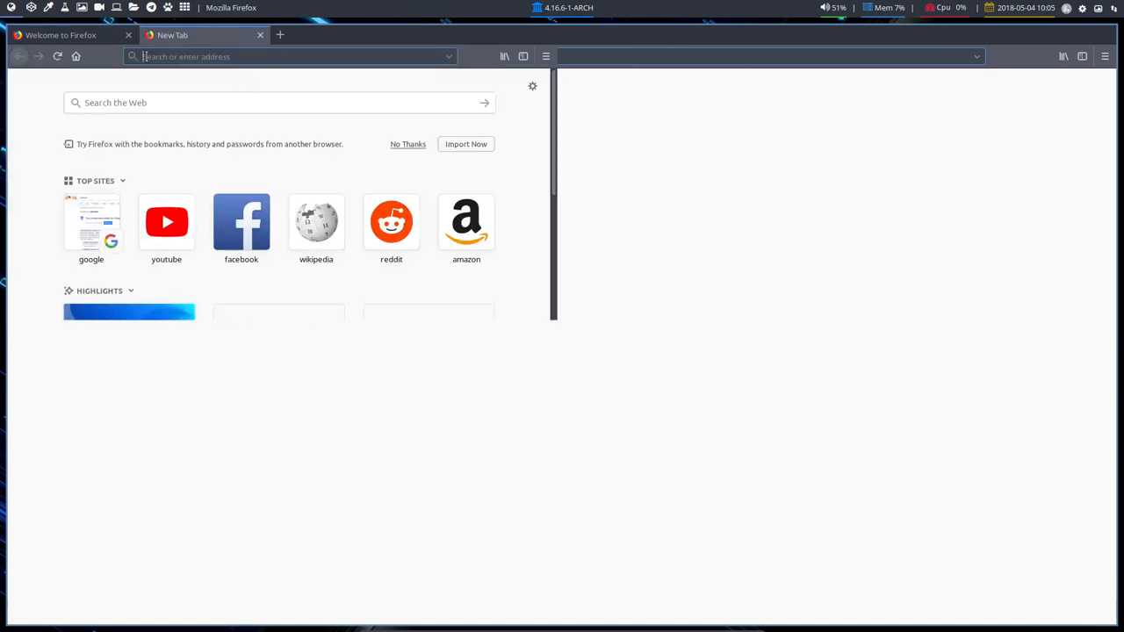
{"action": "scroll", "scroll_direction": "down", "scroll_amount": 3}
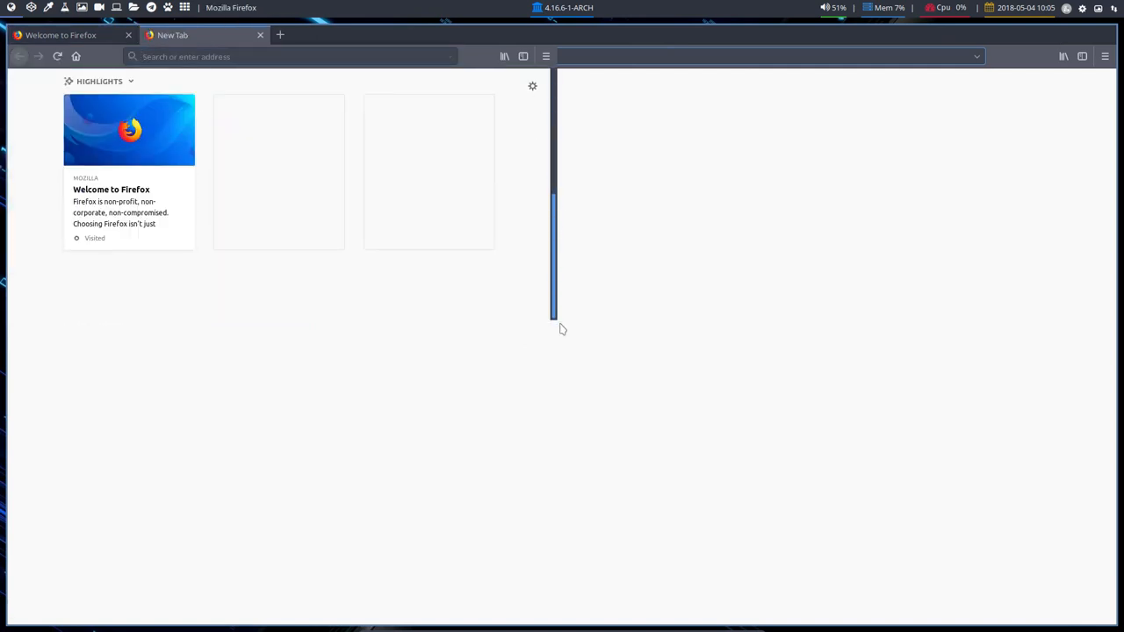
{"action": "key", "text": "Super+Shift+q"}
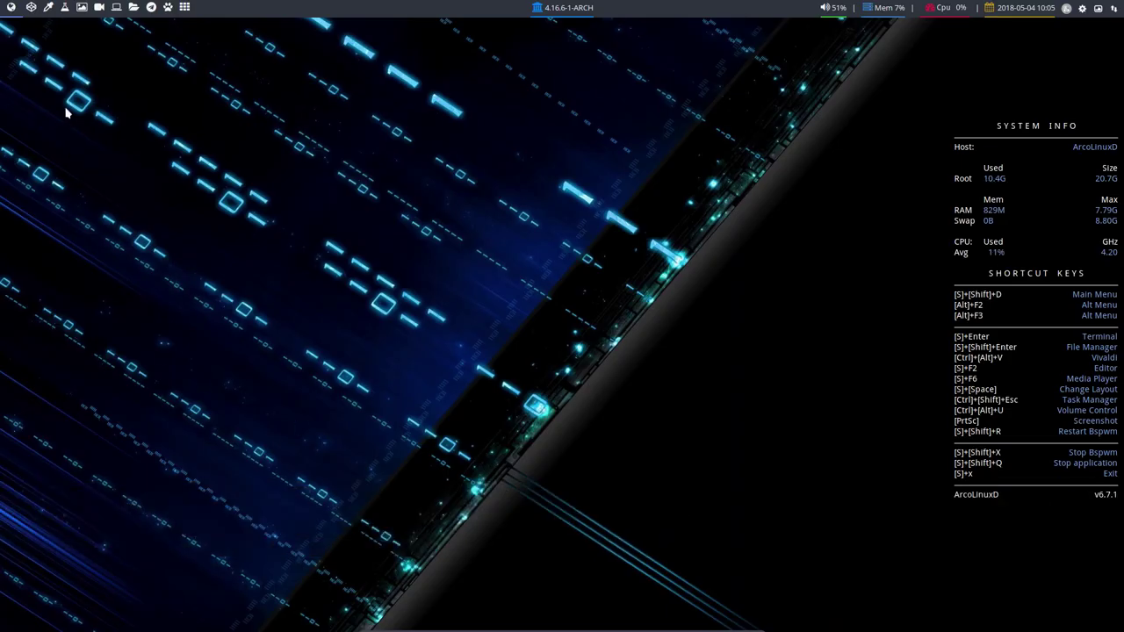
{"action": "mouse_move", "coordinate": [276, 179]}
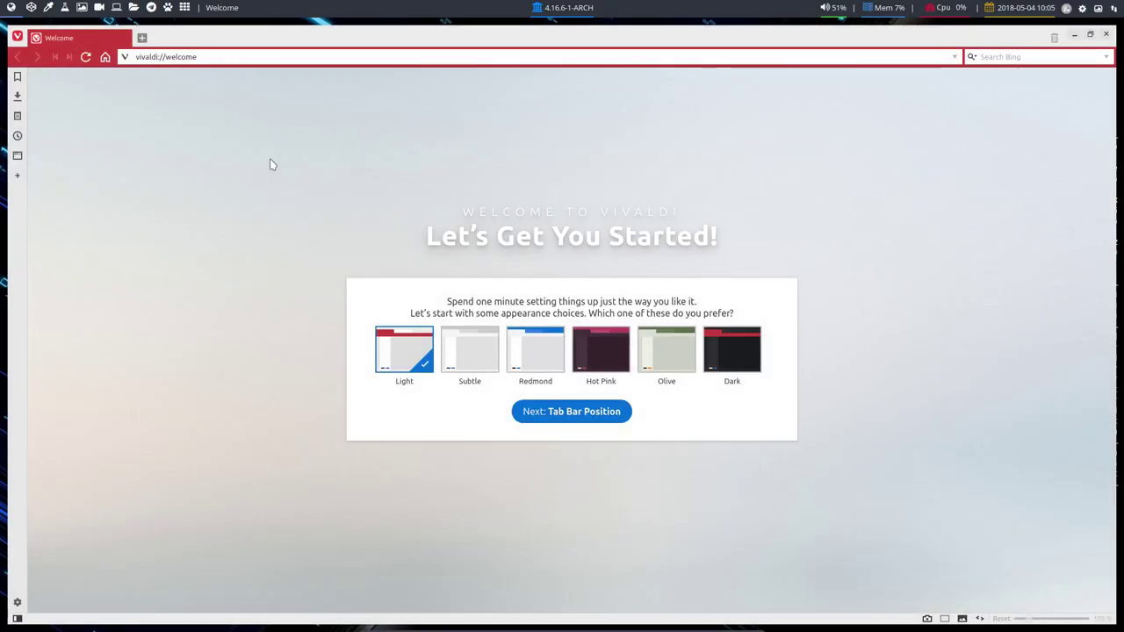
Step: Search 'arcolinux' in Vivaldi and land on the ArcoLinux.com site
{"action": "left_click", "coordinate": [210, 56]}
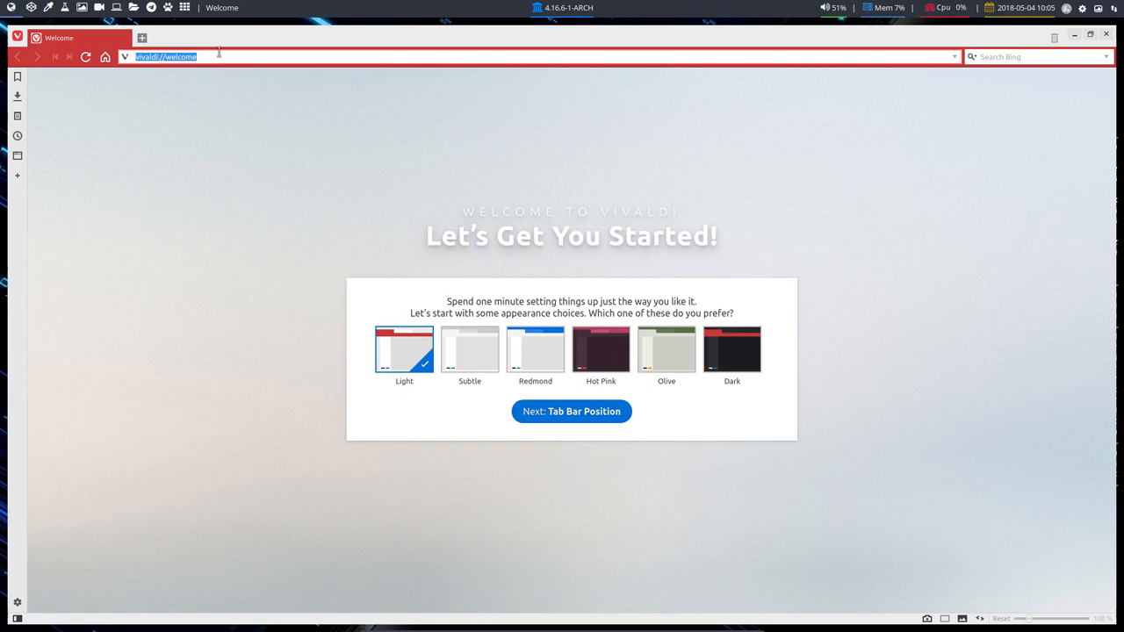
{"action": "type", "text": "arcolinuxd"}
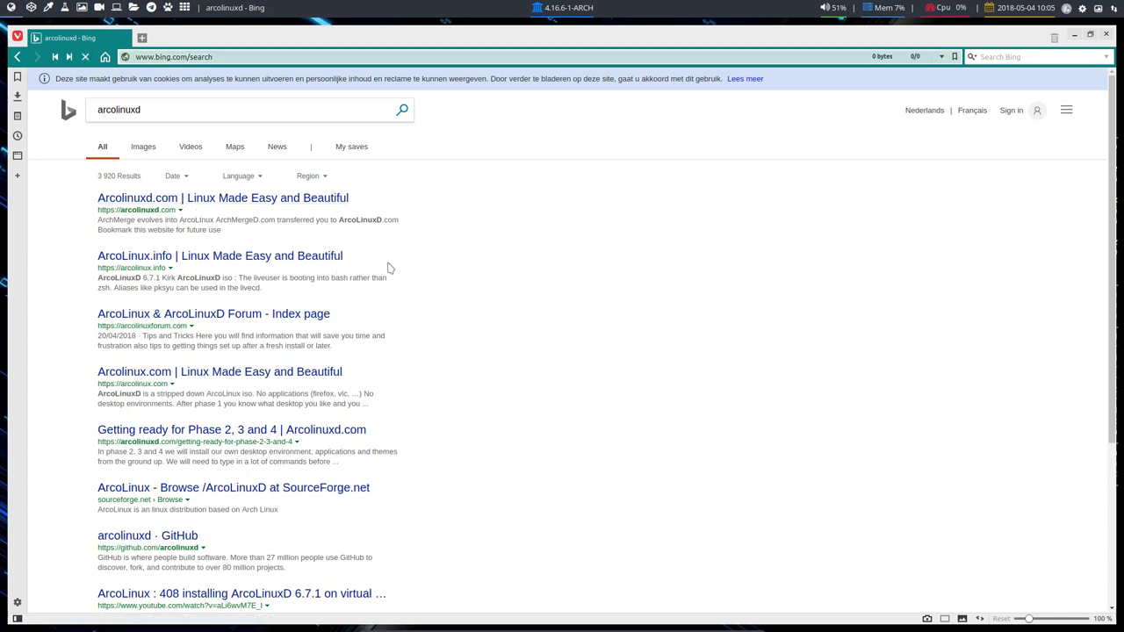
{"action": "left_click", "coordinate": [221, 197]}
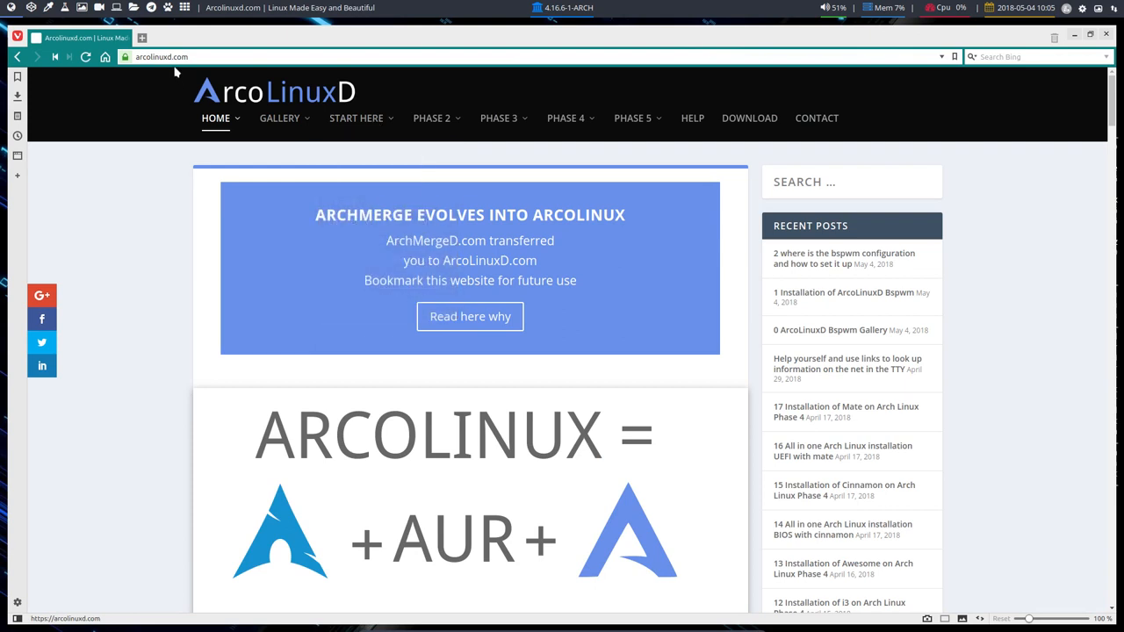
{"action": "left_click", "coordinate": [158, 58]}
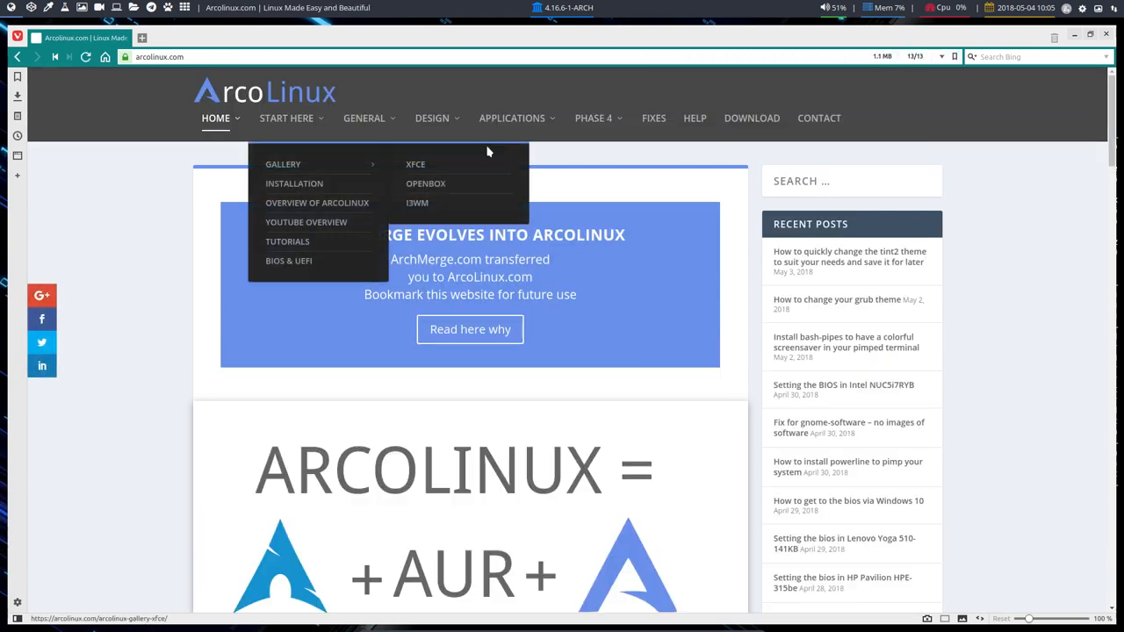
{"action": "mouse_move", "coordinate": [432, 119]}
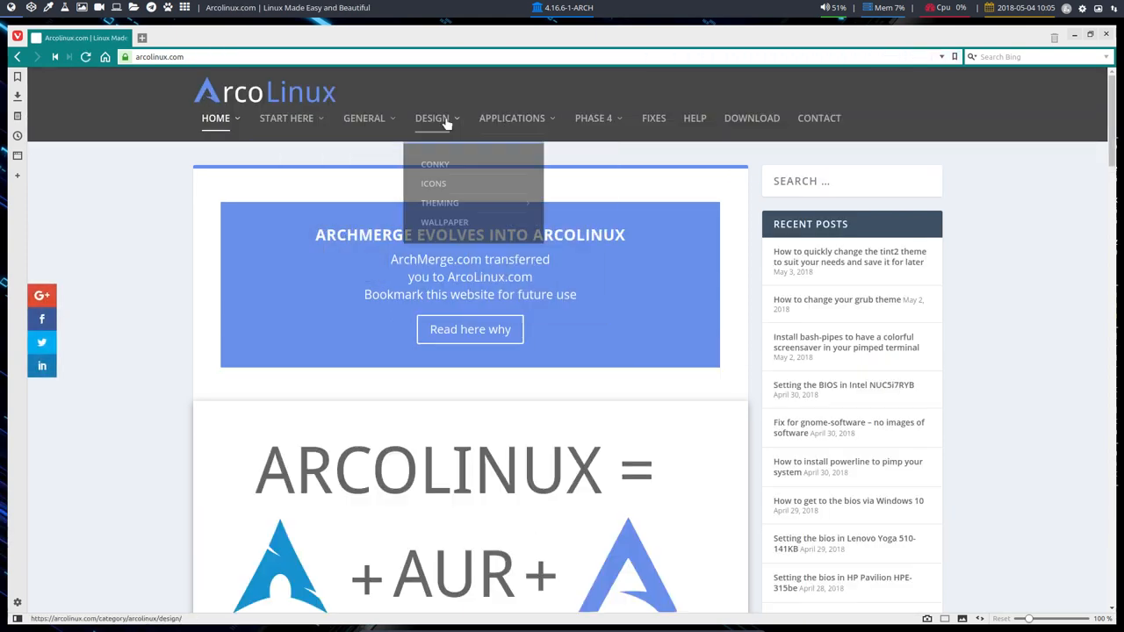
{"action": "mouse_move", "coordinate": [439, 203]}
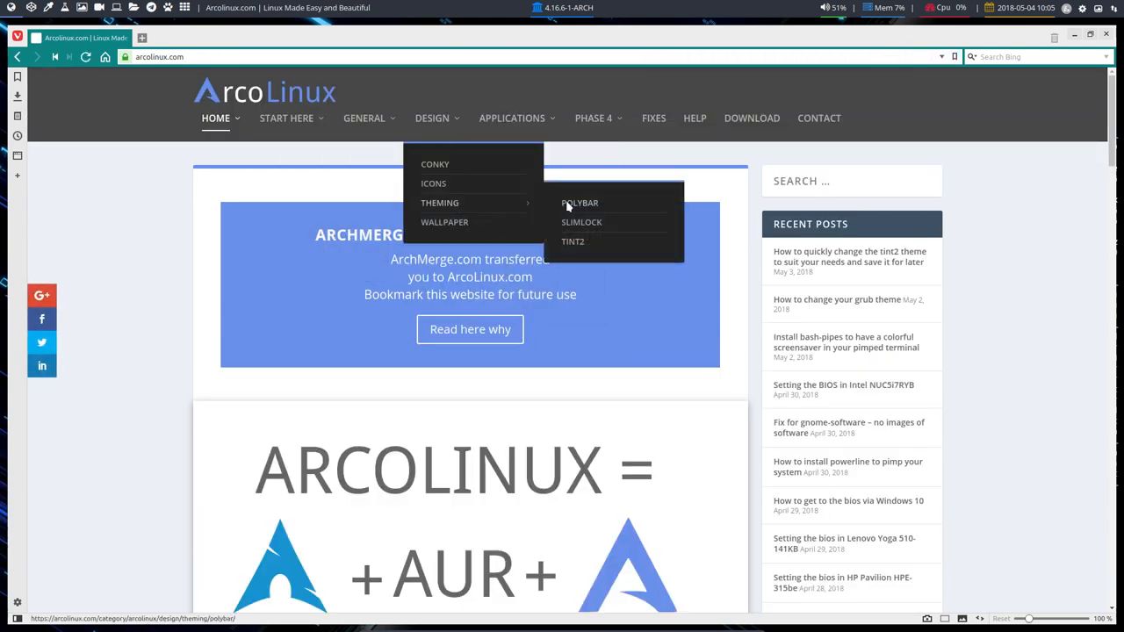
Step: Reach the Polybar theming category and read down the all-modules article
{"action": "left_click", "coordinate": [577, 204]}
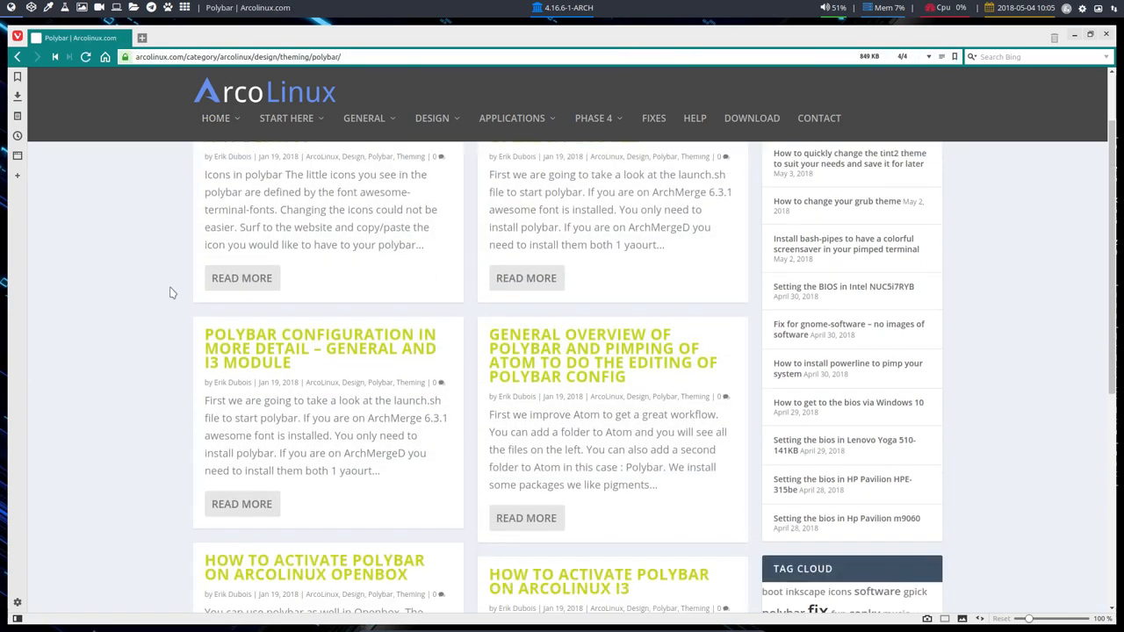
{"action": "scroll", "scroll_direction": "down", "scroll_amount": 3}
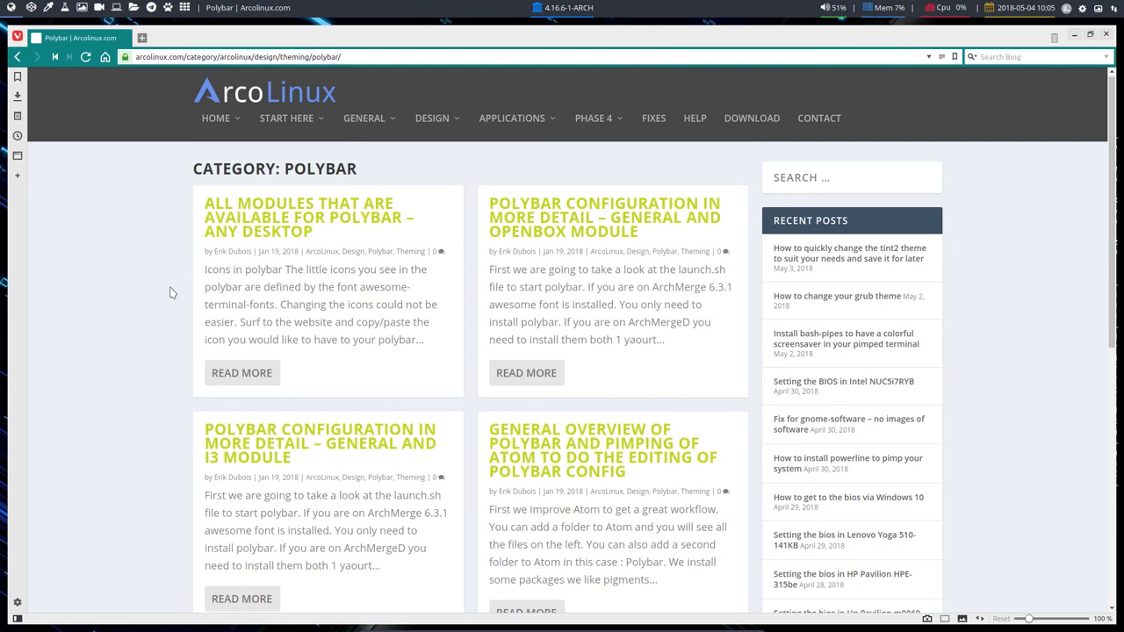
{"action": "mouse_move", "coordinate": [244, 249]}
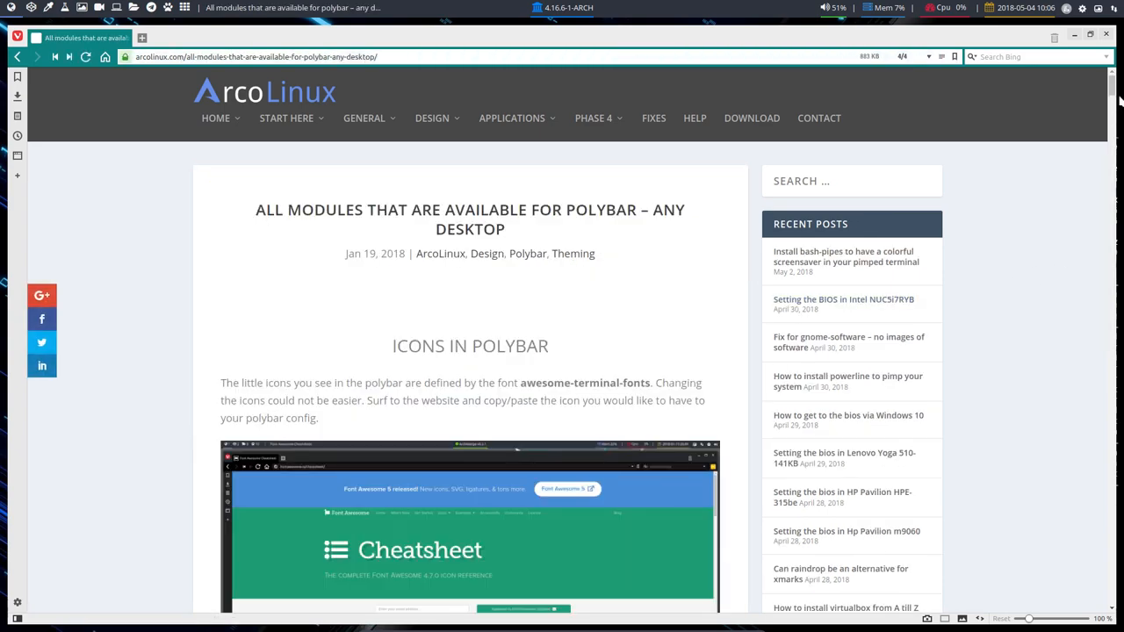
{"action": "scroll", "scroll_direction": "down", "scroll_amount": 3}
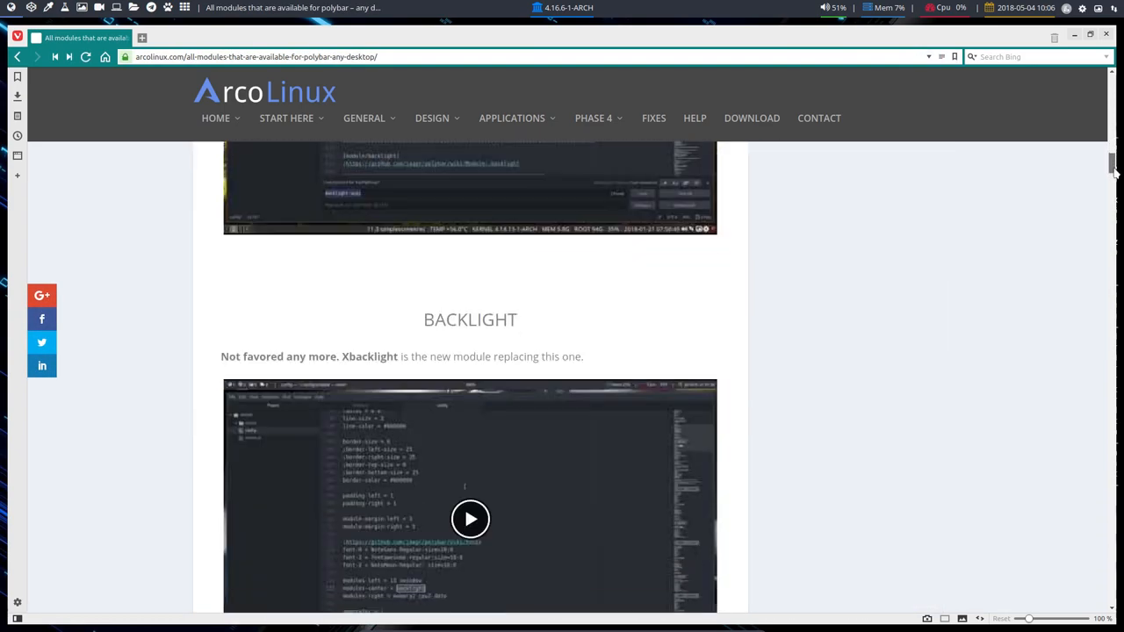
{"action": "scroll", "scroll_direction": "down", "scroll_amount": 3}
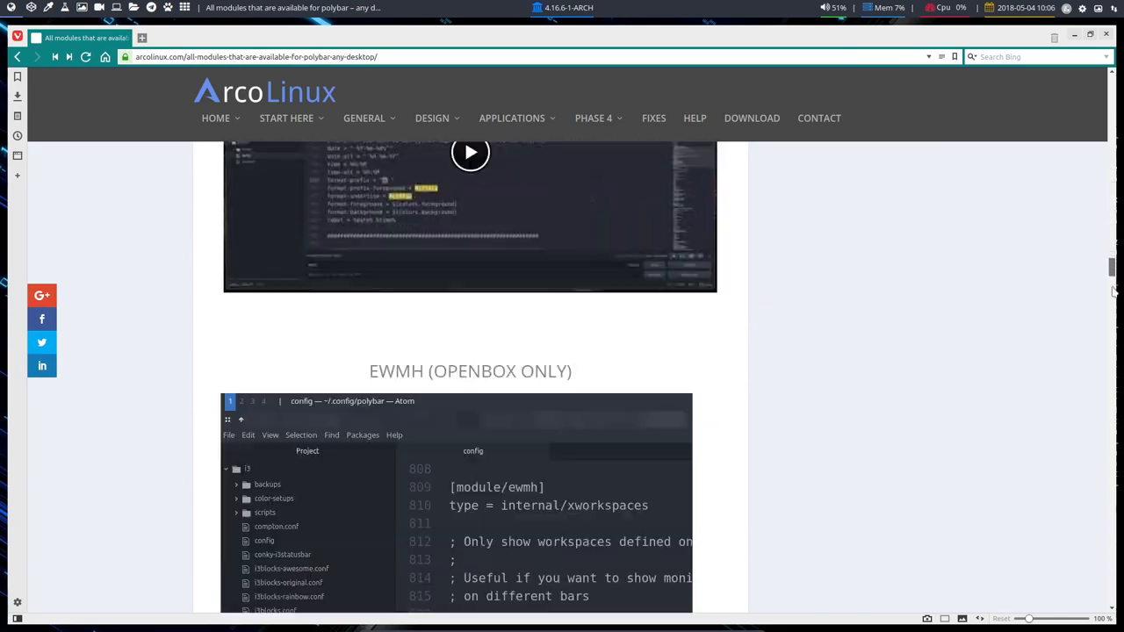
{"action": "scroll", "scroll_direction": "down", "scroll_amount": 3}
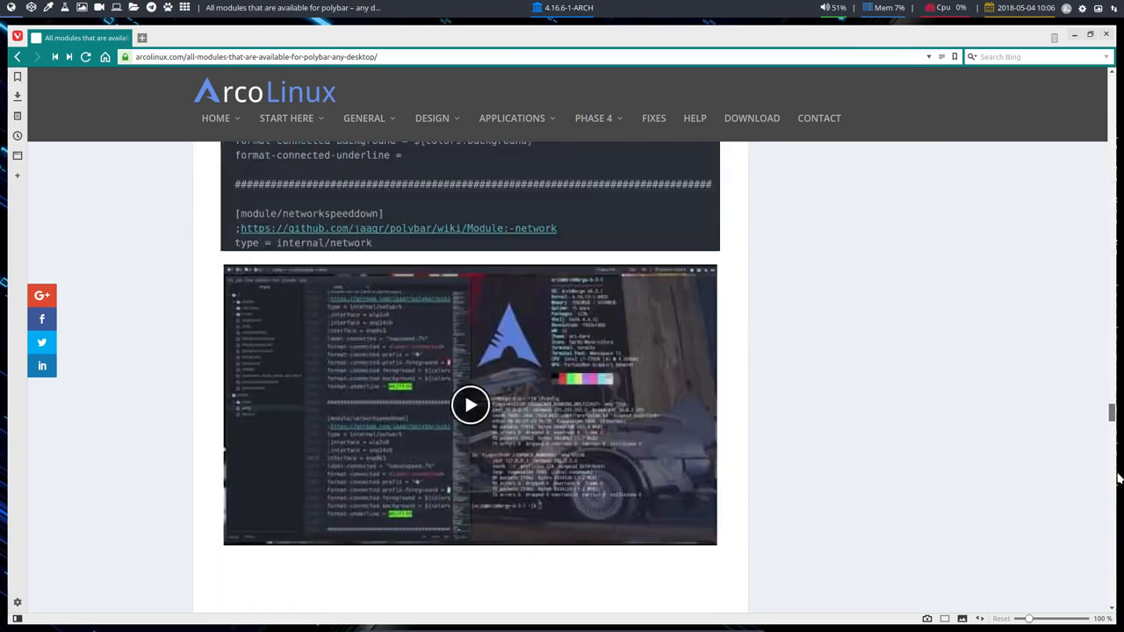
{"action": "scroll", "scroll_direction": "down", "scroll_amount": 3}
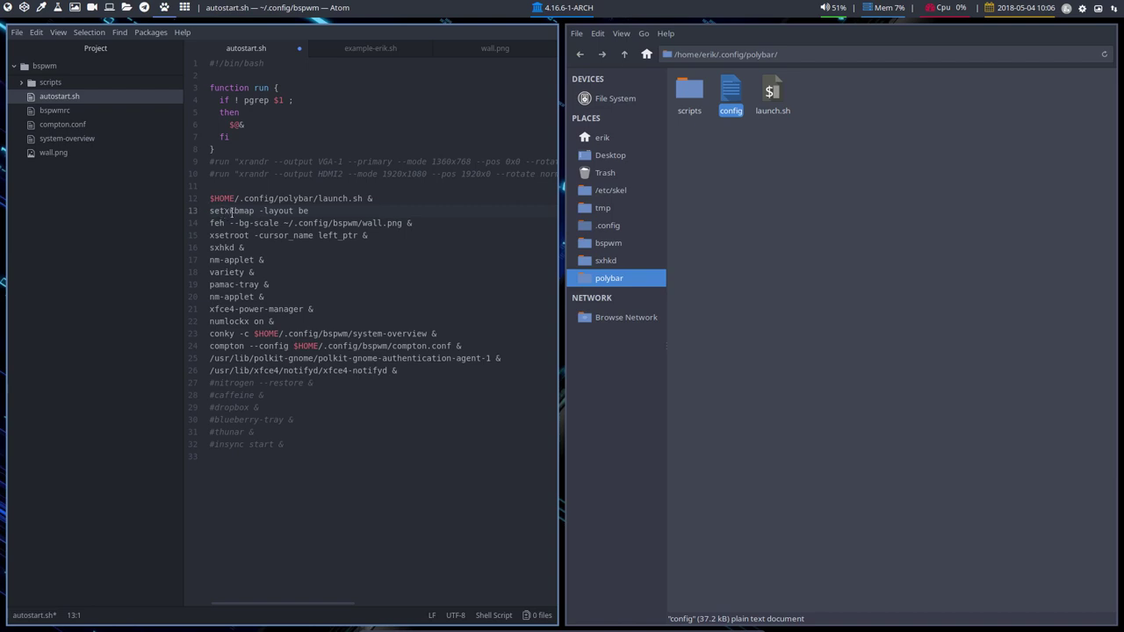
{"action": "left_click", "coordinate": [306, 211]}
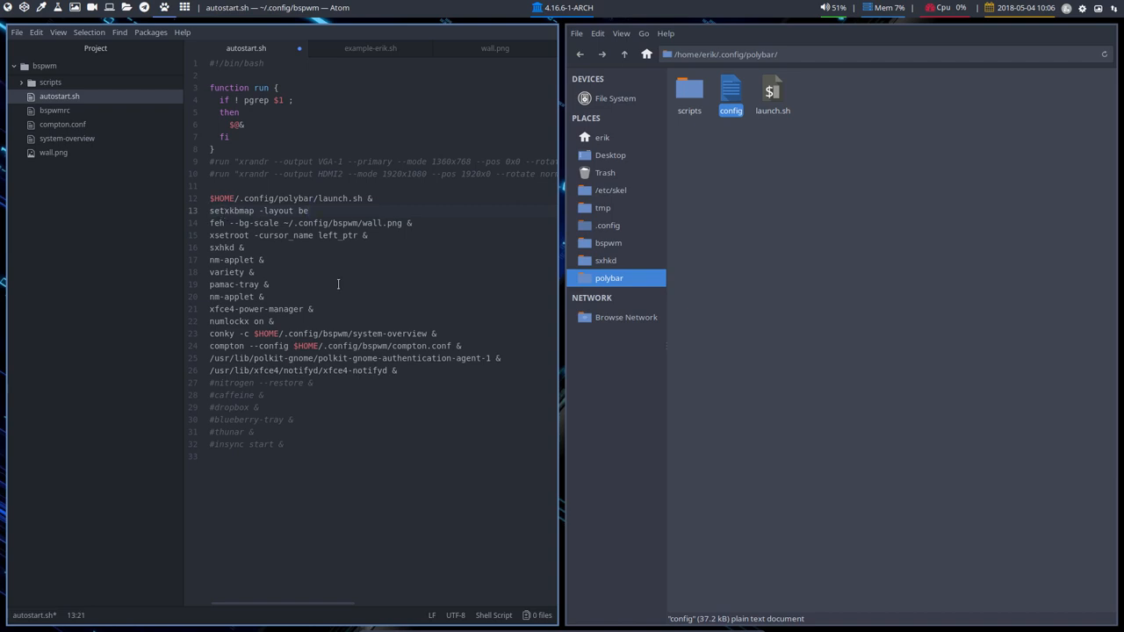
{"action": "key", "text": "ctrl+z"}
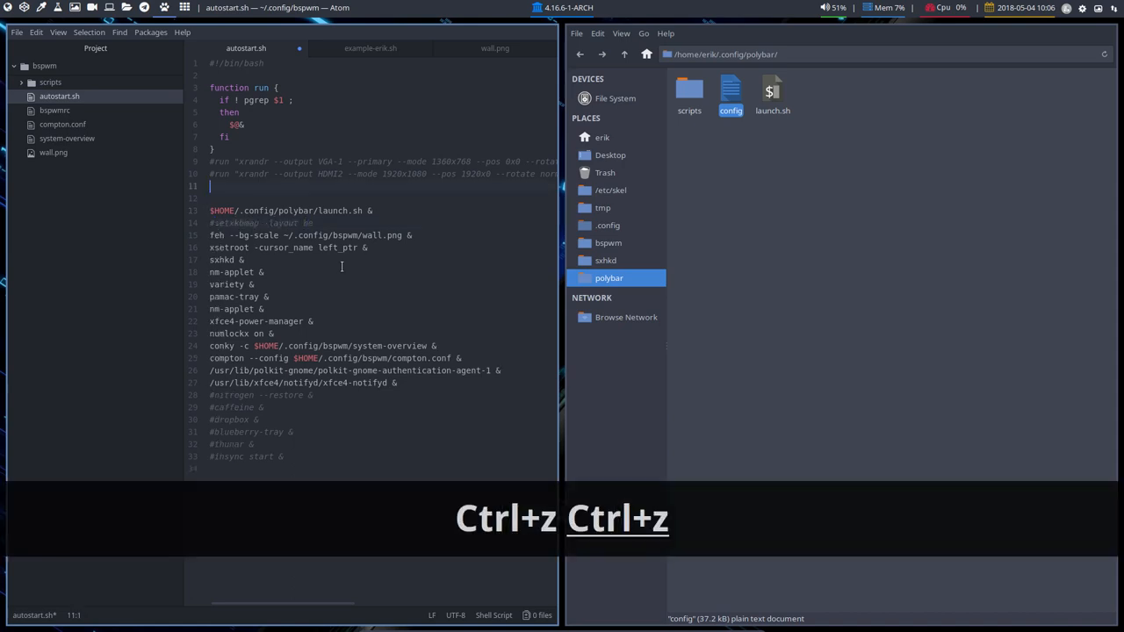
{"action": "key", "text": "ctrl+z"}
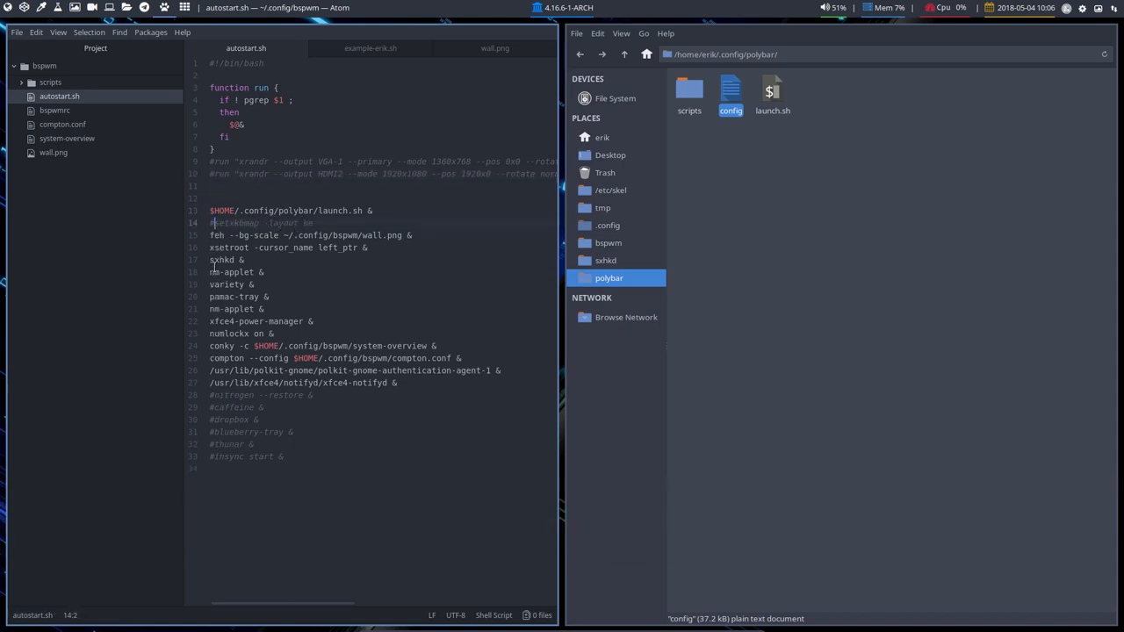
{"action": "key", "text": "ctrl+s"}
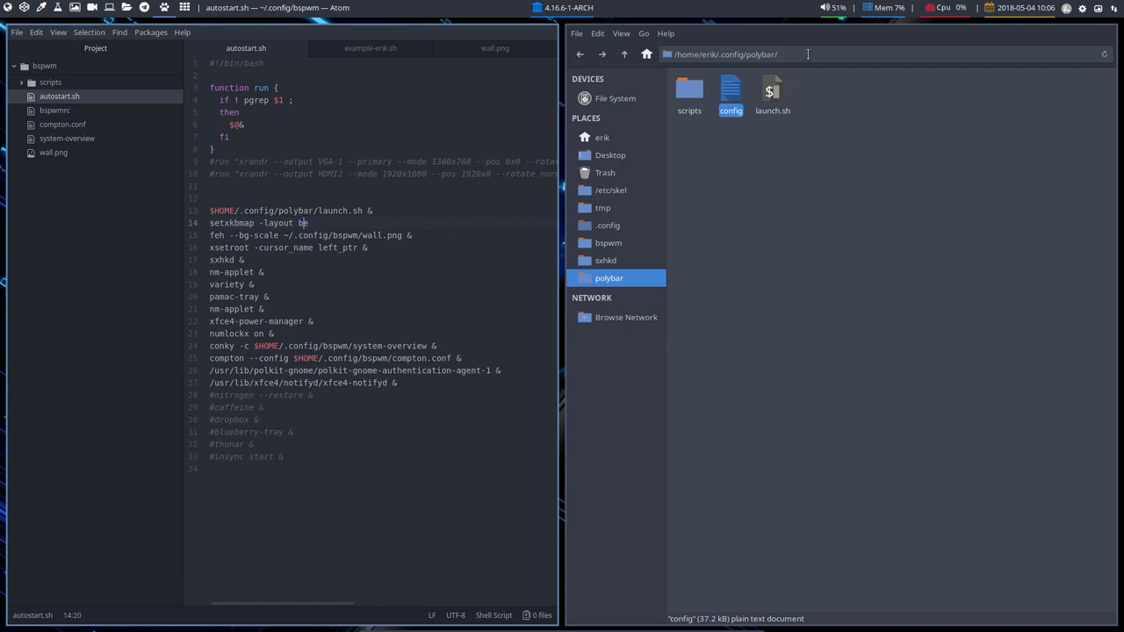
{"action": "type", "text": "azer"}
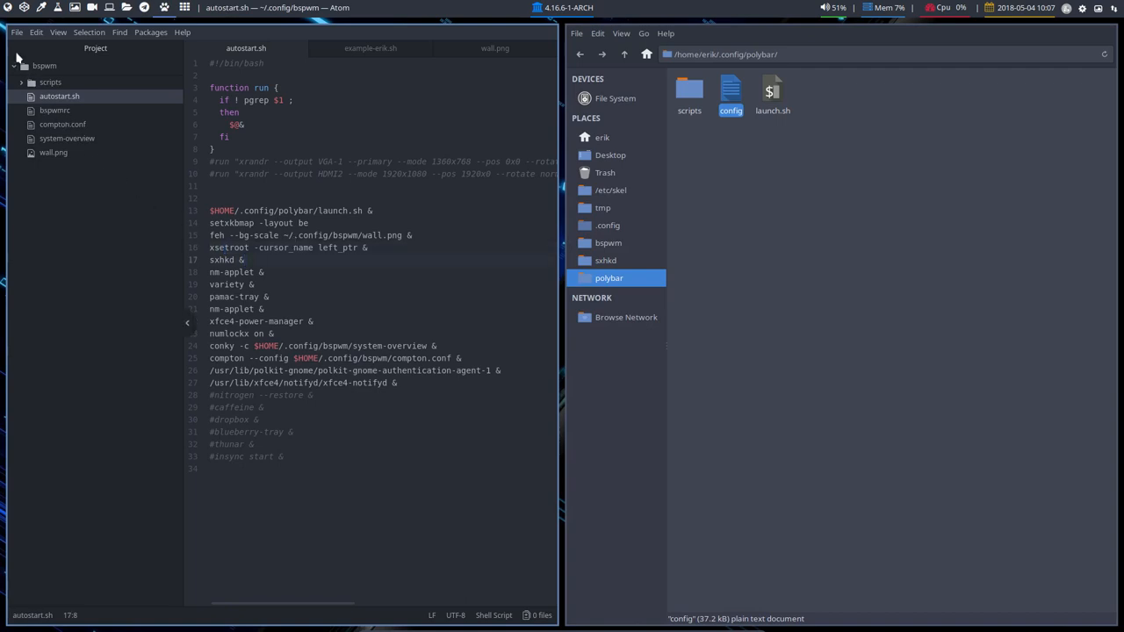
Step: Add the ~/.config/sxhkd folder to the Atom project and comment the sxhkd startup line with #
{"action": "left_click", "coordinate": [14, 32]}
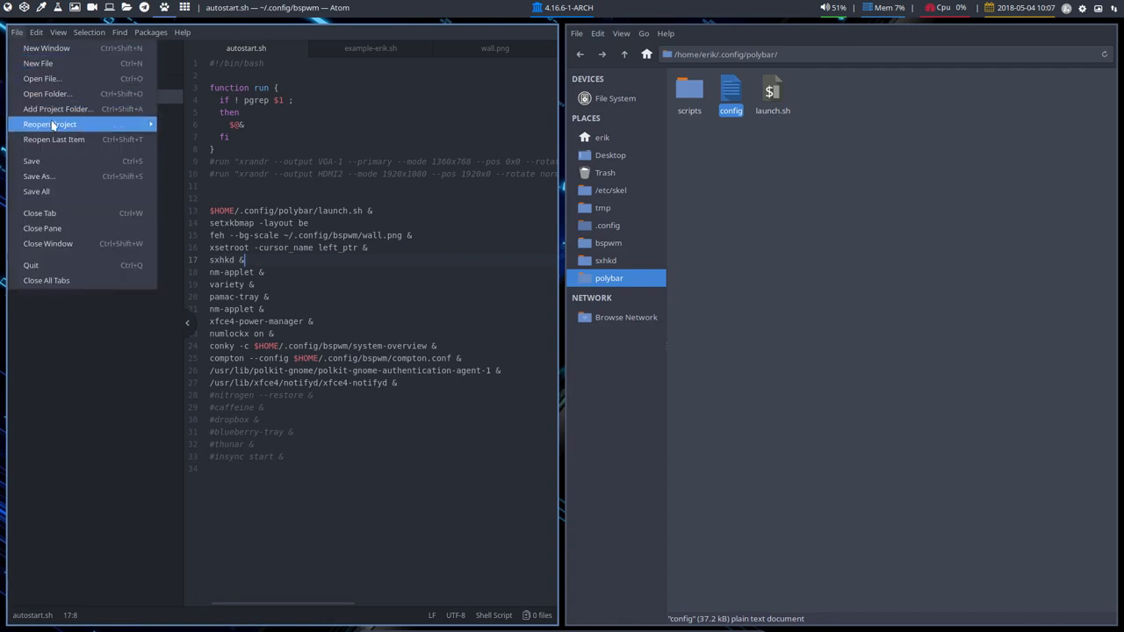
{"action": "left_click", "coordinate": [57, 109]}
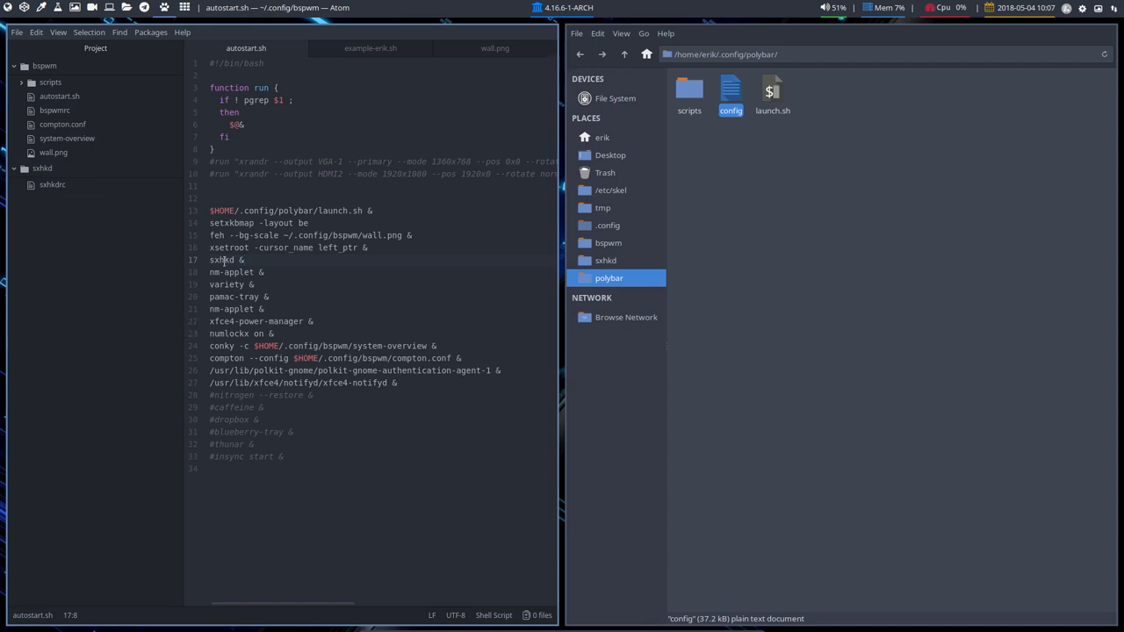
{"action": "left_click", "coordinate": [232, 270]}
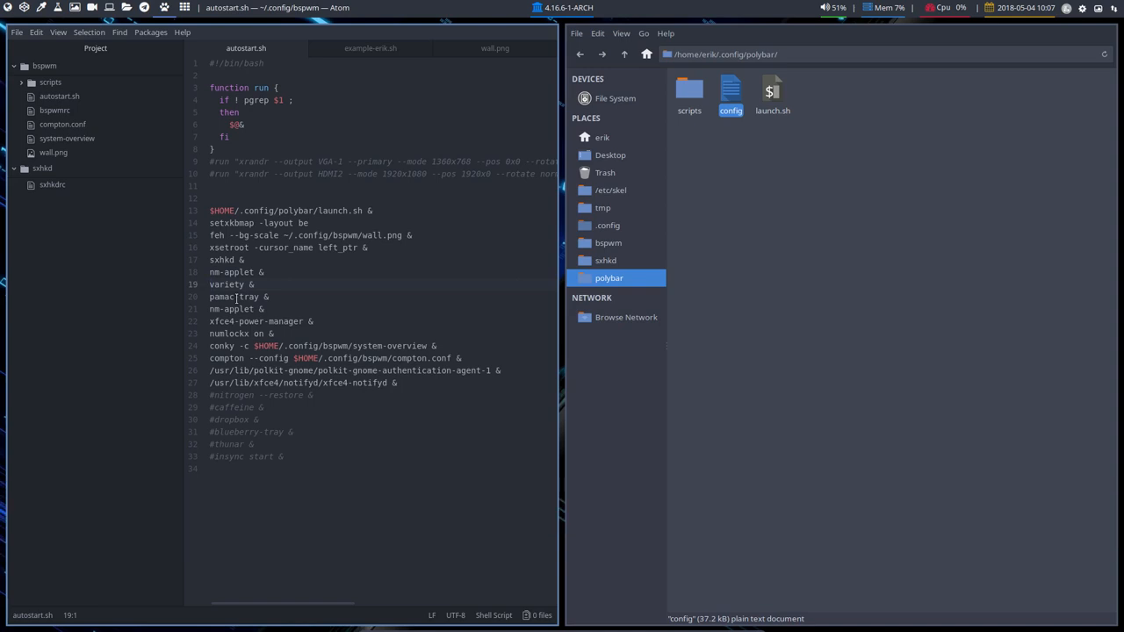
{"action": "type", "text": "#"}
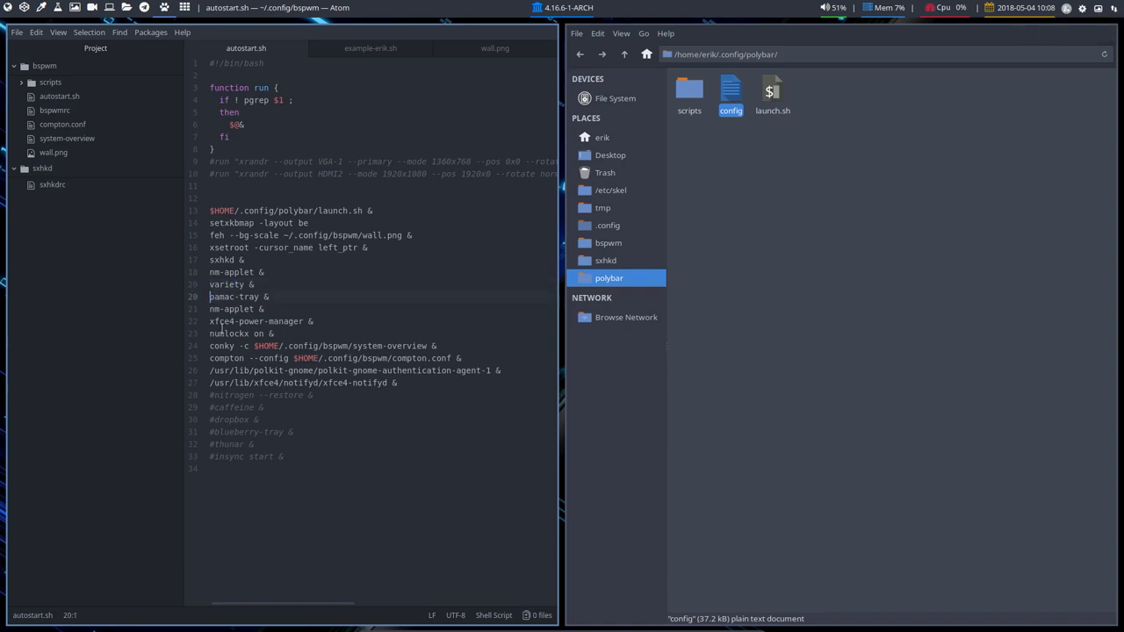
Step: Fix the pamac-tray line, save autostart.sh, and move to the power manager line
{"action": "left_click", "coordinate": [267, 309]}
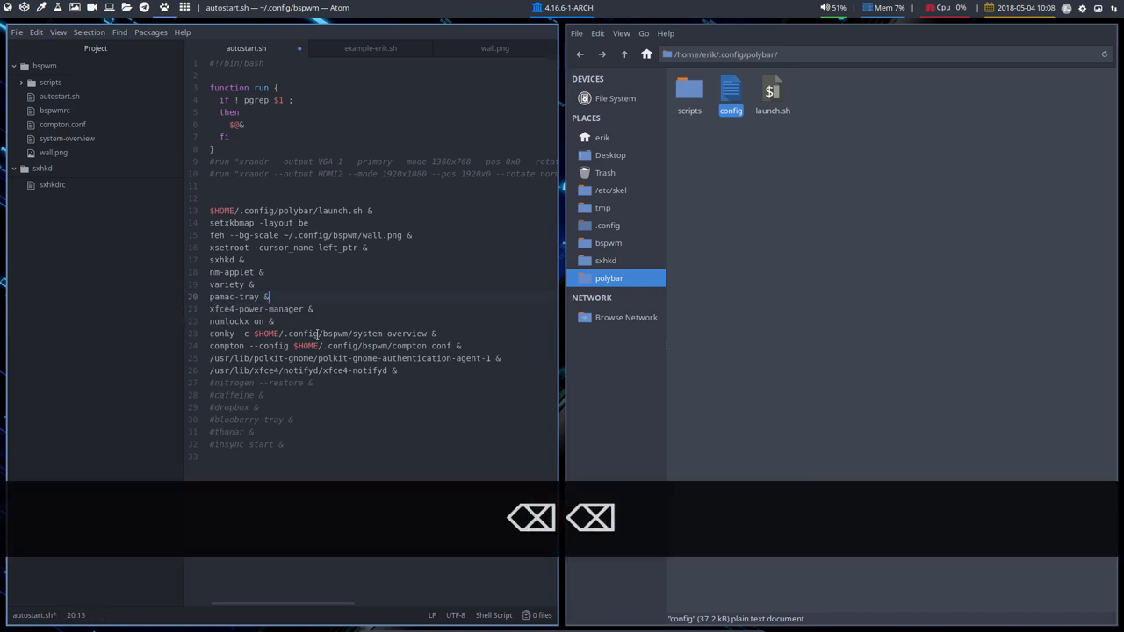
{"action": "key", "text": "ctrl+s"}
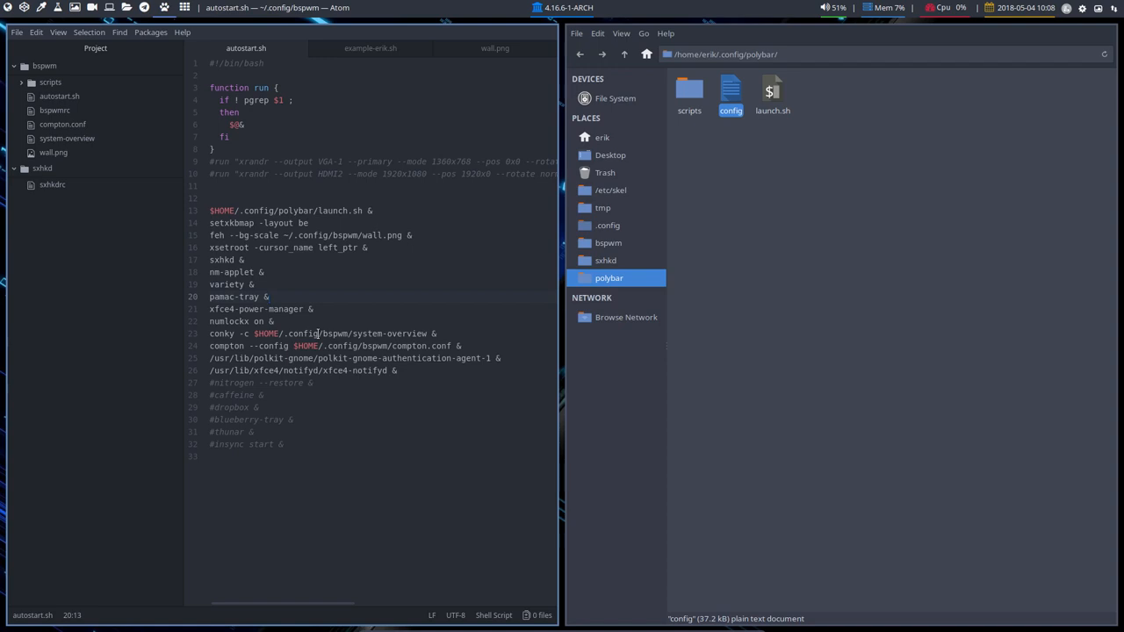
{"action": "left_click", "coordinate": [271, 295]}
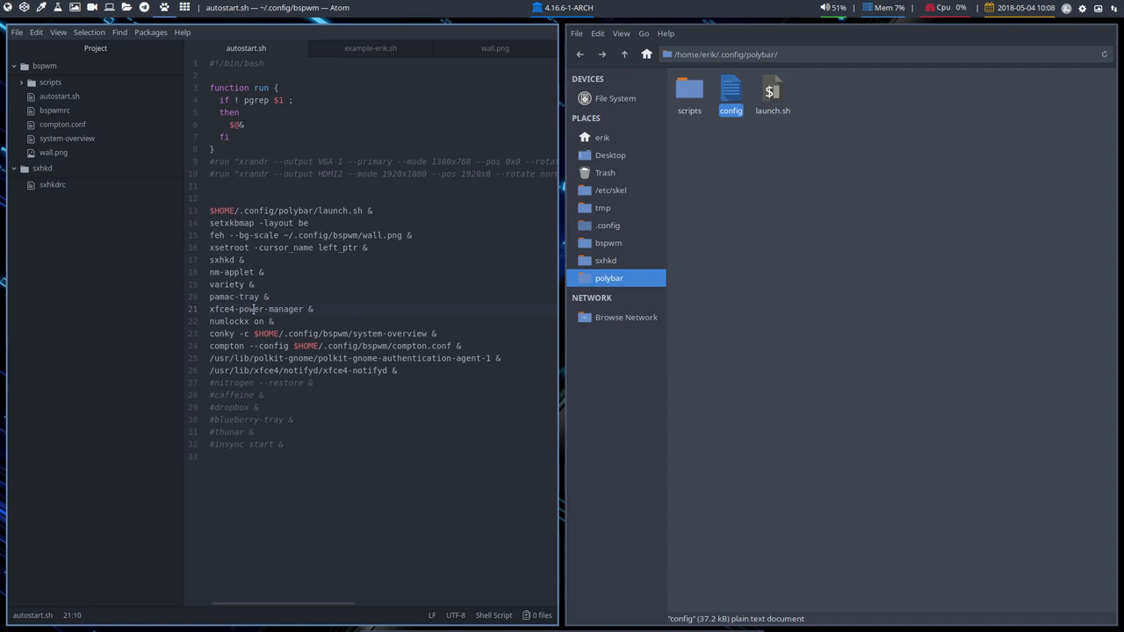
{"action": "mouse_move", "coordinate": [249, 323]}
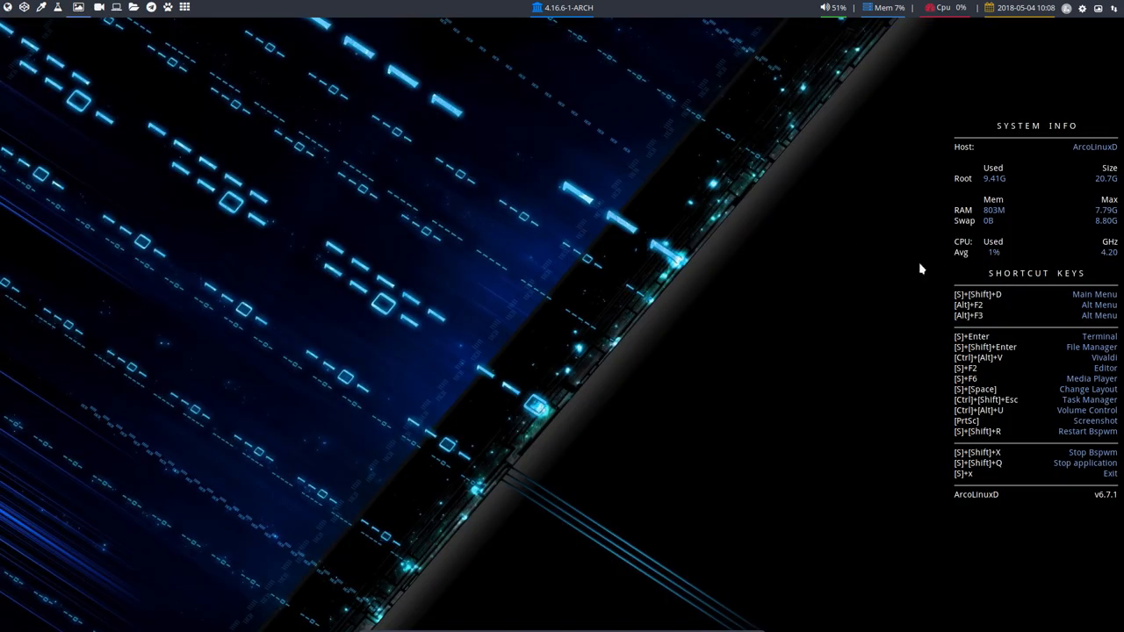
{"action": "mouse_move", "coordinate": [979, 453]}
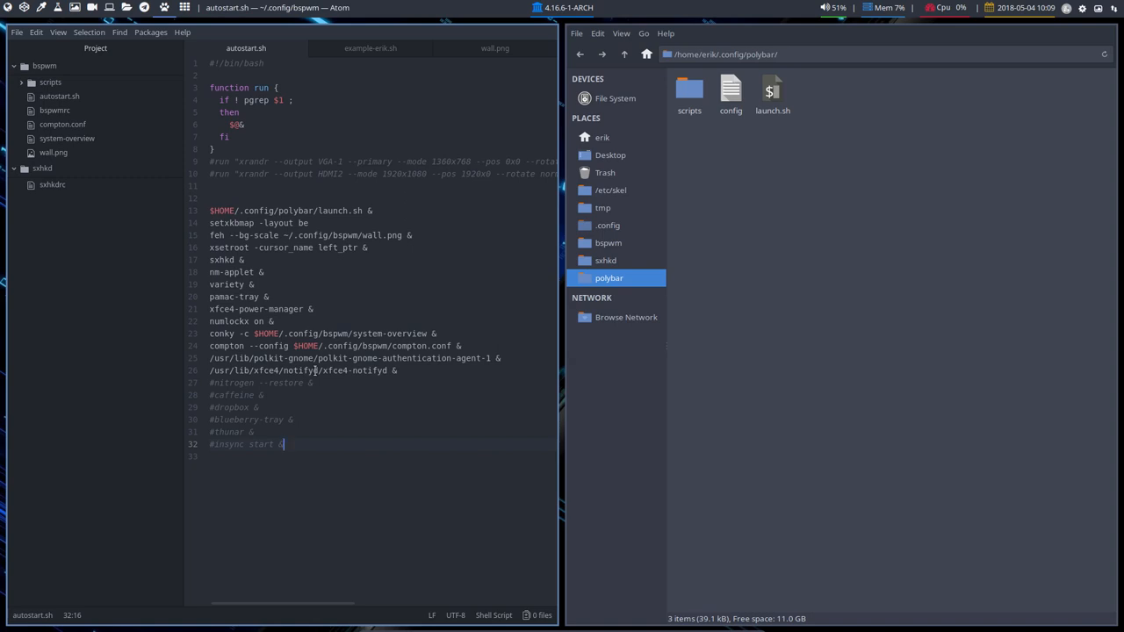
{"action": "left_click", "coordinate": [313, 358]}
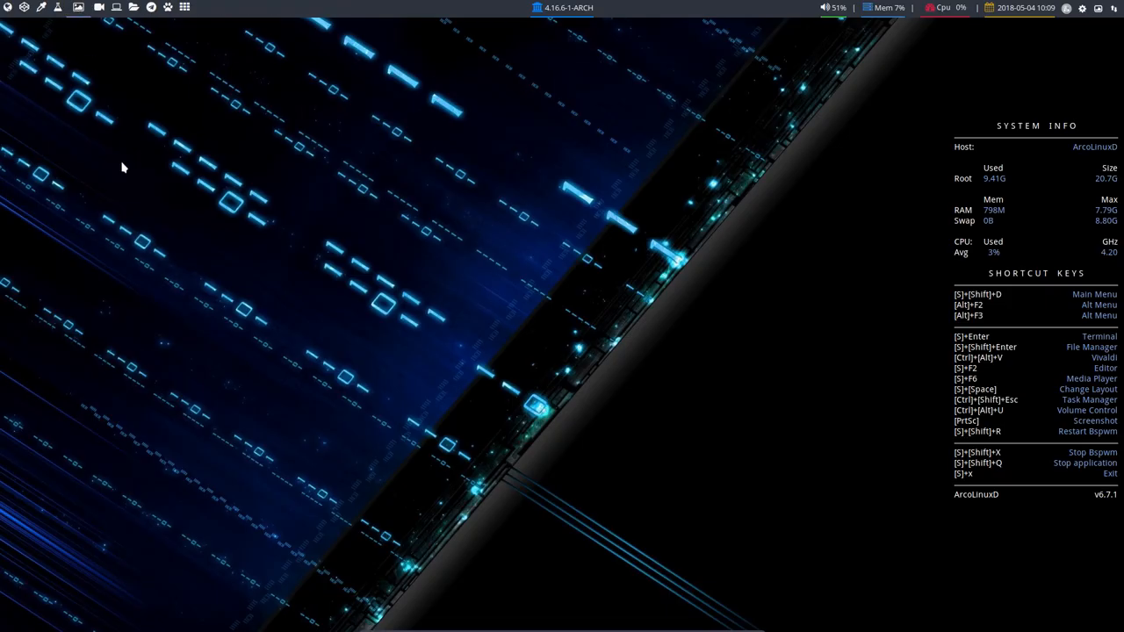
Step: Launch Nitrogen from dmenu and apply prototype-3840x2160 UHD.jpg as the wallpaper
{"action": "key", "text": "Super+Shift+d"}
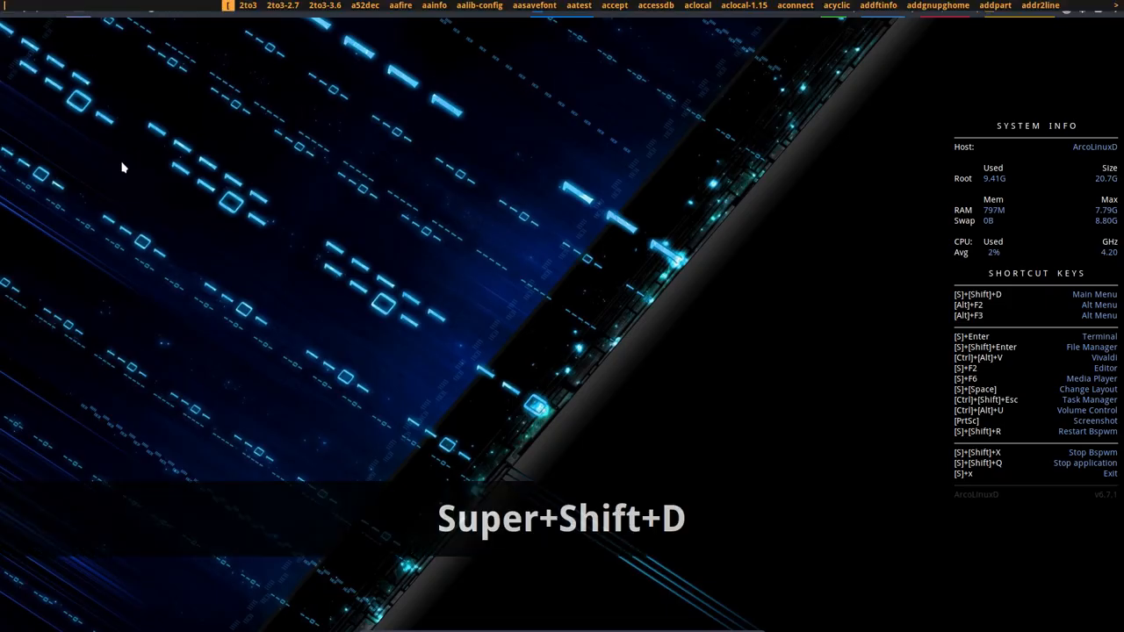
{"action": "key", "text": "Super+Shift+D"}
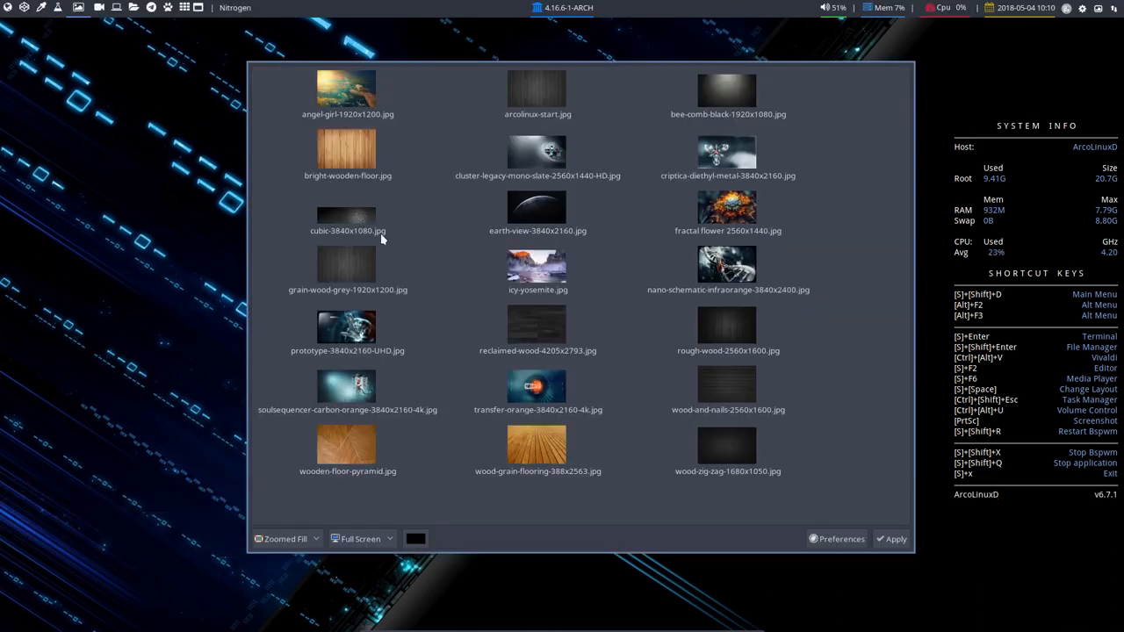
{"action": "left_click", "coordinate": [348, 327]}
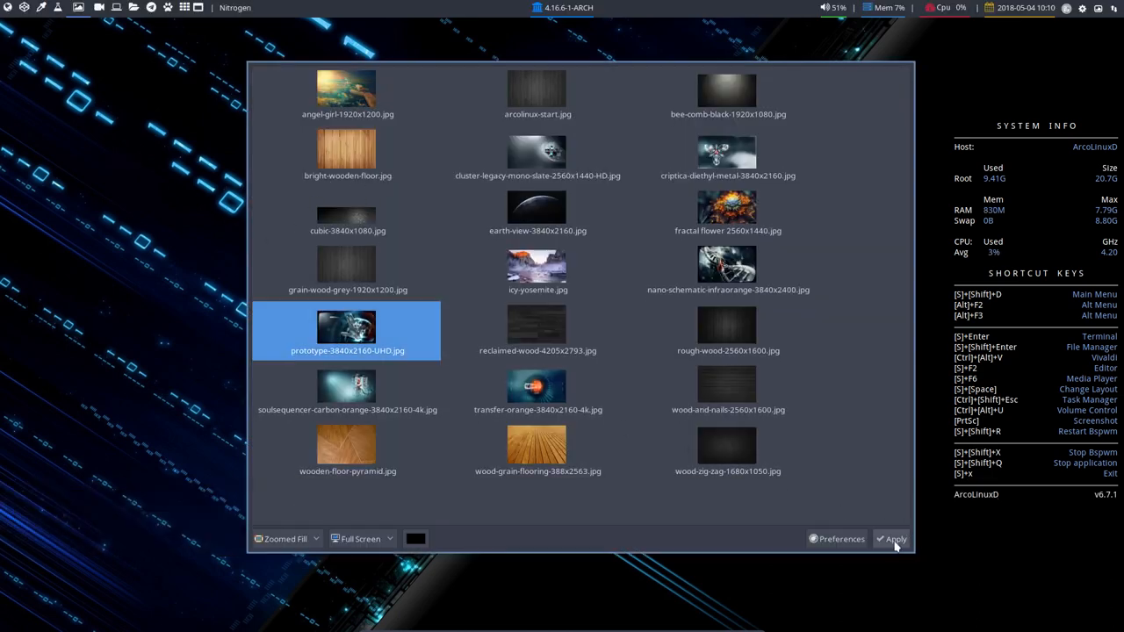
{"action": "left_click", "coordinate": [892, 539]}
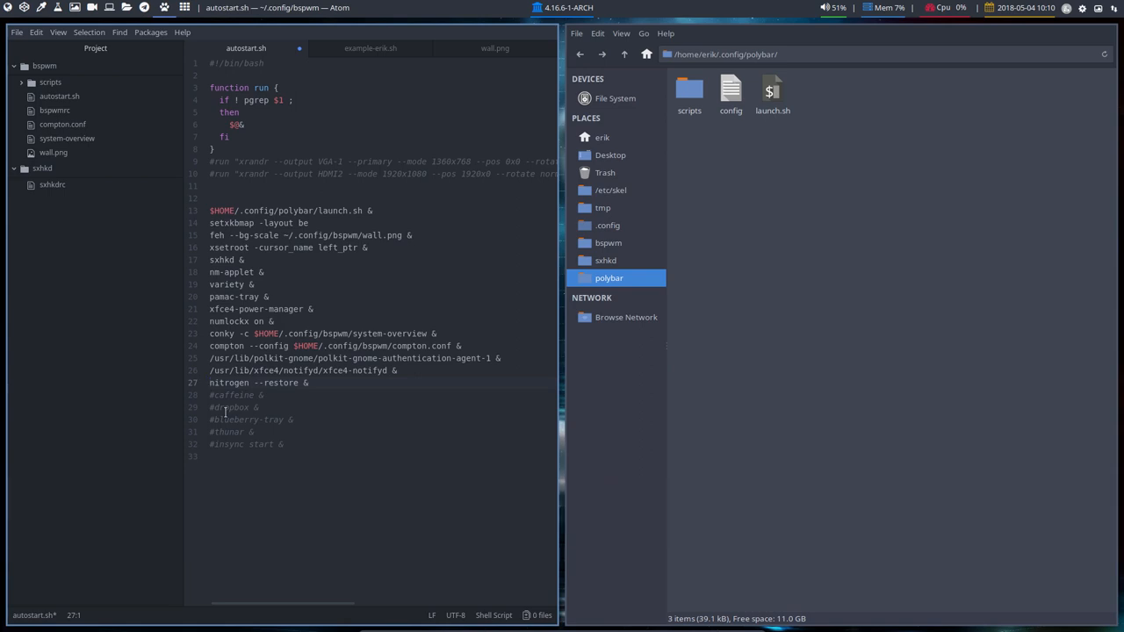
Step: Undo so the nitrogen restore line stays commented, then review the caffeine startup line
{"action": "key", "text": "ctrl+z"}
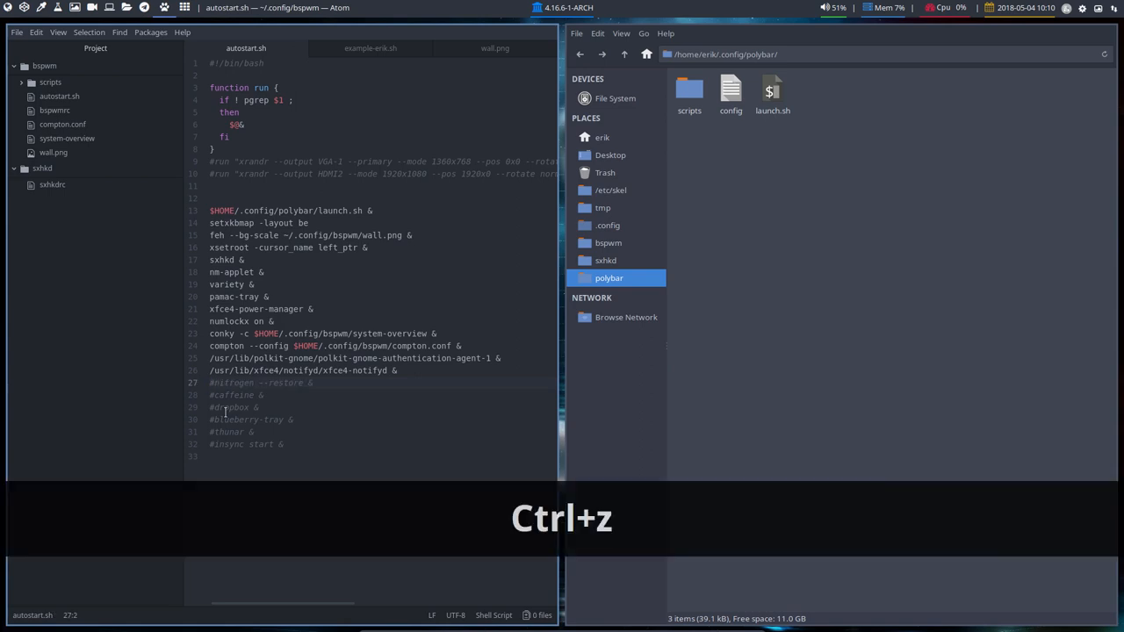
{"action": "key", "text": "ctrl+z"}
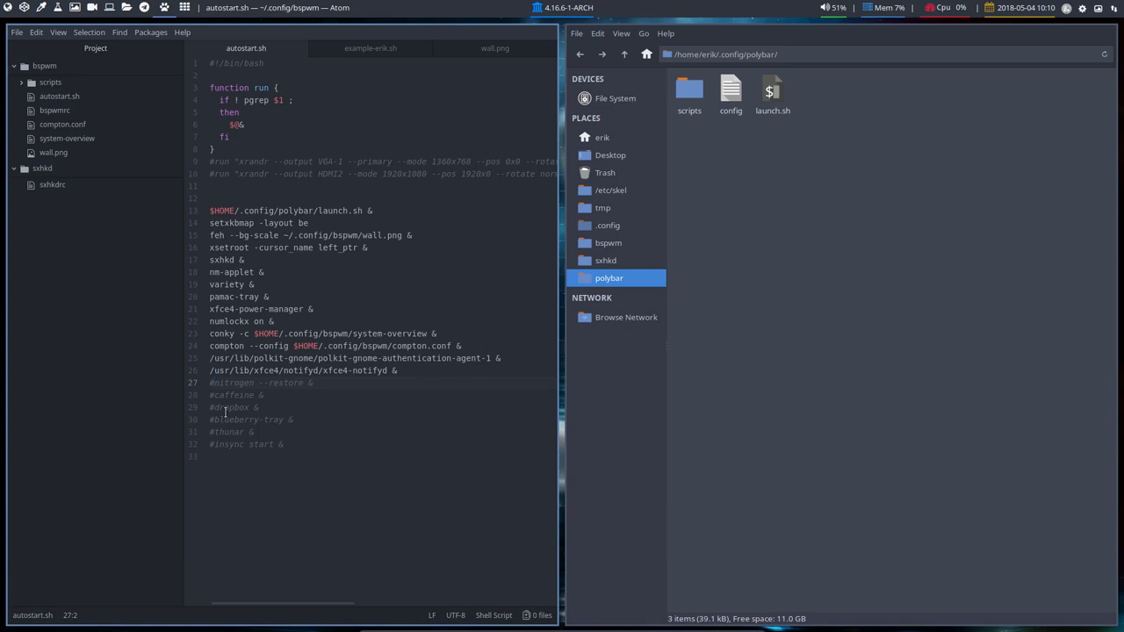
{"action": "left_click", "coordinate": [211, 393]}
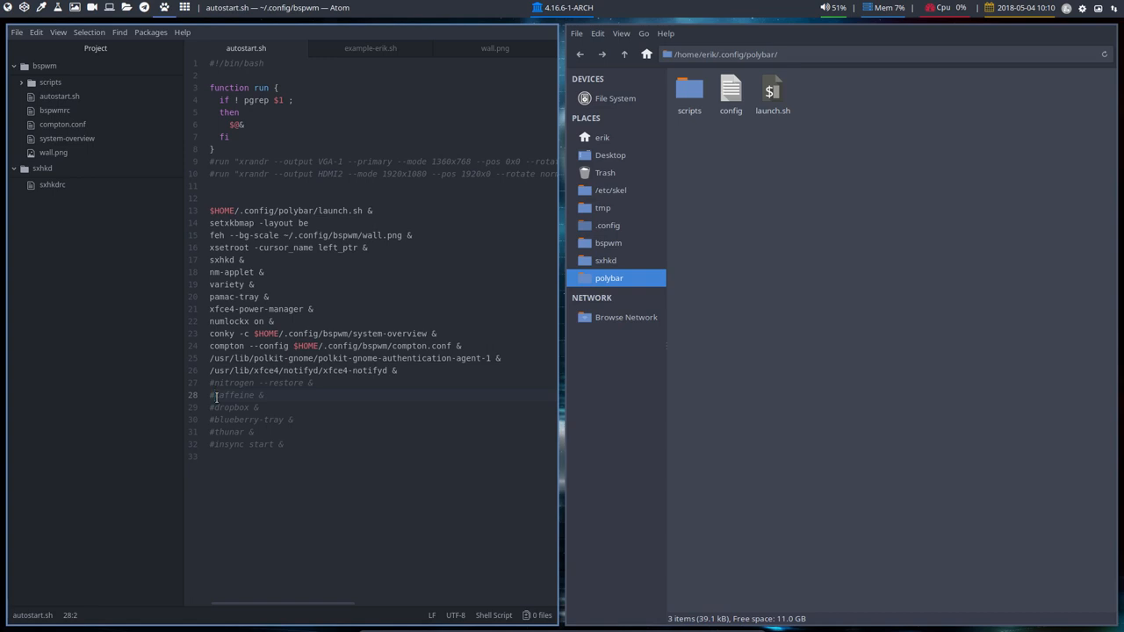
{"action": "left_click", "coordinate": [218, 407]}
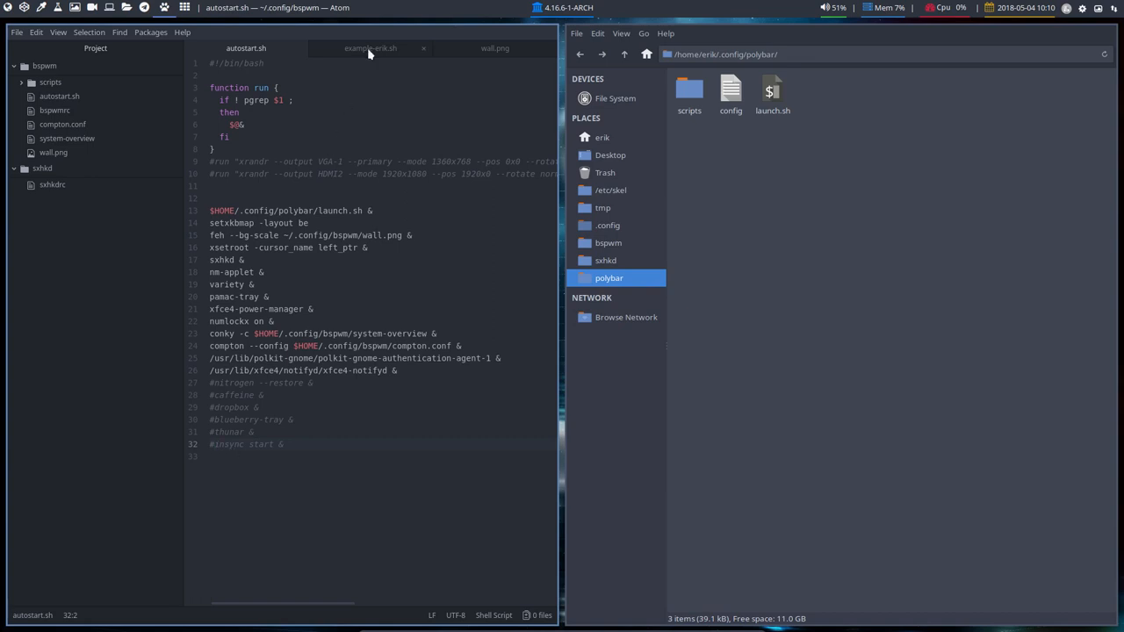
Step: Close the example-erik.sh layout script, leaving only autostart.sh open in Atom
{"action": "left_click", "coordinate": [369, 49]}
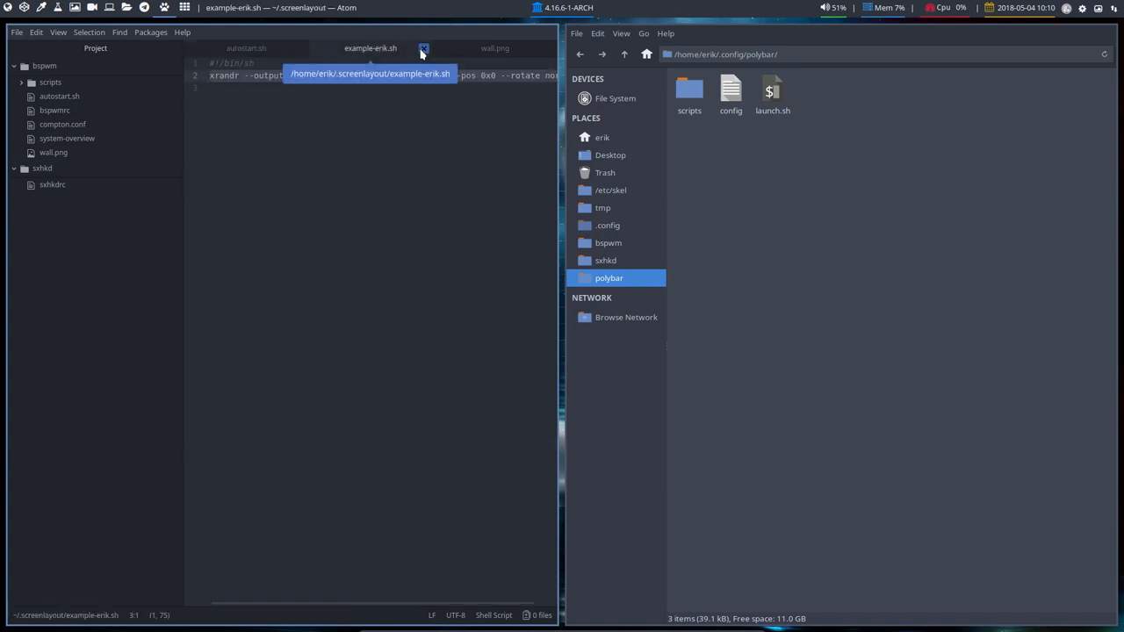
{"action": "left_click", "coordinate": [429, 47]}
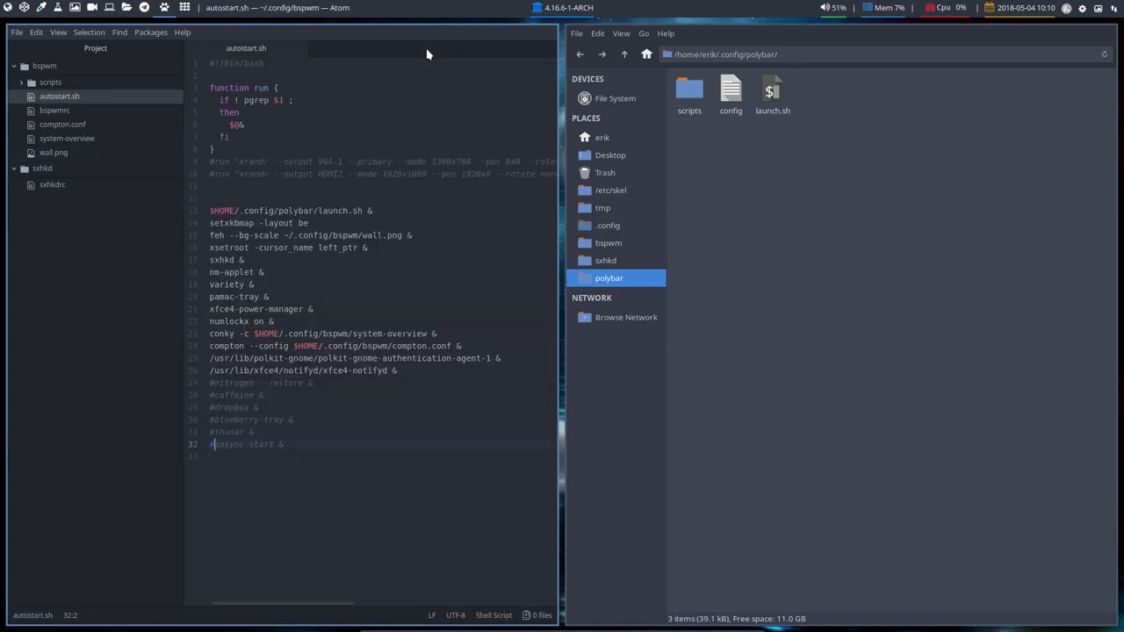
{"action": "left_click", "coordinate": [54, 95]}
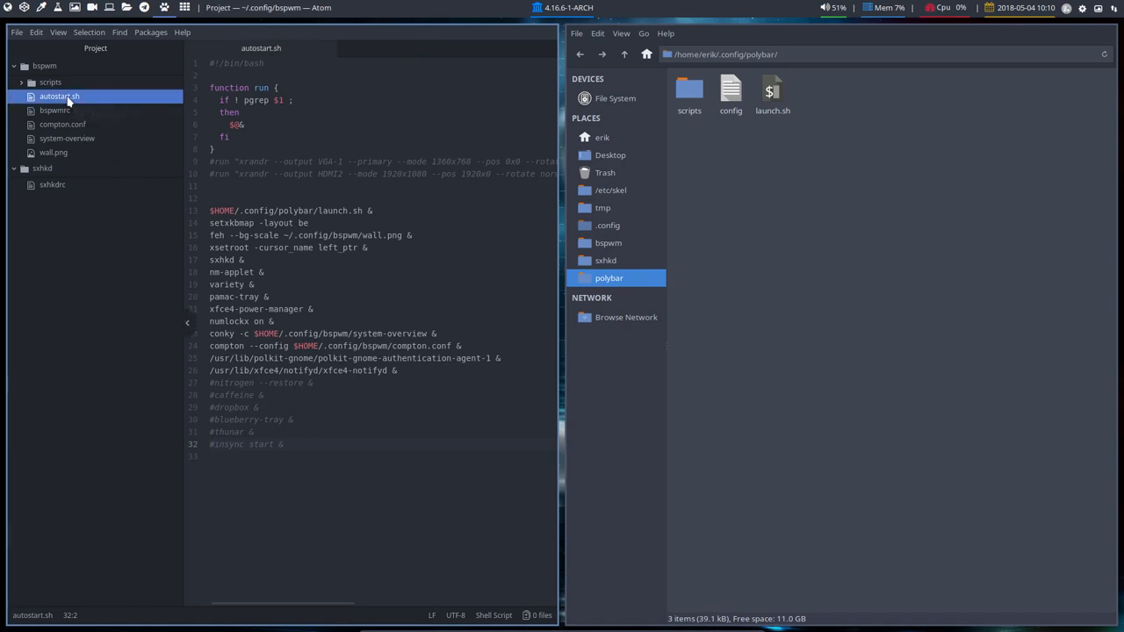